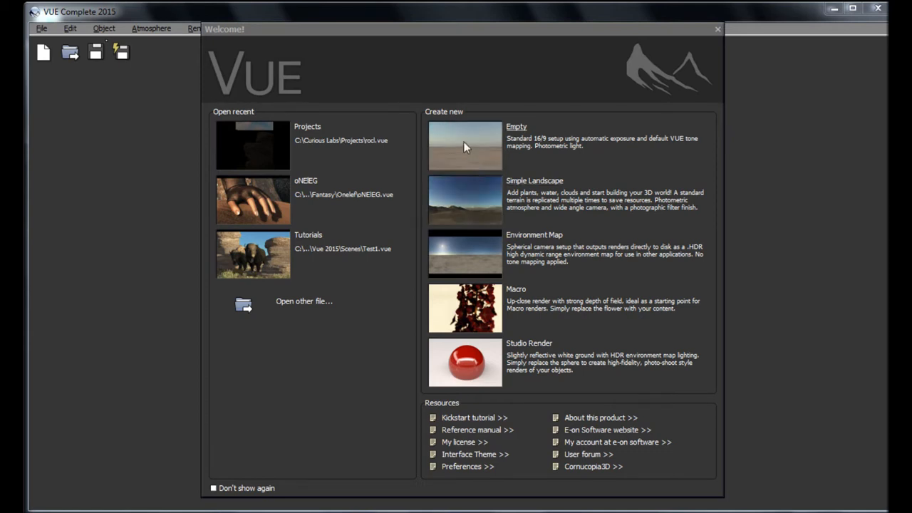
{"action": "mouse_move", "coordinate": [27, 111]}
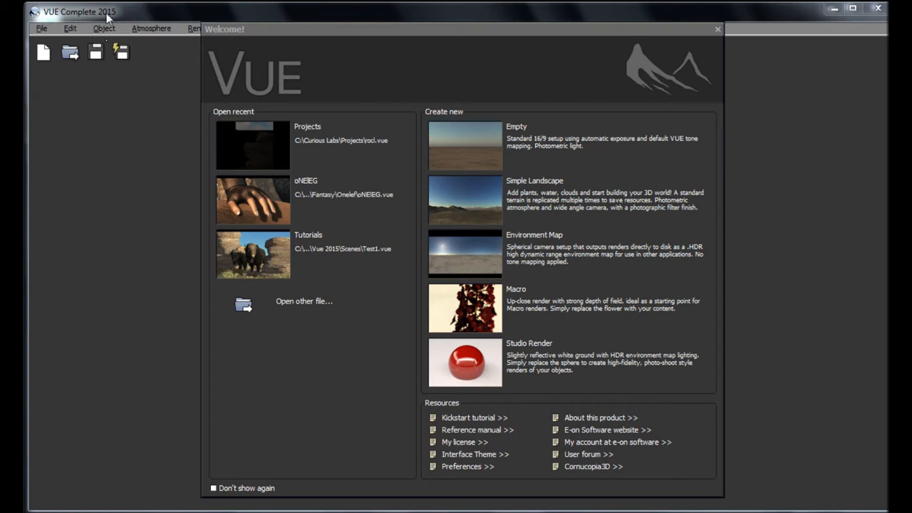
{"action": "mouse_move", "coordinate": [121, 18]}
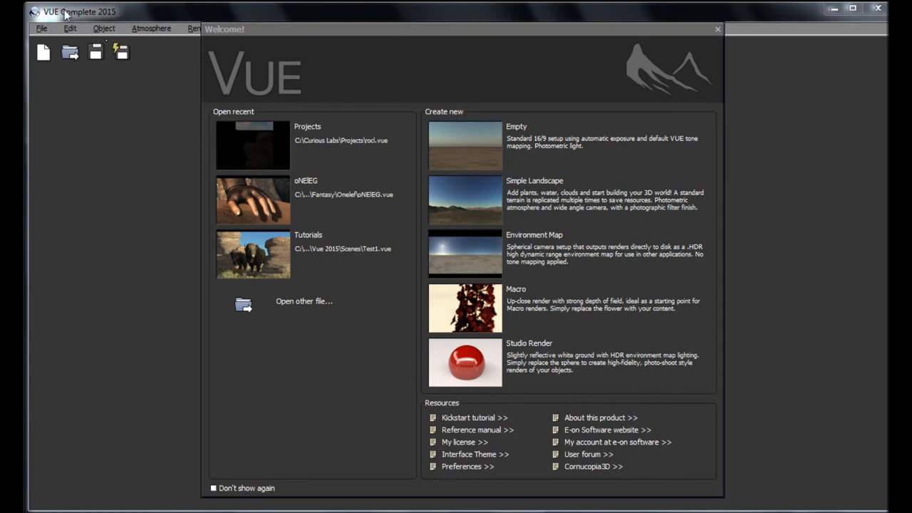
{"action": "mouse_move", "coordinate": [102, 20]}
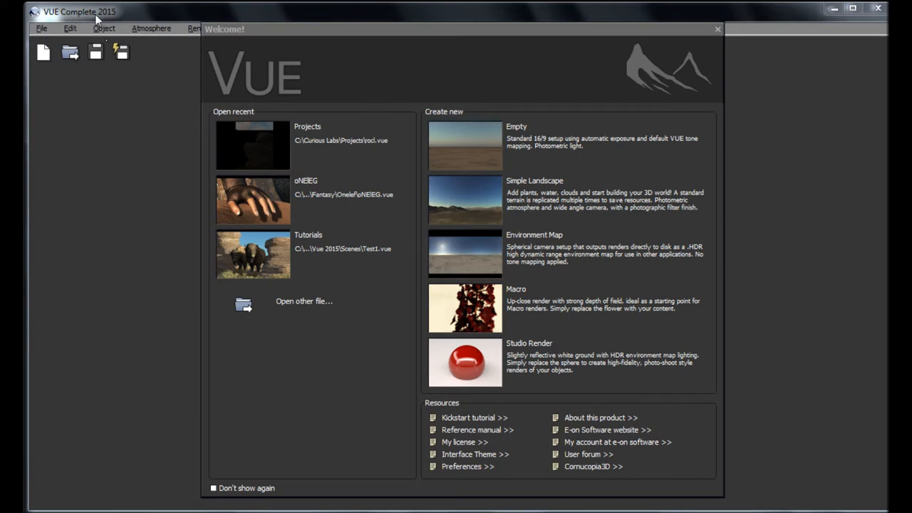
{"action": "mouse_move", "coordinate": [141, 46]}
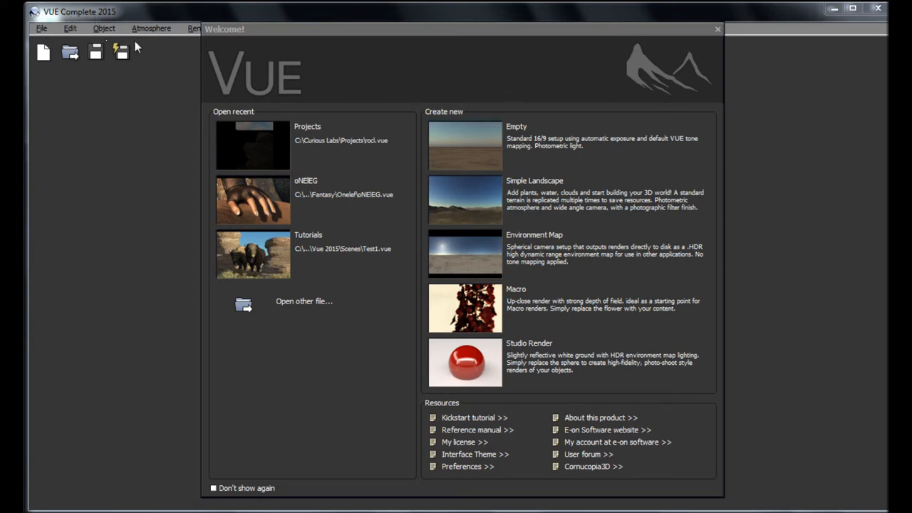
{"action": "mouse_move", "coordinate": [142, 44]}
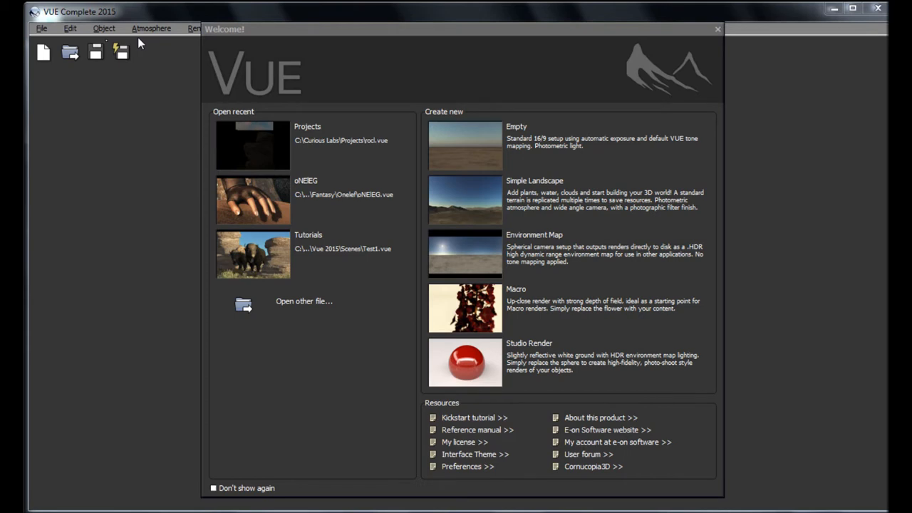
{"action": "mouse_move", "coordinate": [235, 40]}
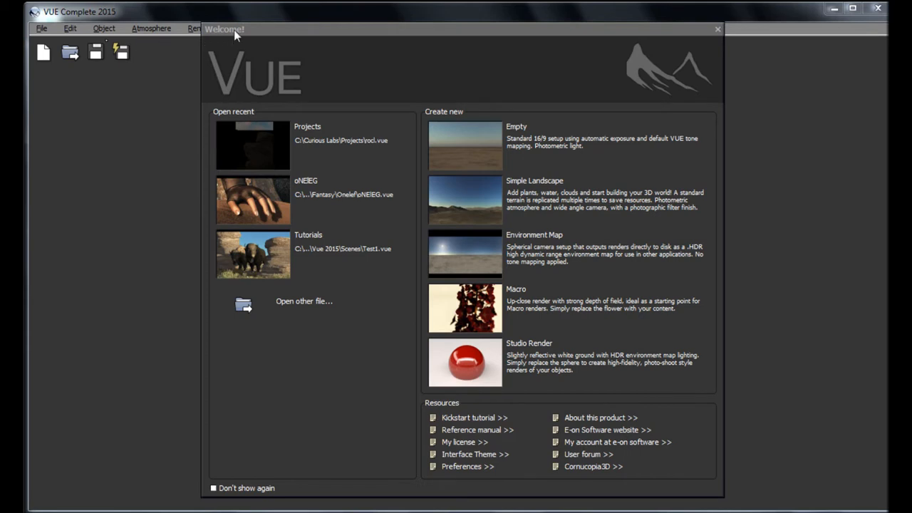
{"action": "mouse_move", "coordinate": [362, 40]}
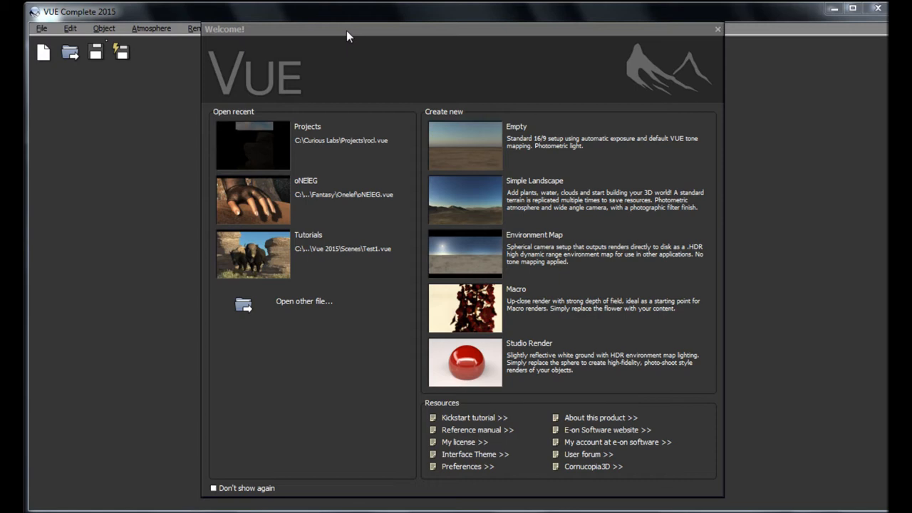
{"action": "mouse_move", "coordinate": [425, 134]}
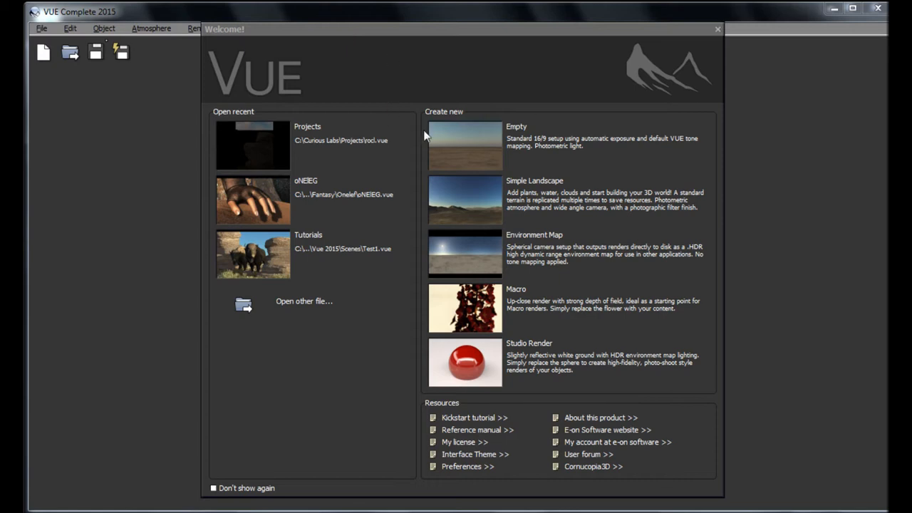
{"action": "mouse_move", "coordinate": [172, 227]}
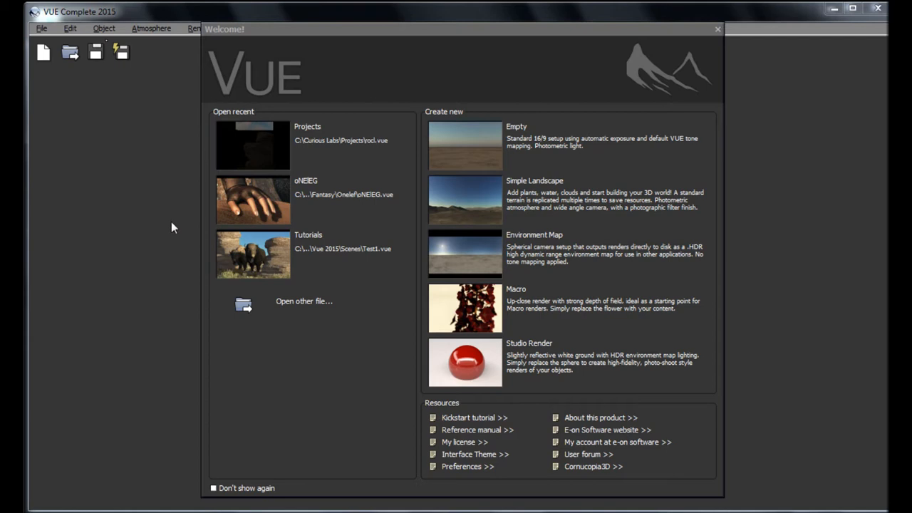
{"action": "mouse_move", "coordinate": [299, 34]}
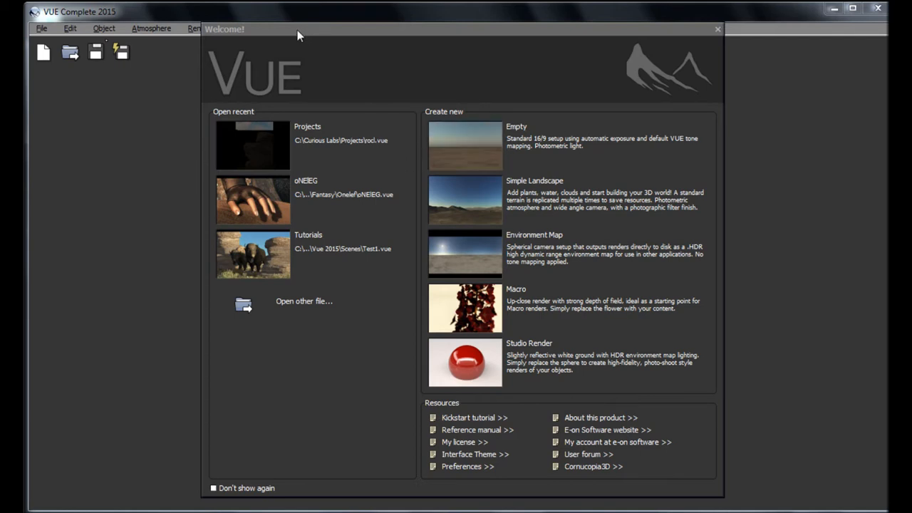
{"action": "mouse_move", "coordinate": [300, 33]}
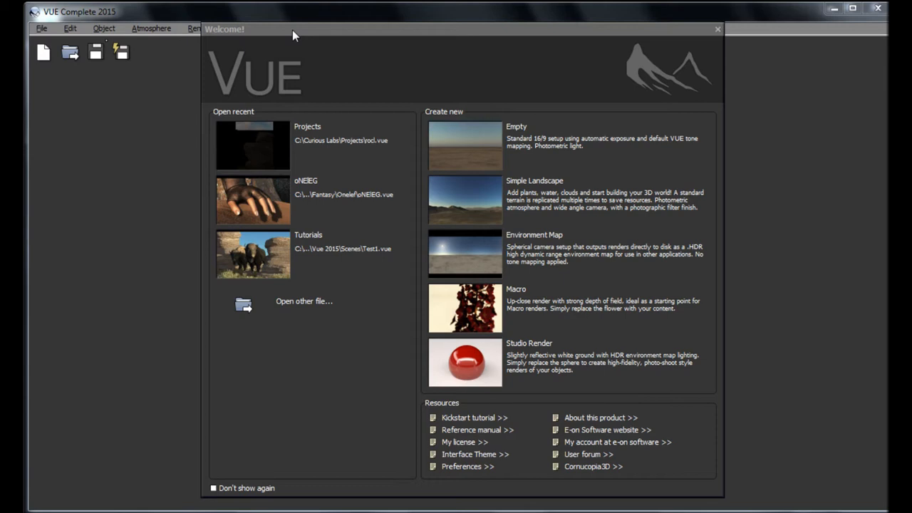
{"action": "mouse_move", "coordinate": [426, 182]}
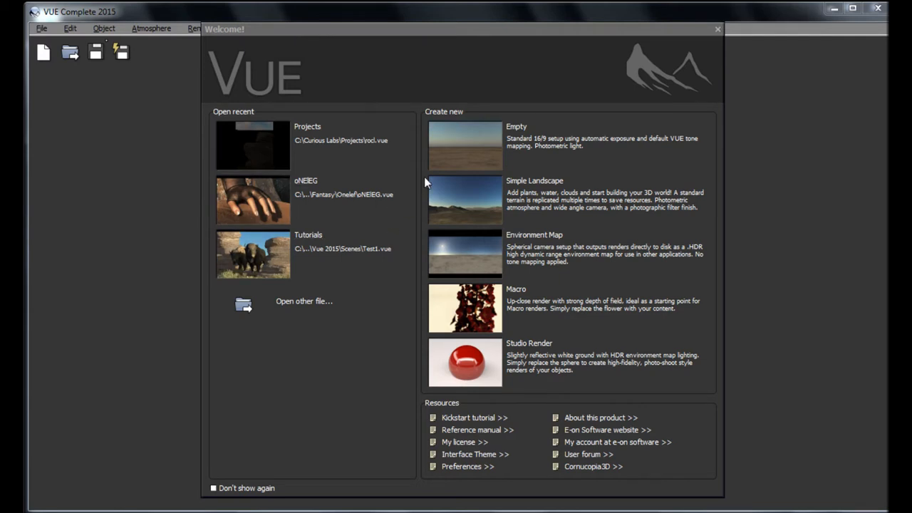
{"action": "mouse_move", "coordinate": [681, 170]}
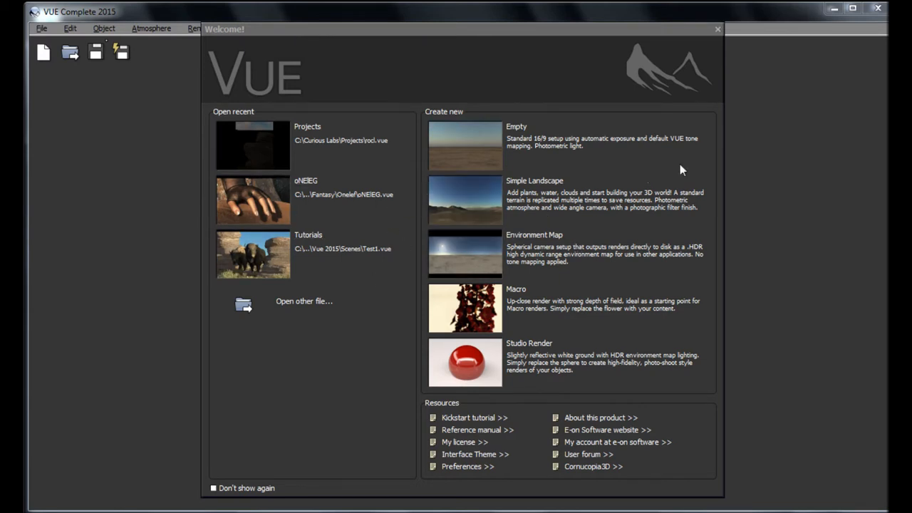
Step: Start an empty scene from the Welcome screen and add a standard terrain
{"action": "left_click", "coordinate": [464, 143]}
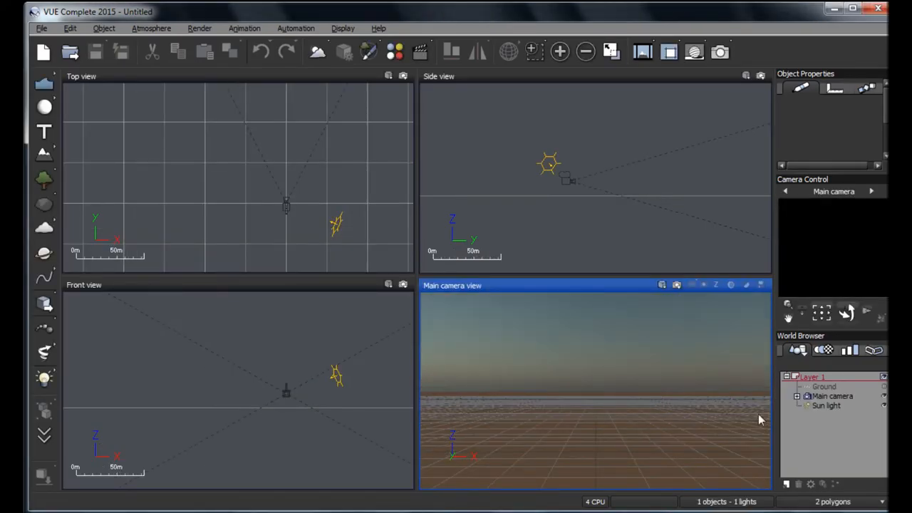
{"action": "left_click", "coordinate": [819, 386]}
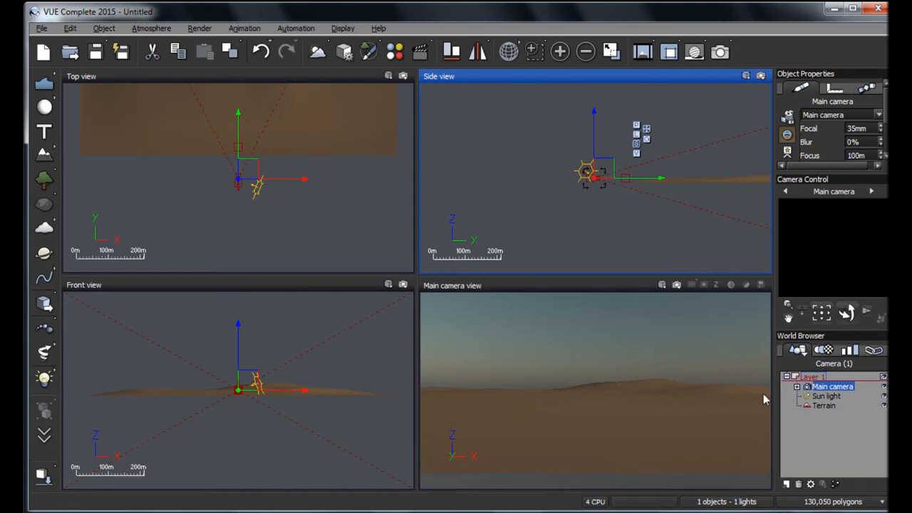
{"action": "mouse_move", "coordinate": [606, 191]}
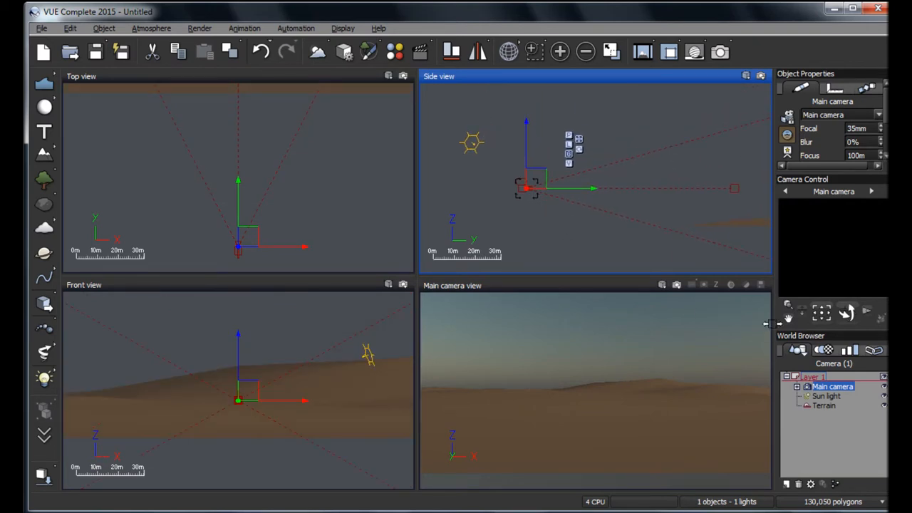
{"action": "mouse_move", "coordinate": [596, 273]}
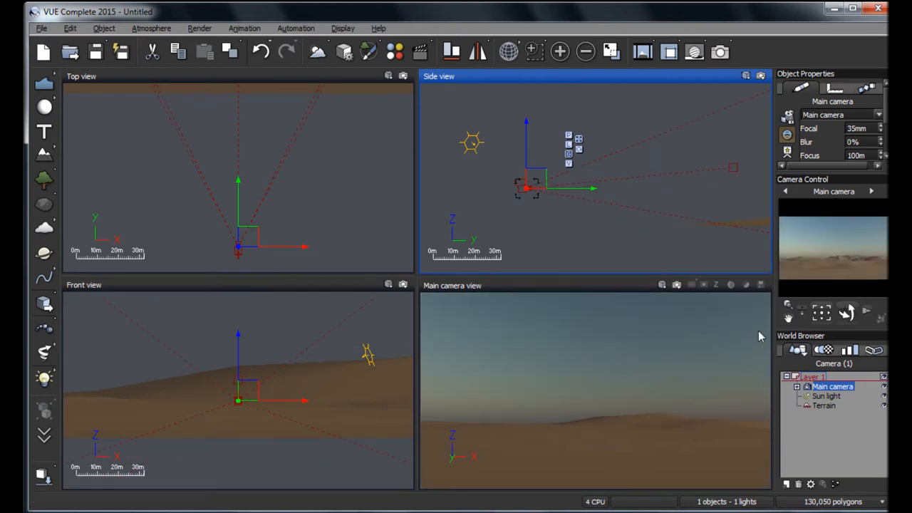
{"action": "mouse_move", "coordinate": [830, 275]}
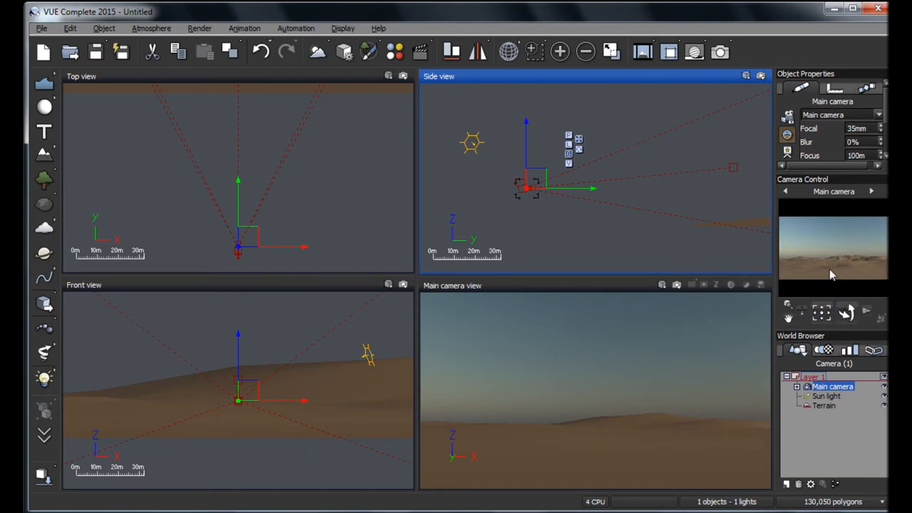
{"action": "mouse_move", "coordinate": [747, 288]}
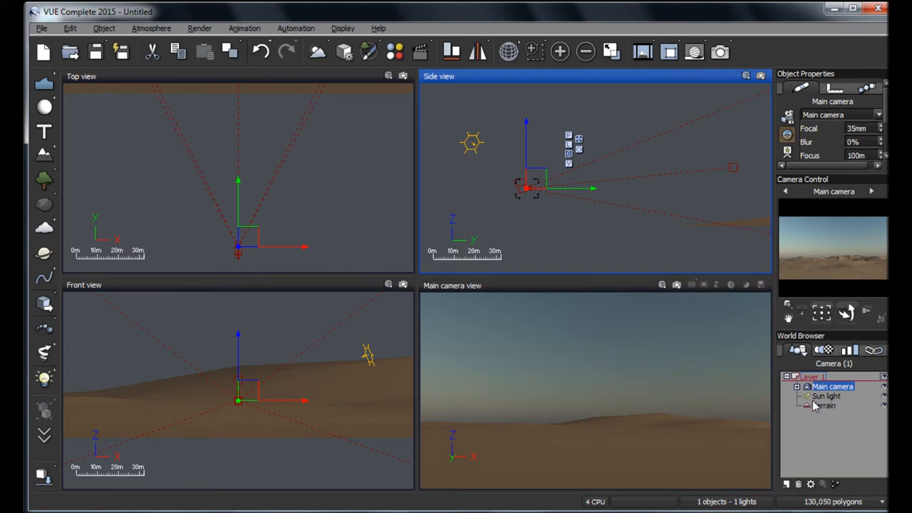
Step: Assign a rocky Landscapes/TerrainScapes mountain material to the selected terrain
{"action": "left_click", "coordinate": [825, 416]}
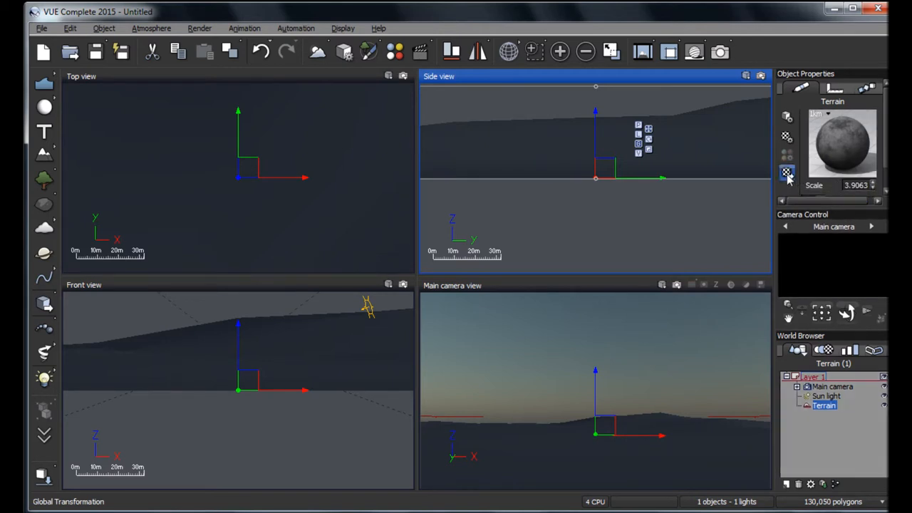
{"action": "left_click", "coordinate": [785, 171]}
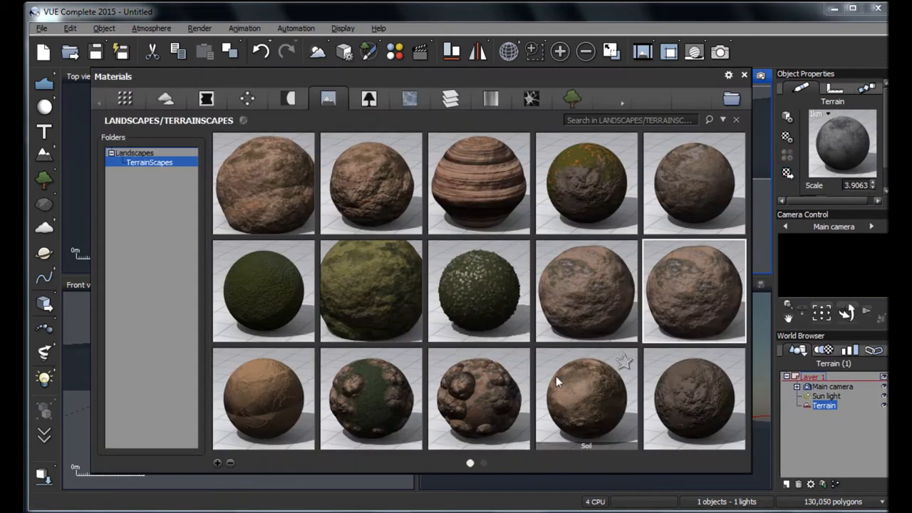
{"action": "mouse_move", "coordinate": [263, 178]}
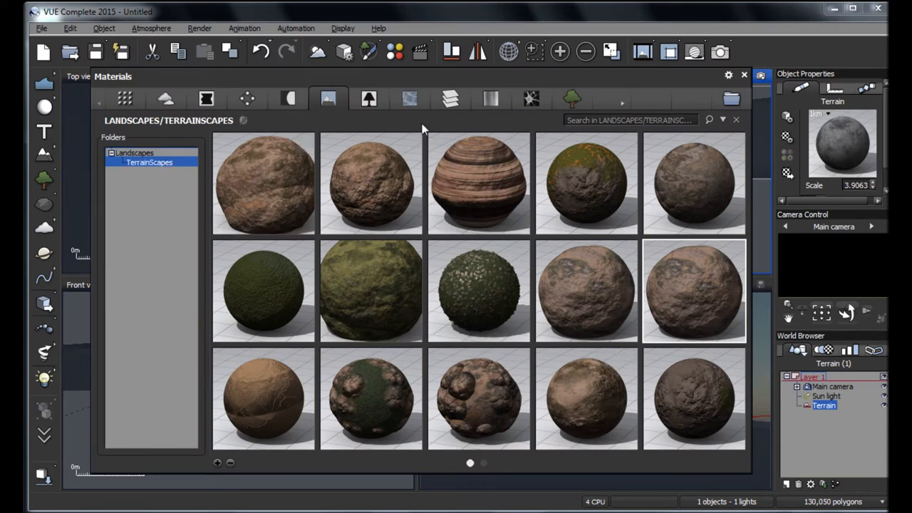
{"action": "left_click", "coordinate": [134, 153]}
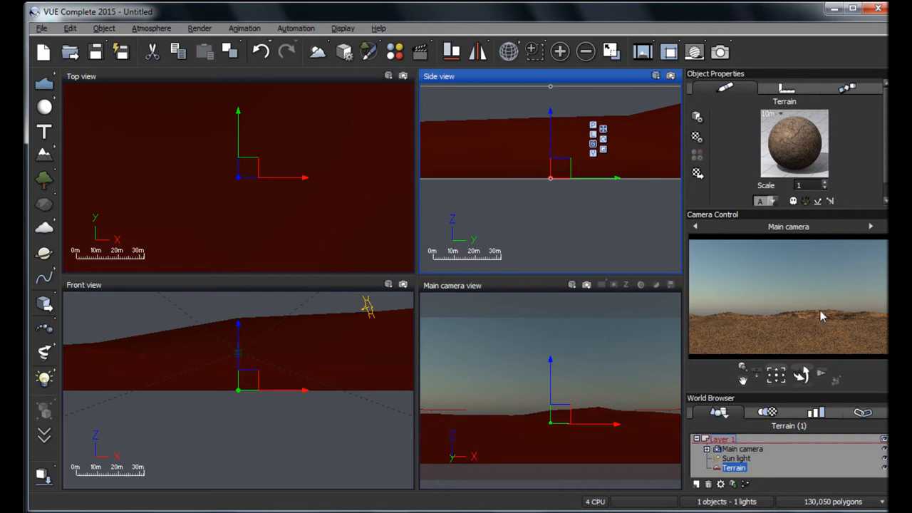
{"action": "mouse_move", "coordinate": [800, 165]}
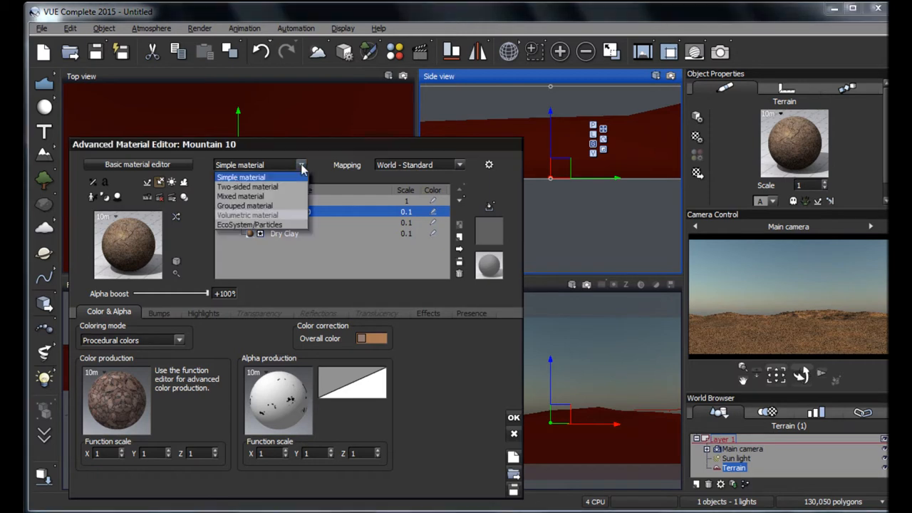
{"action": "mouse_move", "coordinate": [249, 225]}
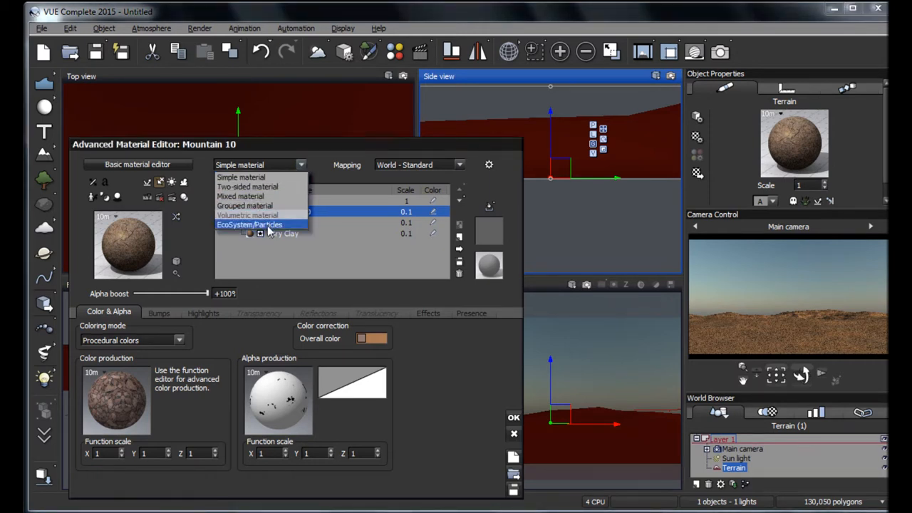
Step: Switch Mountain 10 to EcoSystem/Particles with Carex, declining the five-million-instance population
{"action": "left_click", "coordinate": [248, 225]}
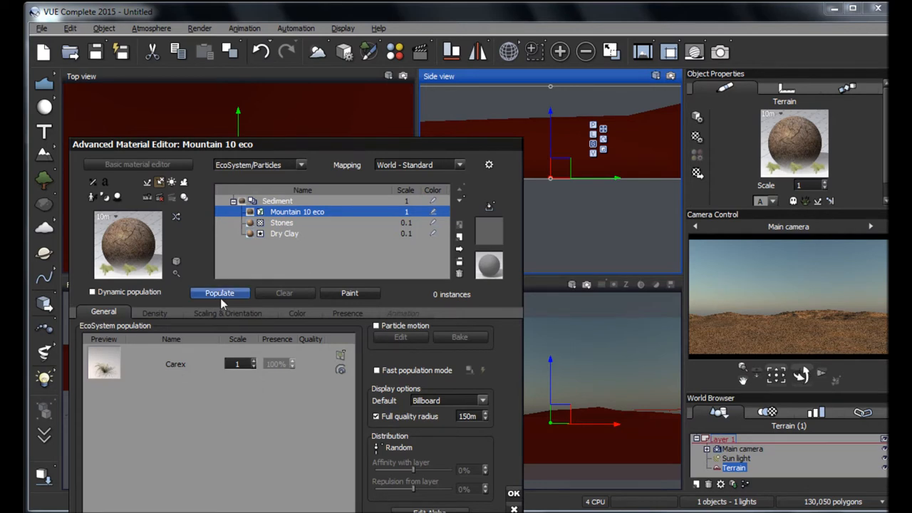
{"action": "left_click", "coordinate": [220, 293]}
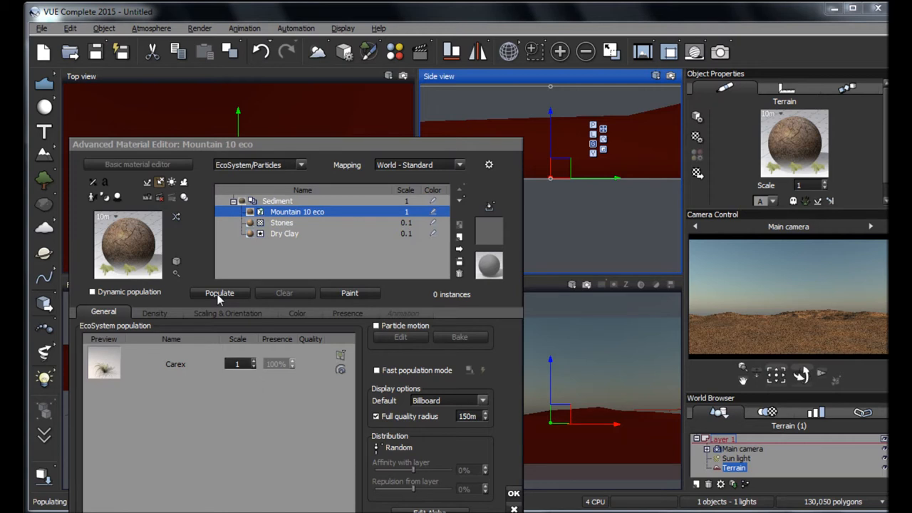
{"action": "left_click", "coordinate": [220, 293]}
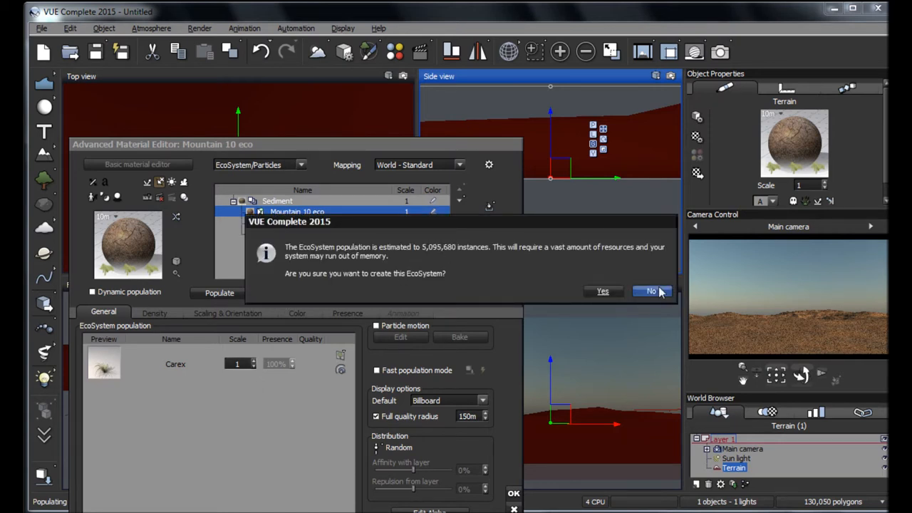
{"action": "left_click", "coordinate": [649, 291]}
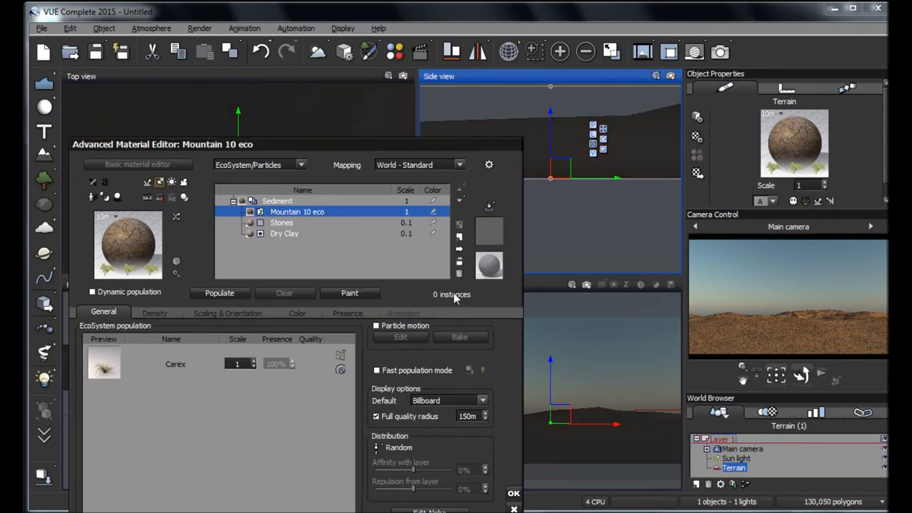
{"action": "left_click", "coordinate": [236, 363]}
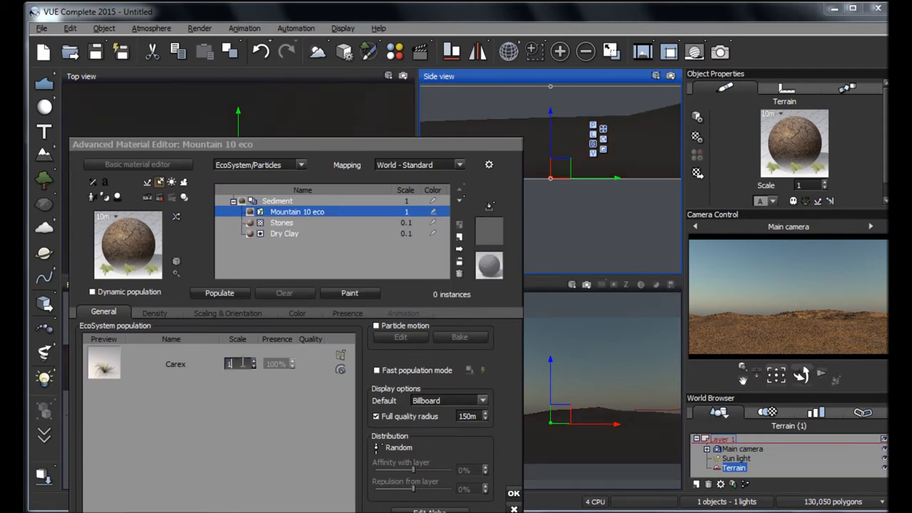
Step: Populate the Carex ecosystem at scale 10, giving 9,304 instances at 50% density
{"action": "left_click", "coordinate": [219, 294]}
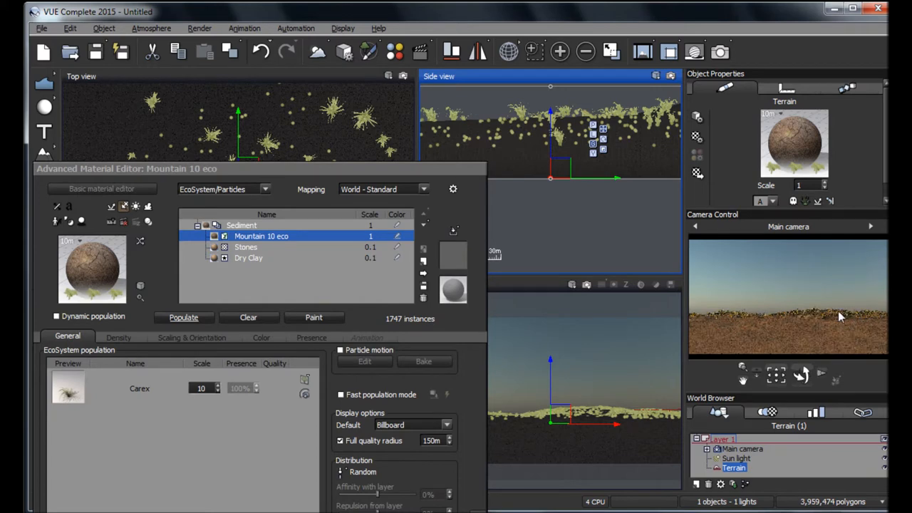
{"action": "mouse_move", "coordinate": [379, 322]}
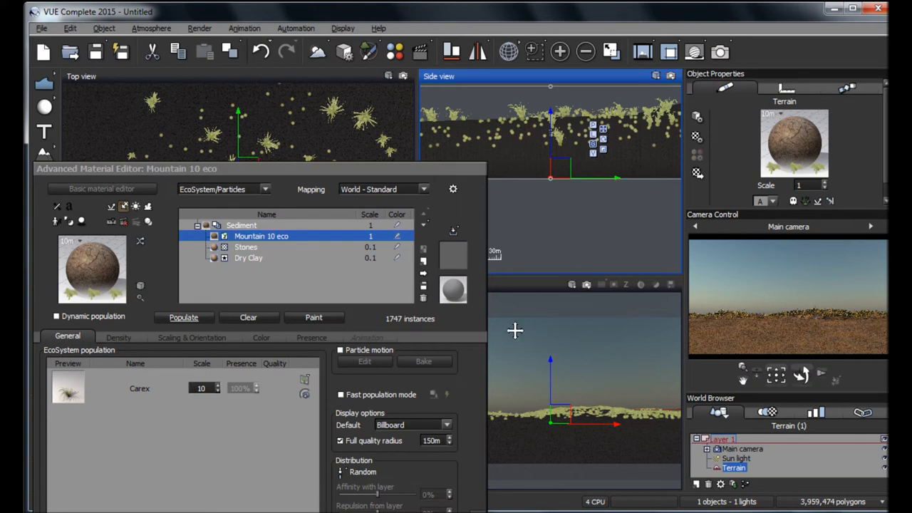
{"action": "mouse_move", "coordinate": [313, 348]}
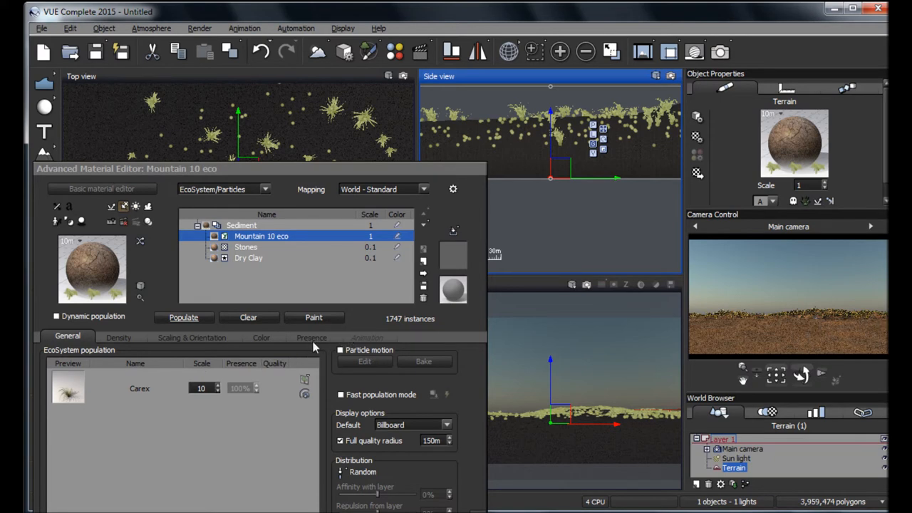
{"action": "left_click", "coordinate": [310, 336]}
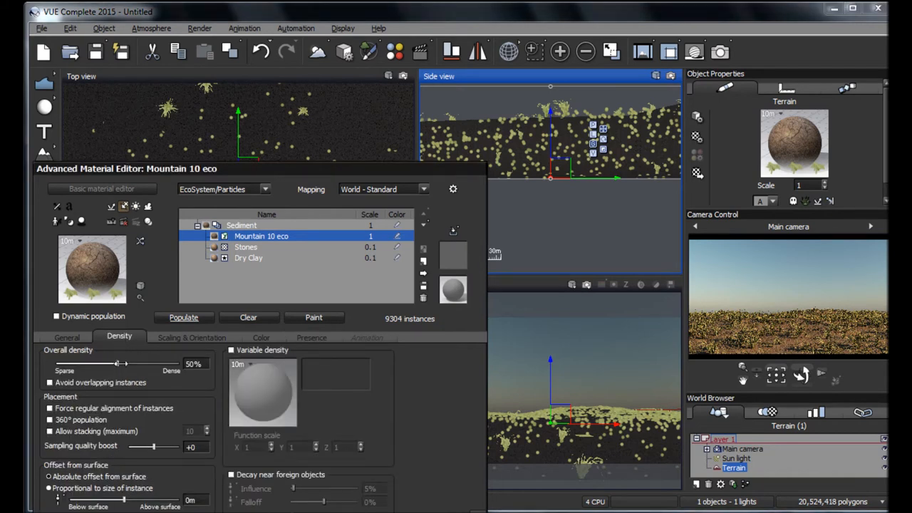
Step: Set overall density to 83%, raise plant size variation, and close the material editor
{"action": "left_click_drag", "start_coordinate": [117, 364], "coordinate": [157, 363]}
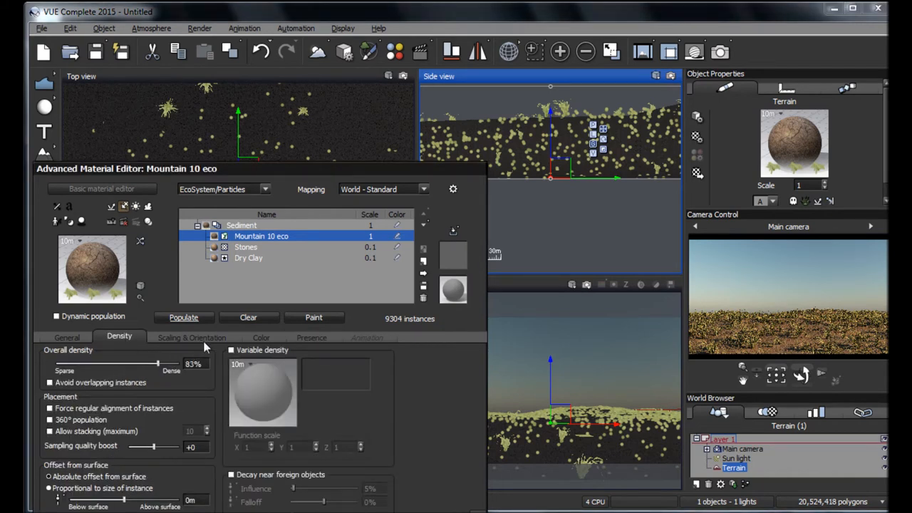
{"action": "left_click", "coordinate": [191, 336]}
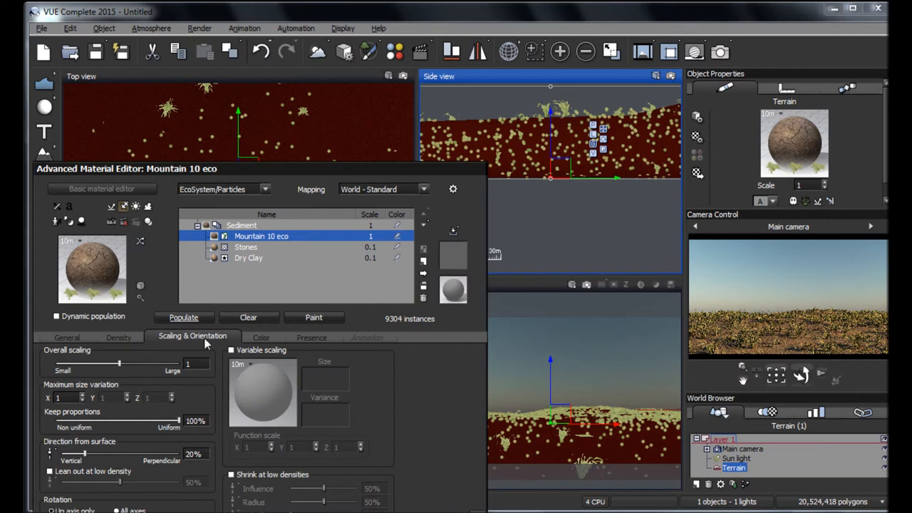
{"action": "left_click", "coordinate": [65, 396]}
{"action": "type", "text": "2"}
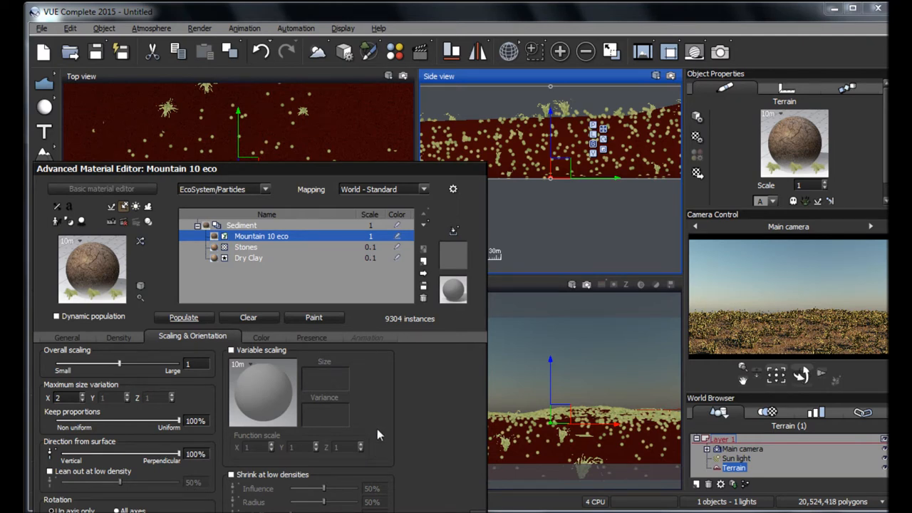
{"action": "left_click", "coordinate": [182, 316]}
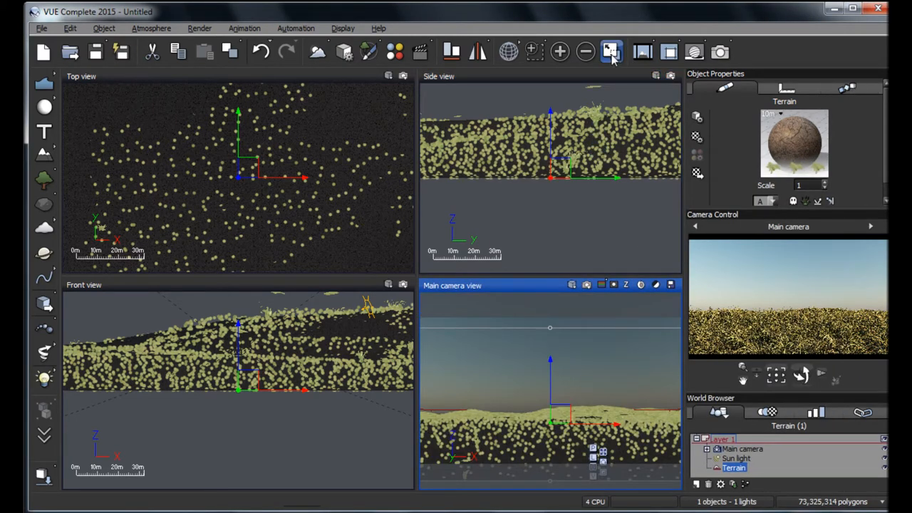
{"action": "left_click", "coordinate": [611, 50]}
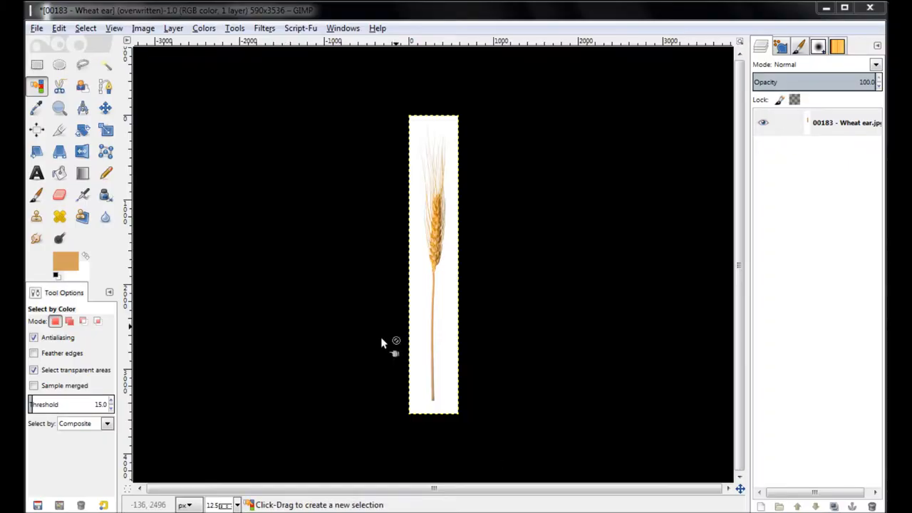
{"action": "mouse_move", "coordinate": [310, 368]}
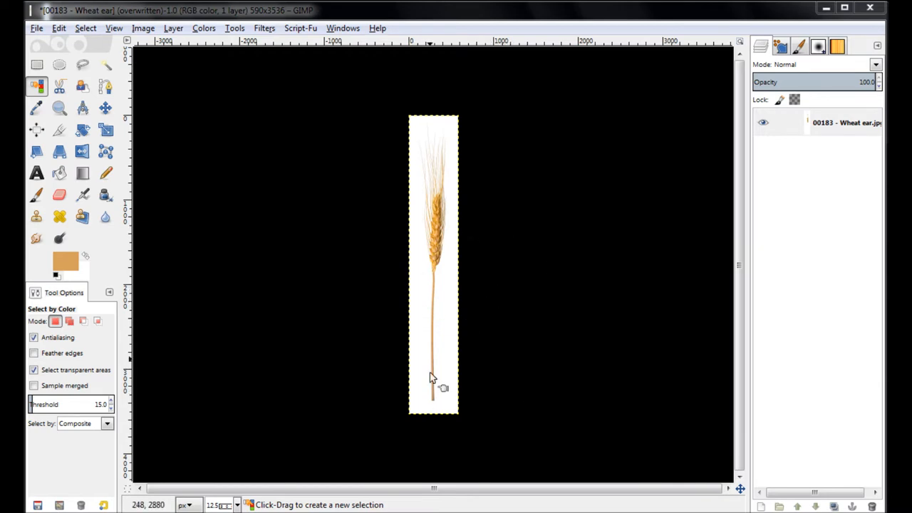
{"action": "mouse_move", "coordinate": [443, 299]}
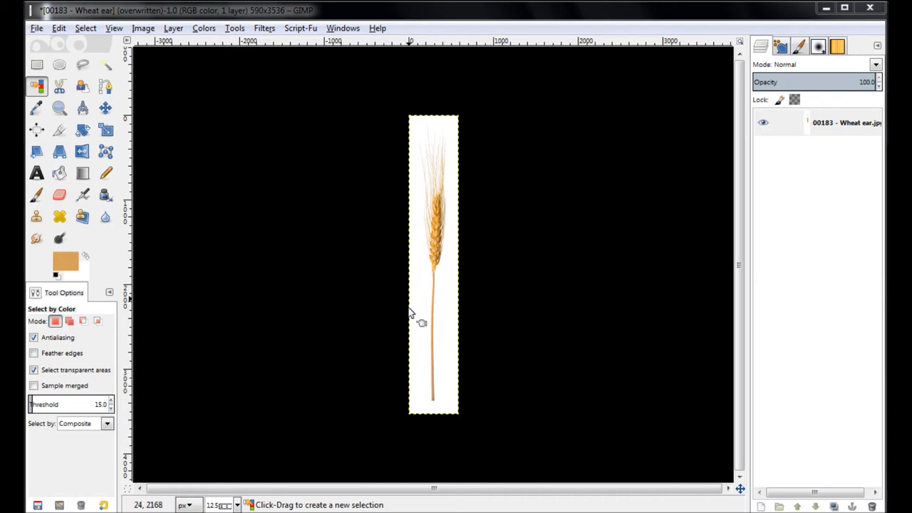
{"action": "mouse_move", "coordinate": [447, 351]}
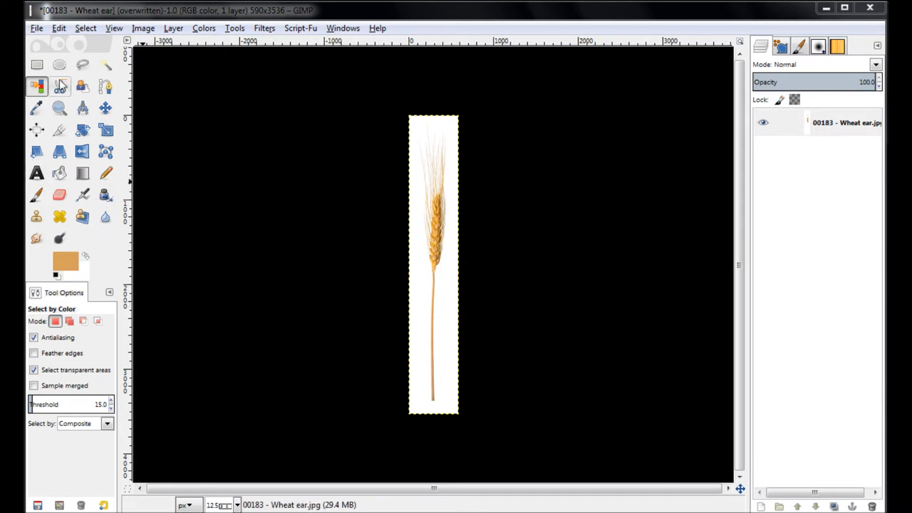
Step: Create a new blank 512×512 image
{"action": "left_click", "coordinate": [31, 29]}
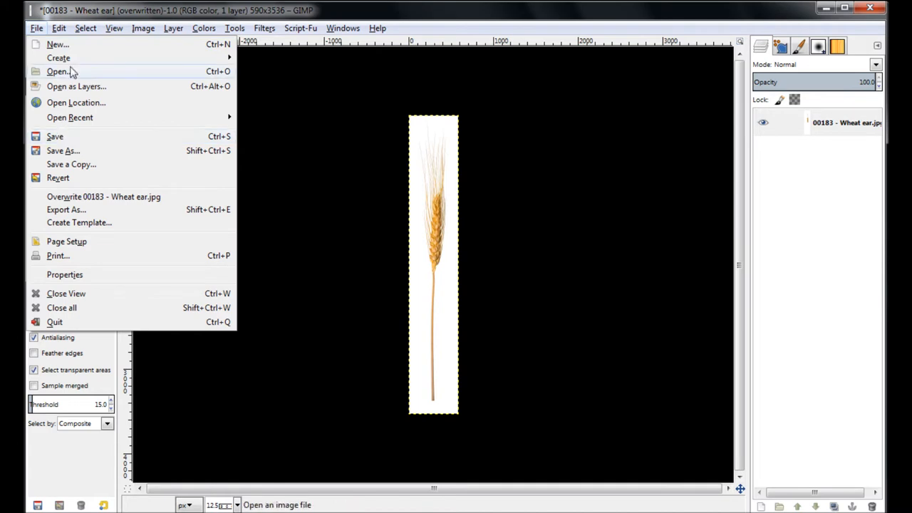
{"action": "left_click", "coordinate": [43, 57]}
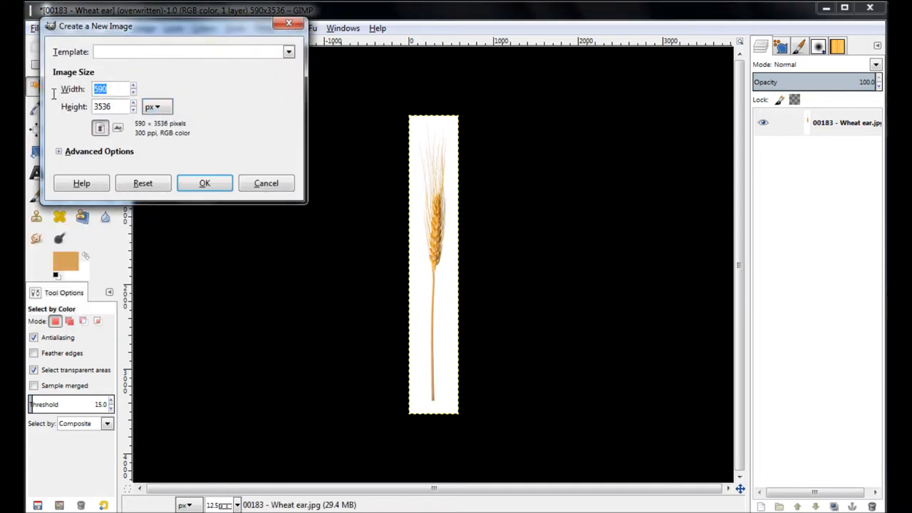
{"action": "type", "text": "5"}
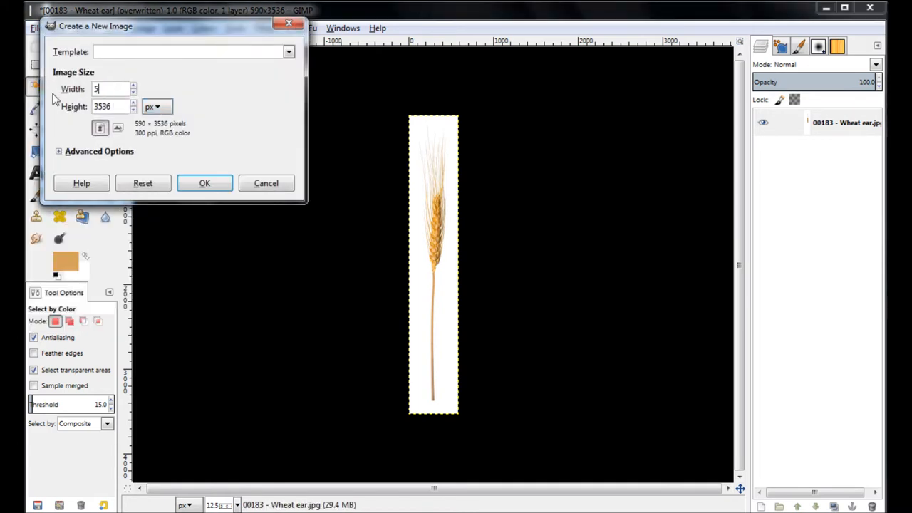
{"action": "type", "text": "12"}
{"action": "left_click", "coordinate": [111, 106]}
{"action": "type", "text": "512"}
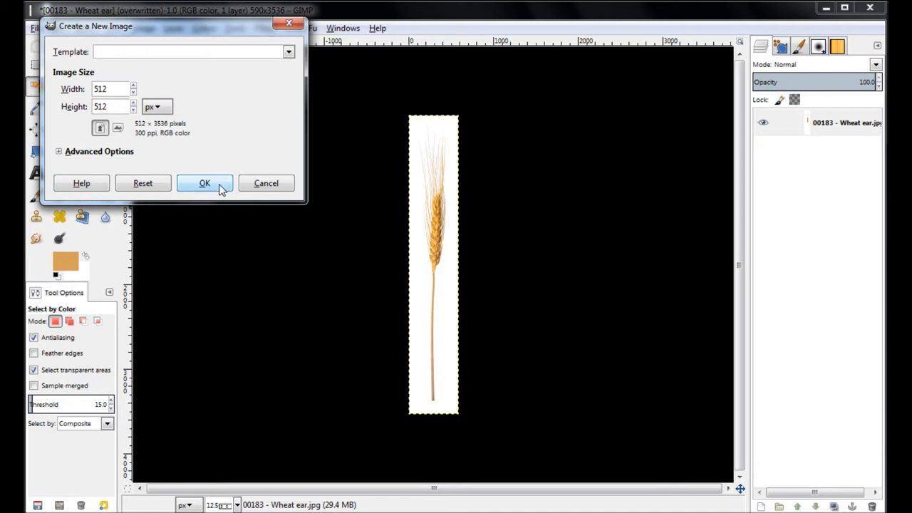
{"action": "left_click", "coordinate": [205, 182]}
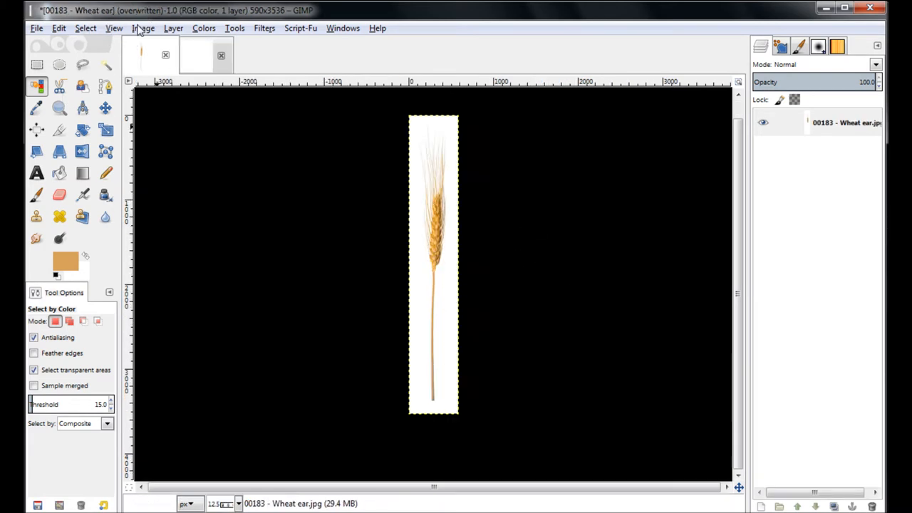
Step: Scale the wheat ear photo down to 85×512 pixels
{"action": "left_click", "coordinate": [142, 29]}
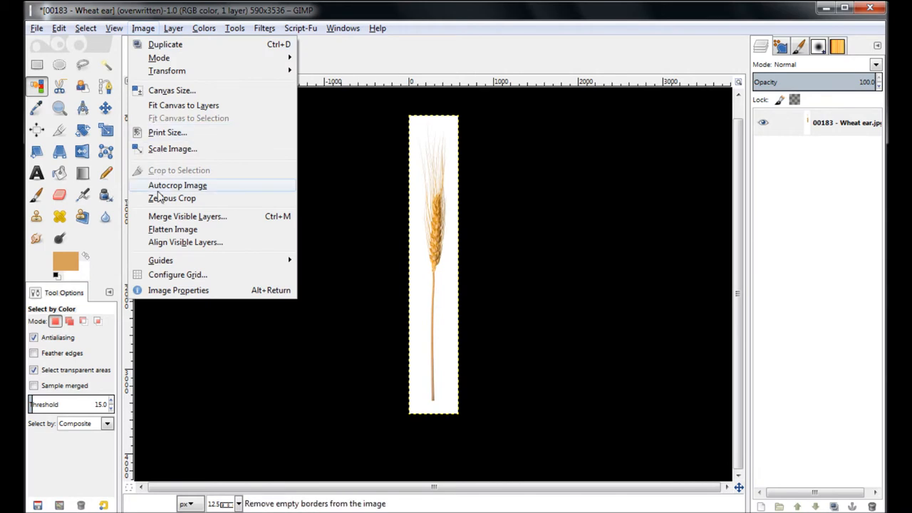
{"action": "left_click", "coordinate": [171, 148]}
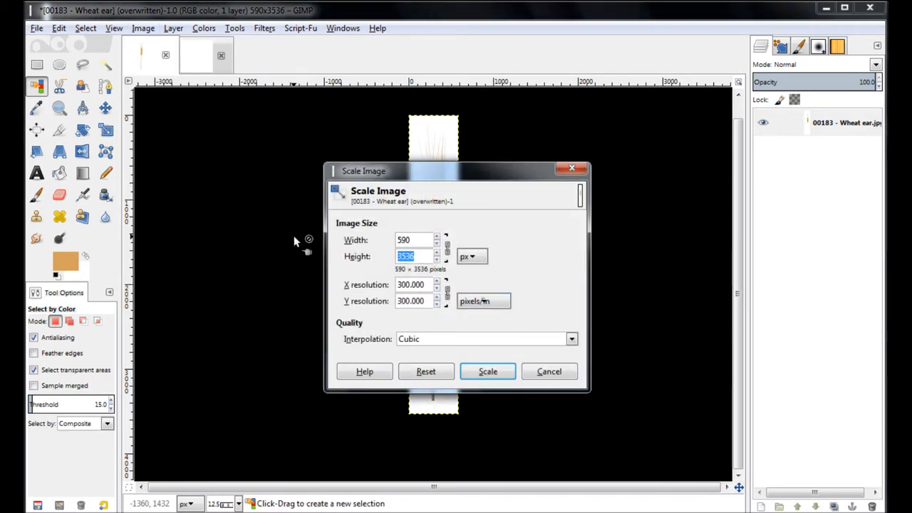
{"action": "type", "text": "512"}
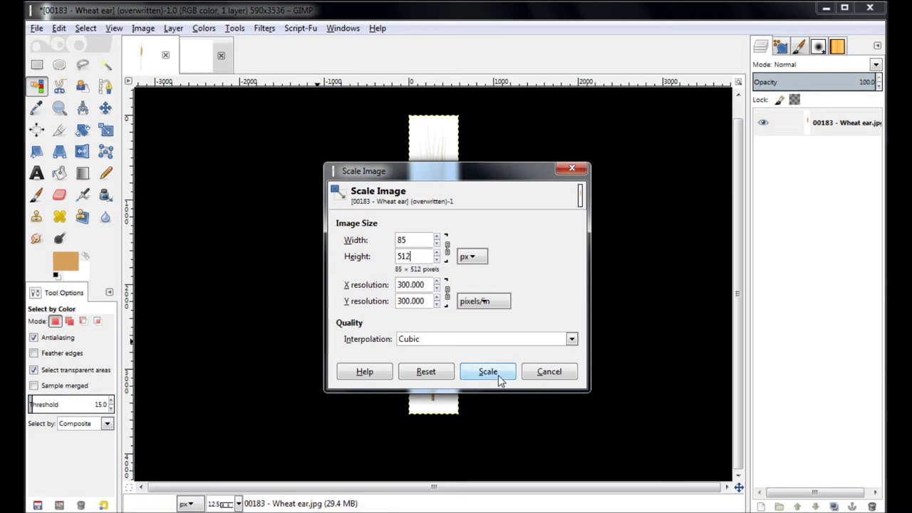
{"action": "left_click", "coordinate": [488, 370]}
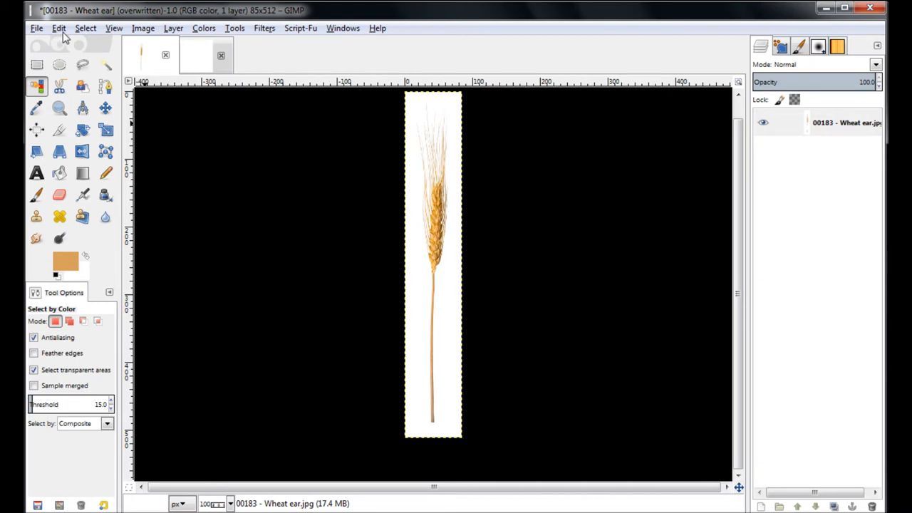
Step: Paste the wheat ear into the 512×512 image and rotate it 180° so the head points down
{"action": "left_click", "coordinate": [57, 28]}
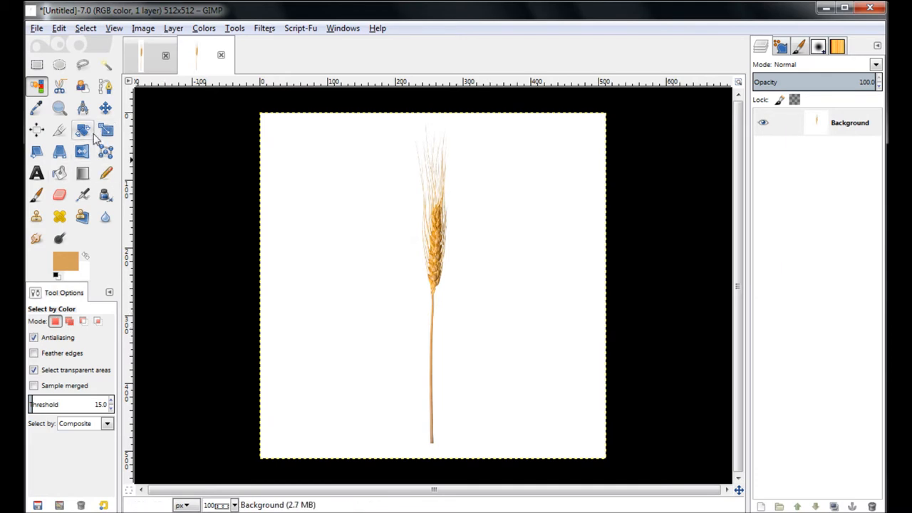
{"action": "left_click", "coordinate": [80, 128]}
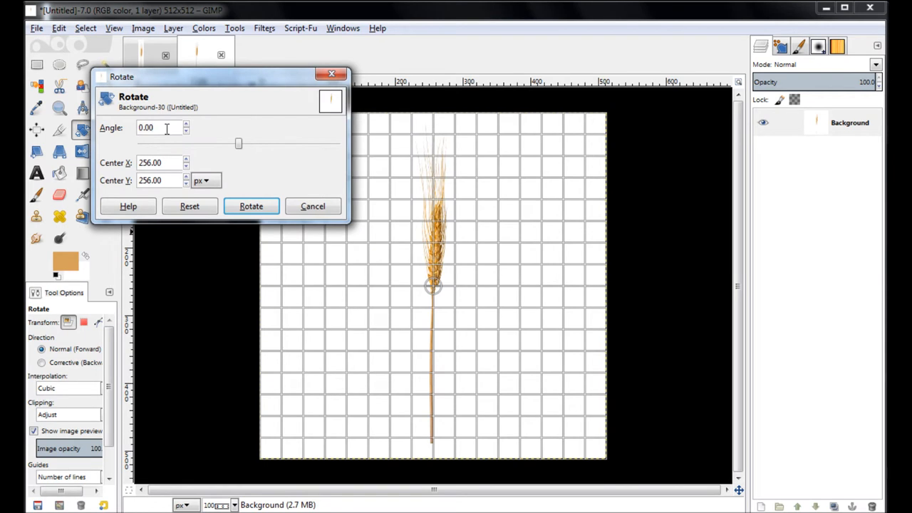
{"action": "left_click", "coordinate": [251, 205]}
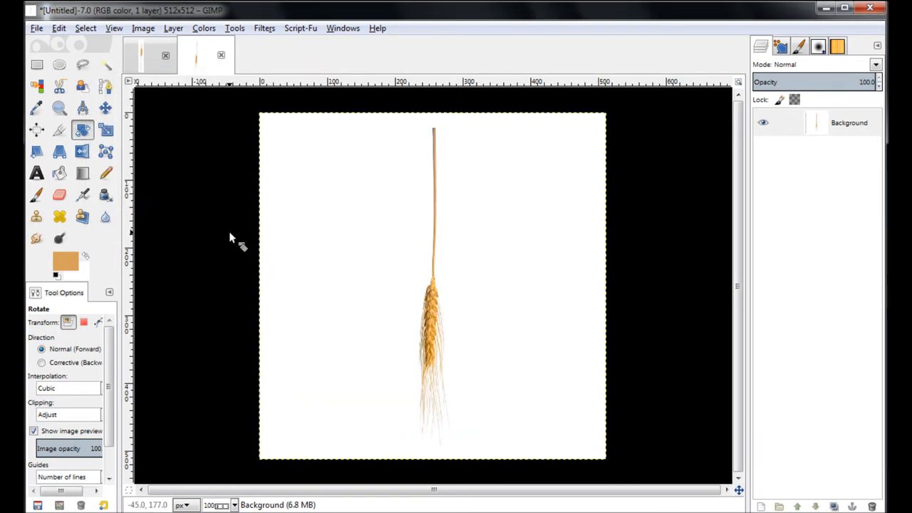
{"action": "mouse_move", "coordinate": [492, 347]}
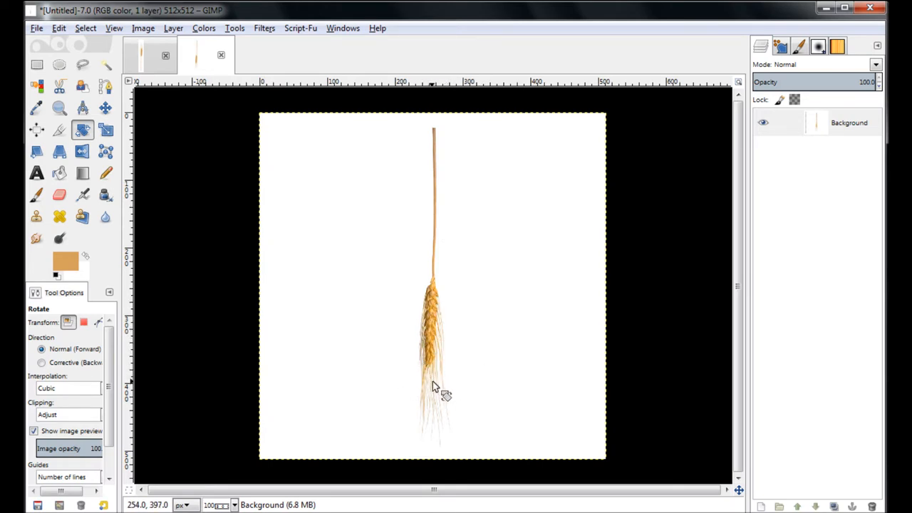
{"action": "mouse_move", "coordinate": [398, 296]}
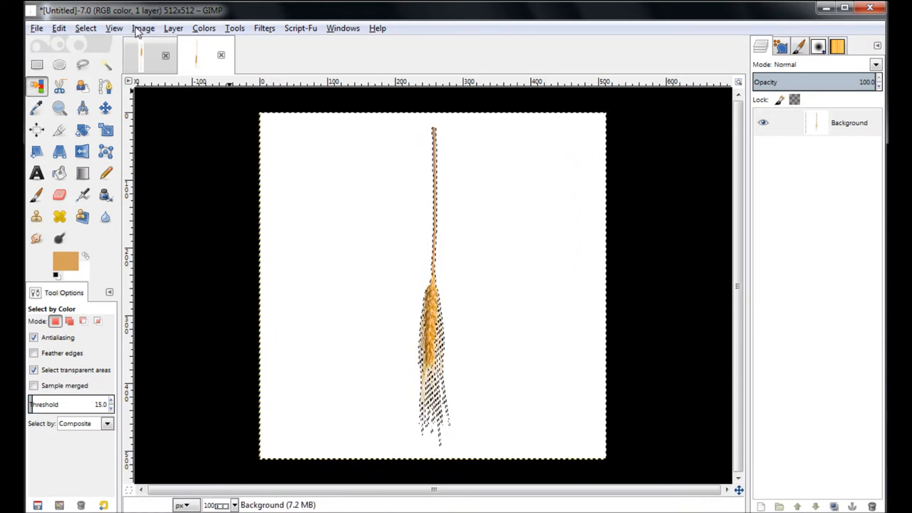
Step: Invert the selection and paint the ear solid black with a hard pencil brush
{"action": "left_click", "coordinate": [86, 28]}
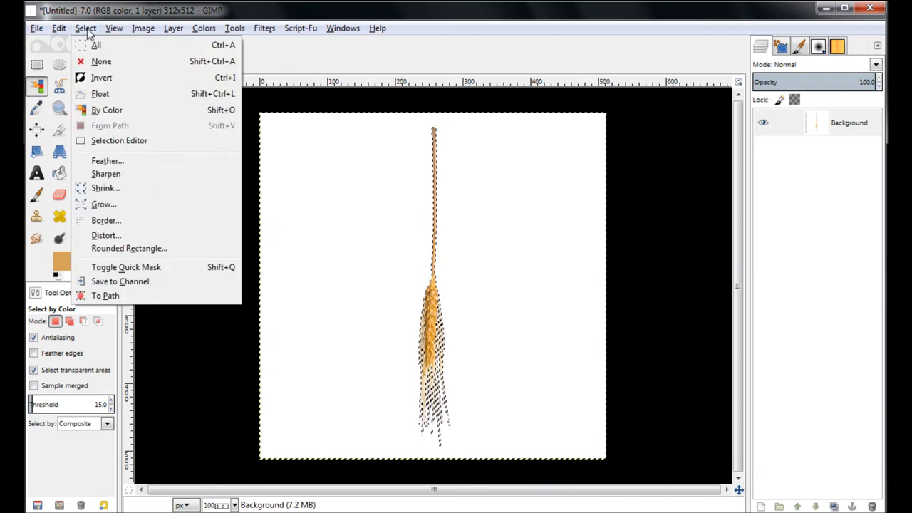
{"action": "mouse_move", "coordinate": [103, 77]}
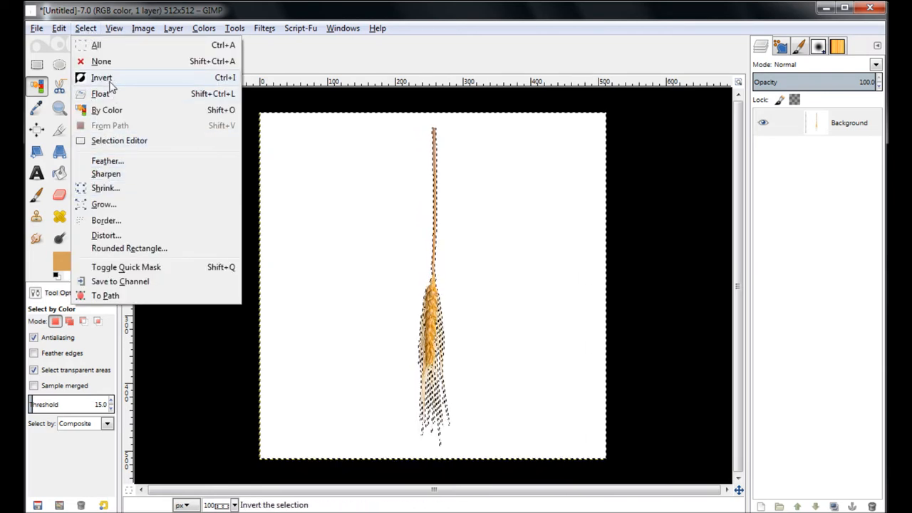
{"action": "left_click", "coordinate": [100, 77]}
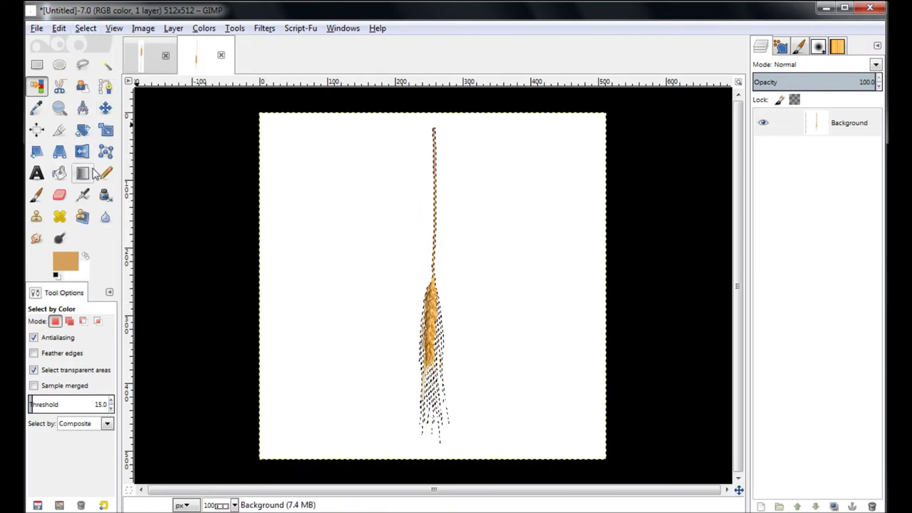
{"action": "left_click", "coordinate": [59, 260]}
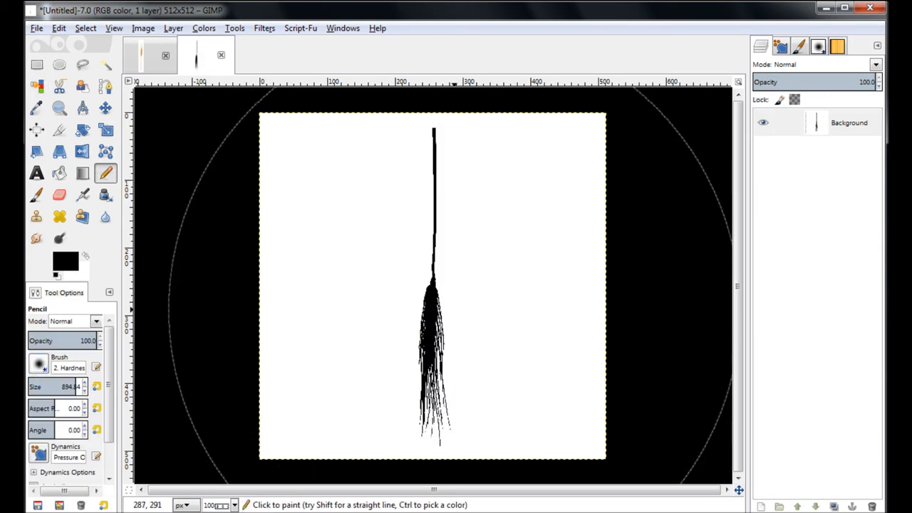
{"action": "mouse_move", "coordinate": [254, 174]}
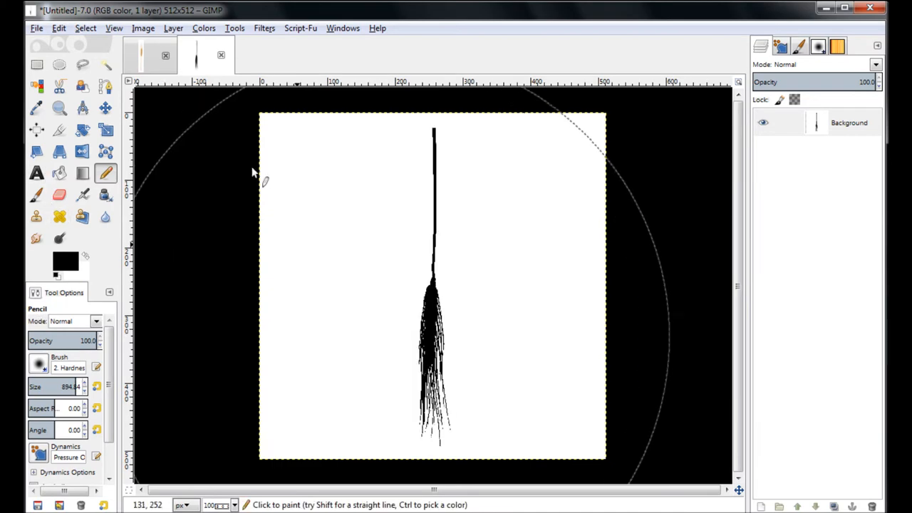
Step: Export the silhouette as wheatmask.jpg on the Desktop with default JPEG quality
{"action": "left_click", "coordinate": [33, 29]}
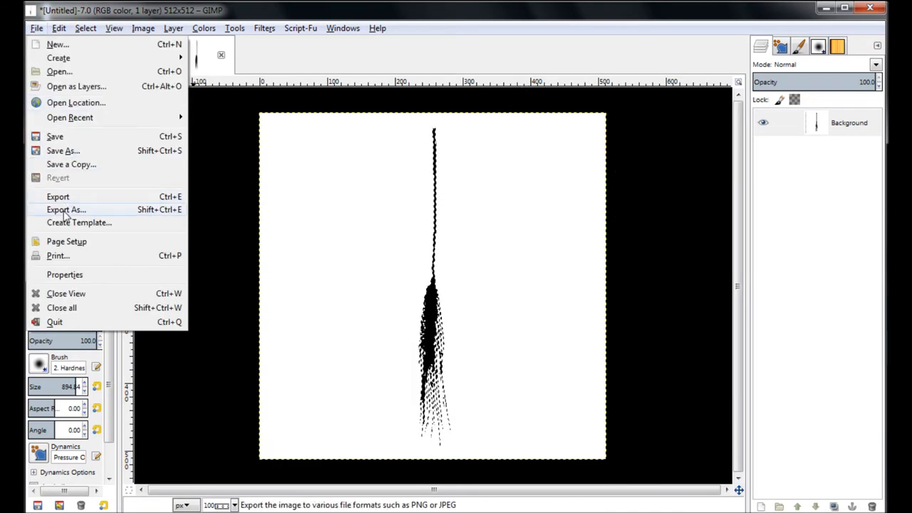
{"action": "left_click", "coordinate": [66, 210]}
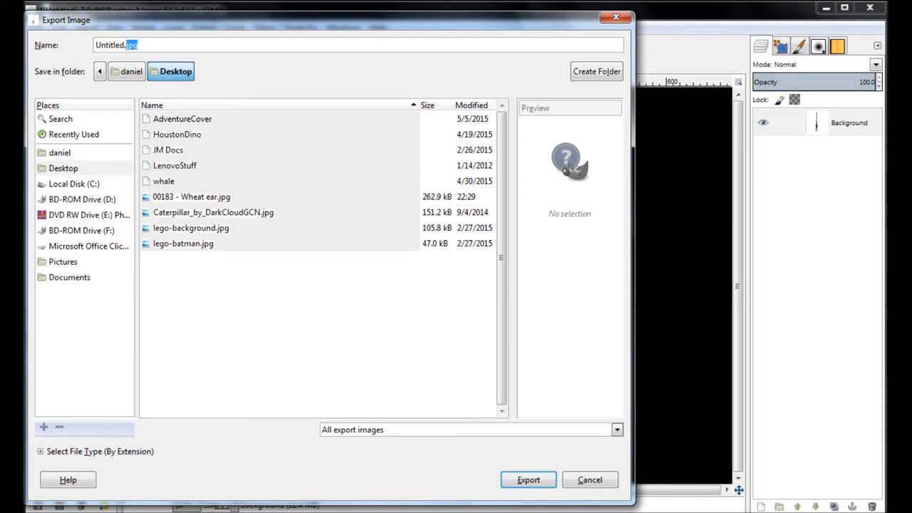
{"action": "type", "text": "w"}
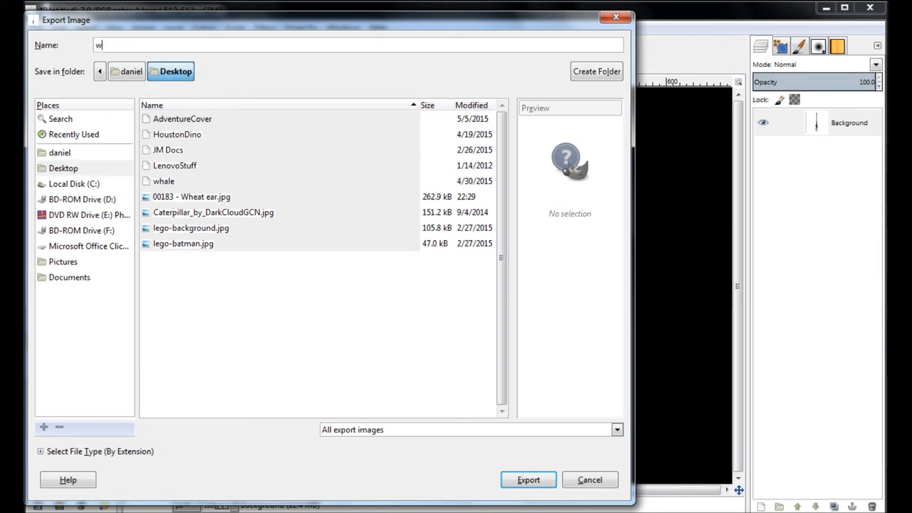
{"action": "type", "text": "heatmask.jp"}
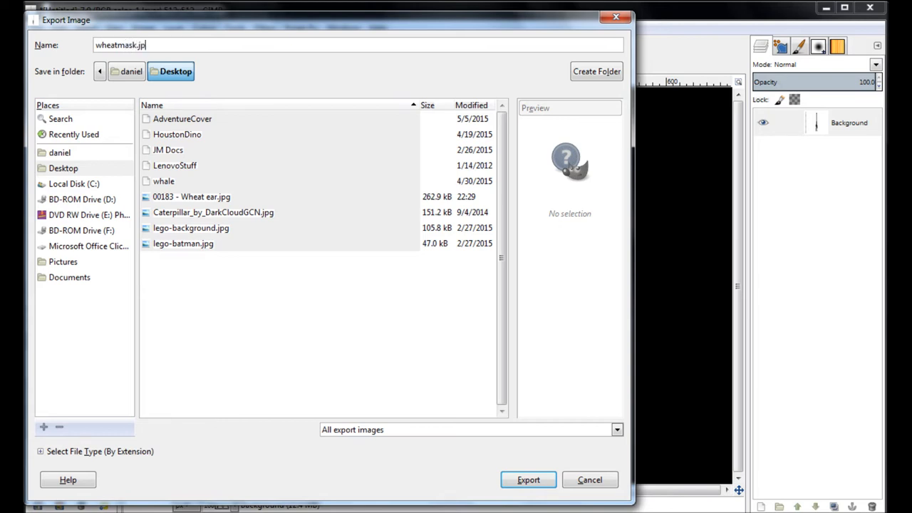
{"action": "type", "text": "g"}
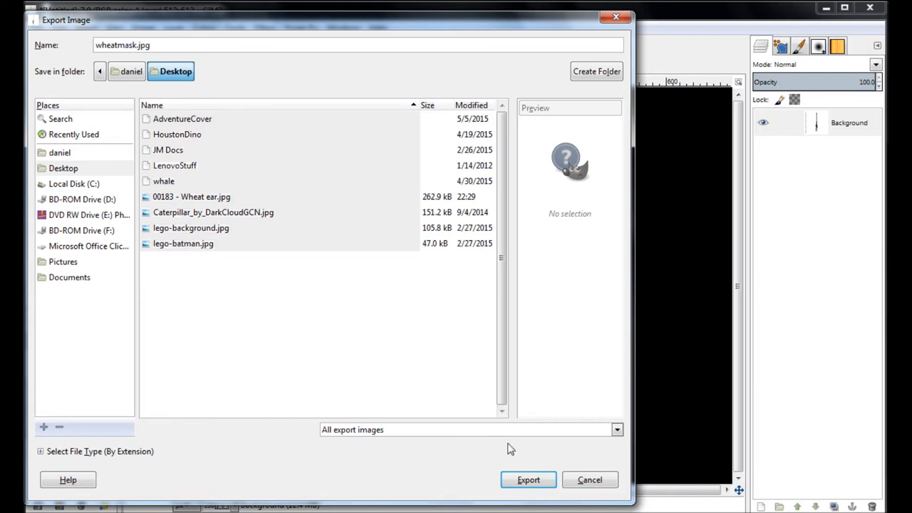
{"action": "left_click", "coordinate": [527, 479]}
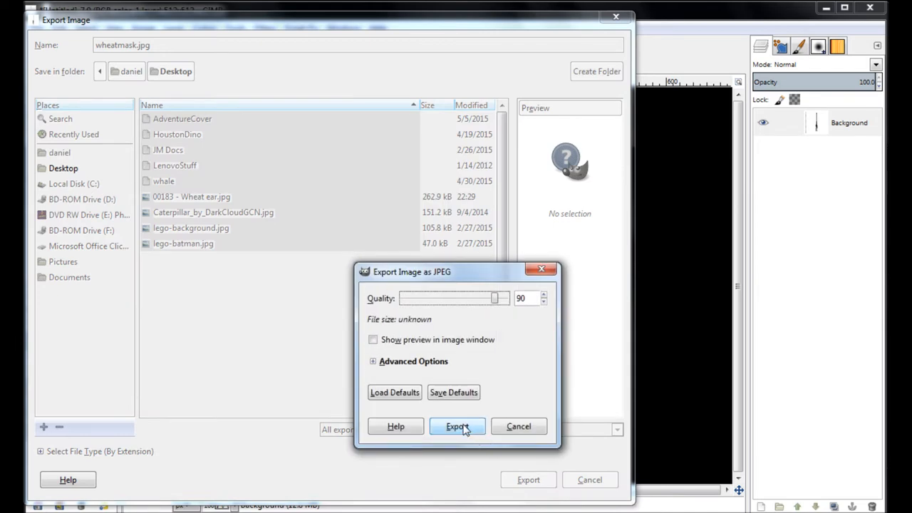
{"action": "left_click", "coordinate": [456, 426]}
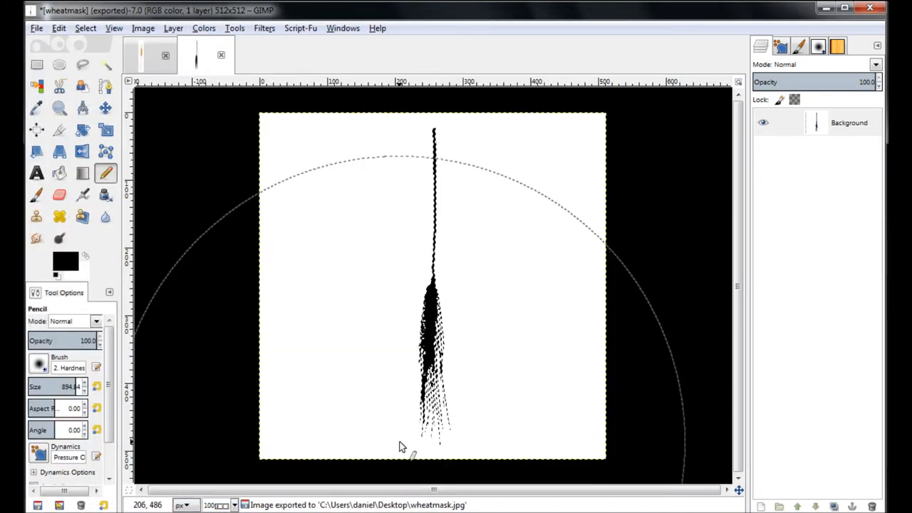
Step: Clear the selection and sample the wheat's golden colour as foreground
{"action": "left_click", "coordinate": [84, 28]}
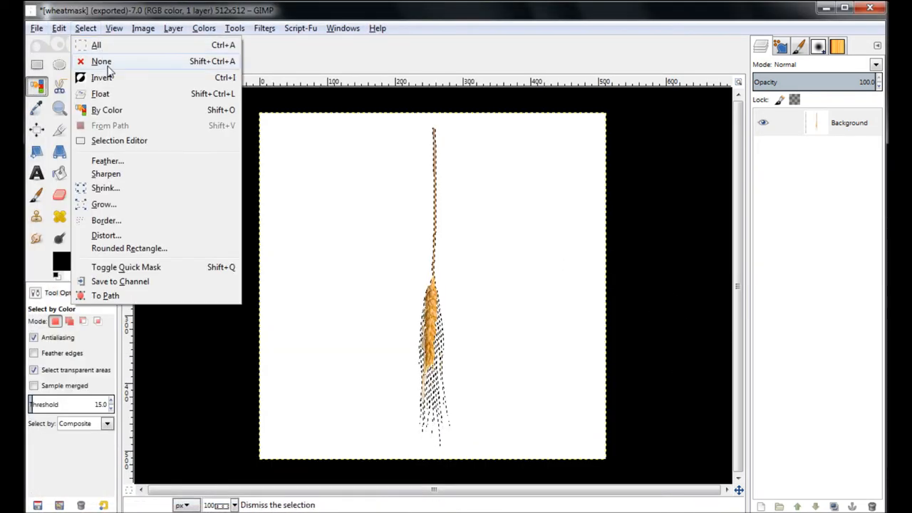
{"action": "left_click", "coordinate": [85, 61]}
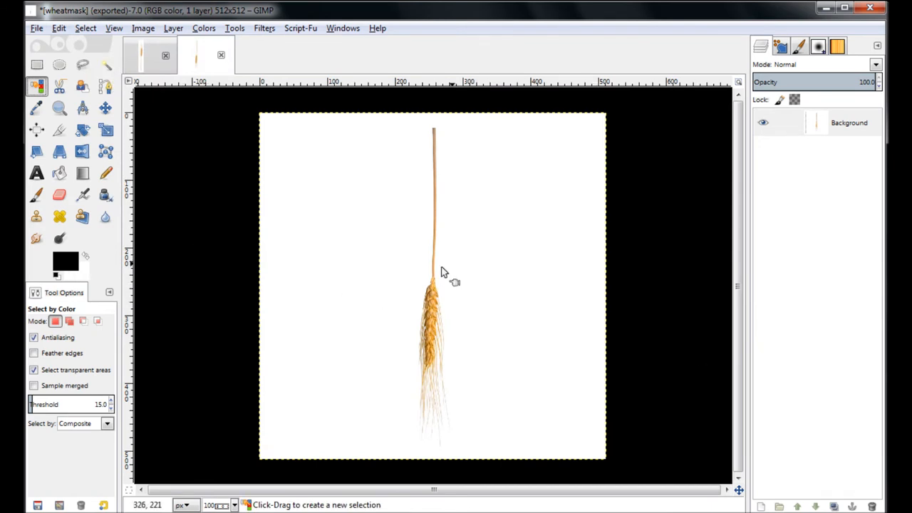
{"action": "mouse_move", "coordinate": [441, 314]}
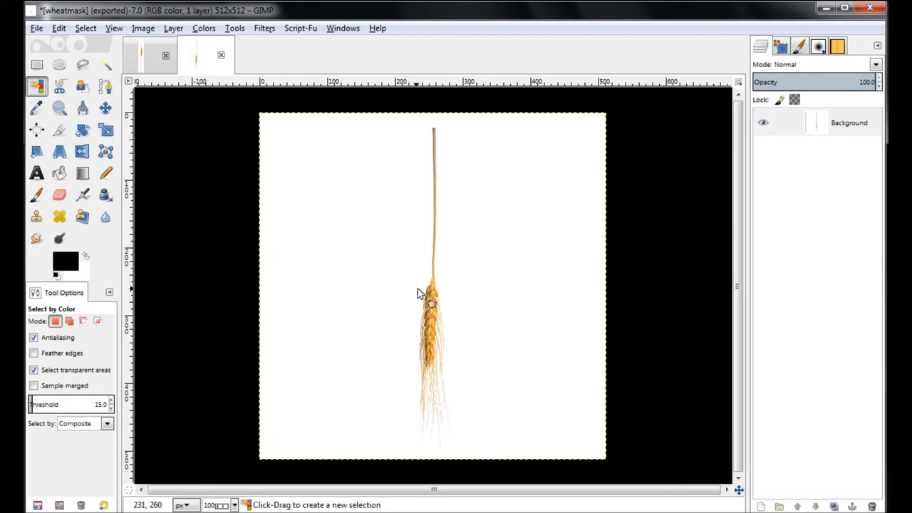
{"action": "mouse_move", "coordinate": [435, 328]}
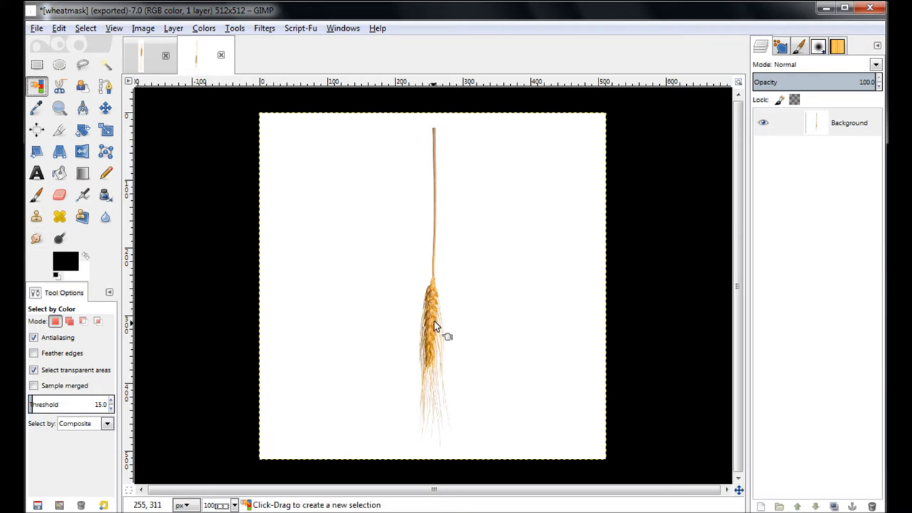
{"action": "mouse_move", "coordinate": [397, 355]}
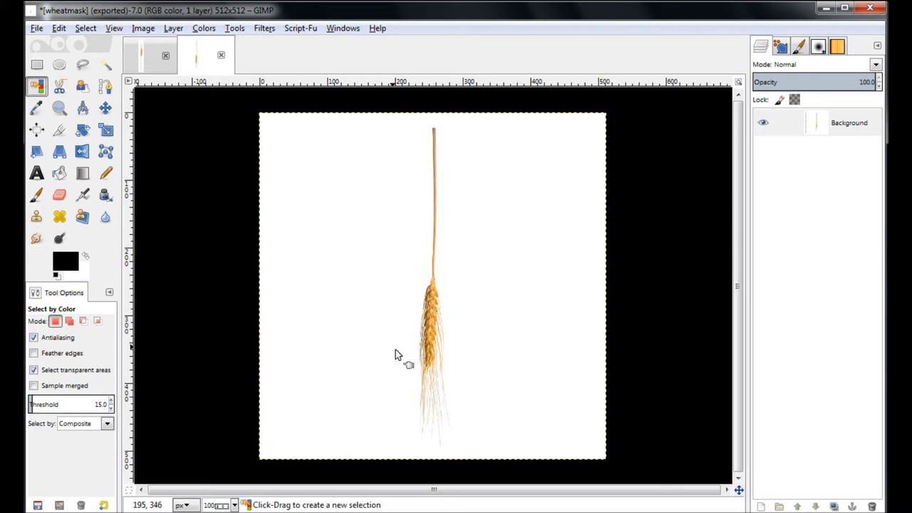
{"action": "mouse_move", "coordinate": [467, 359]}
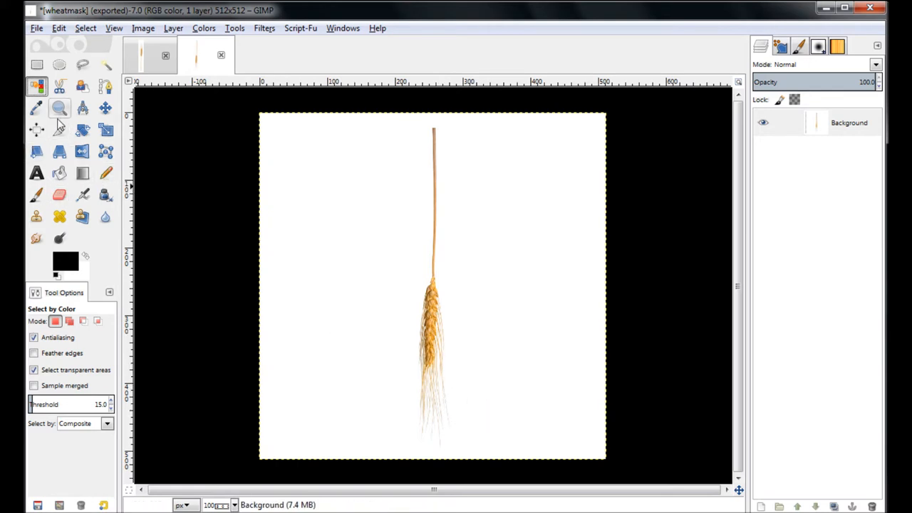
{"action": "left_click", "coordinate": [32, 109]}
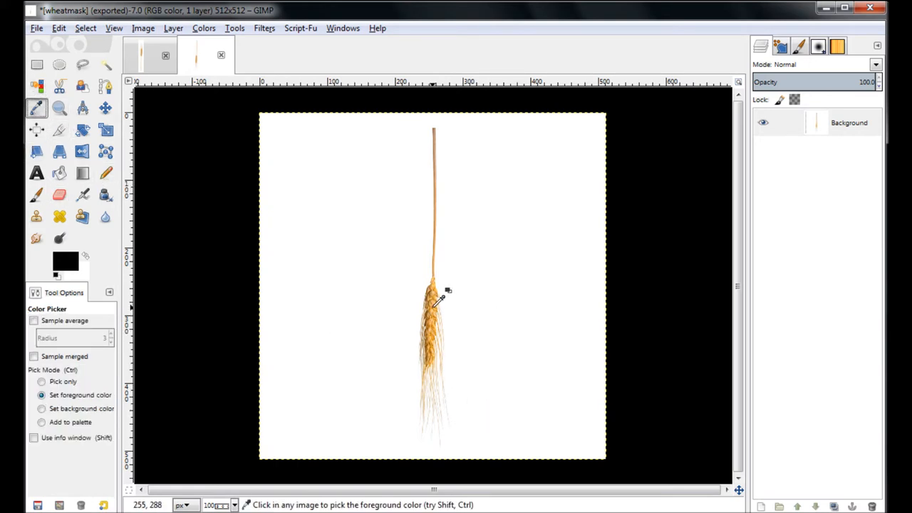
{"action": "left_click", "coordinate": [434, 302]}
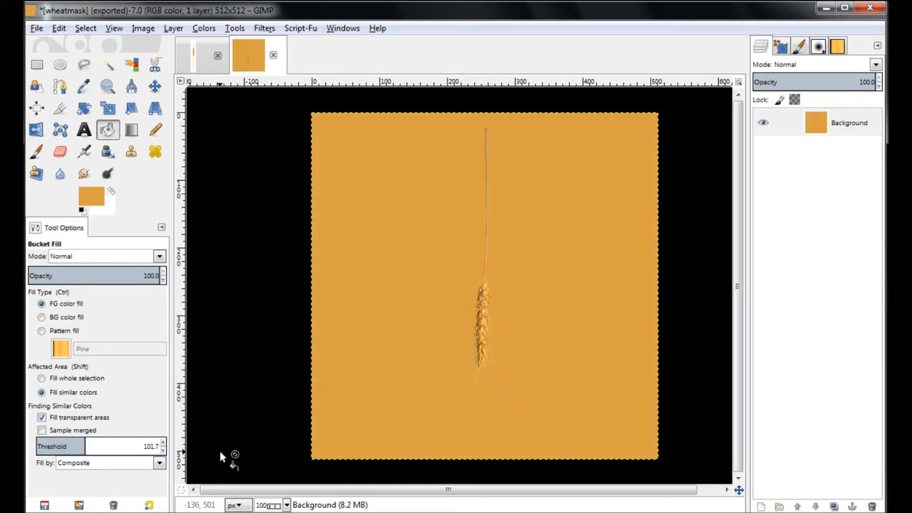
Step: Bucket-fill the white background golden, undoing and settling on threshold 94
{"action": "left_click", "coordinate": [60, 28]}
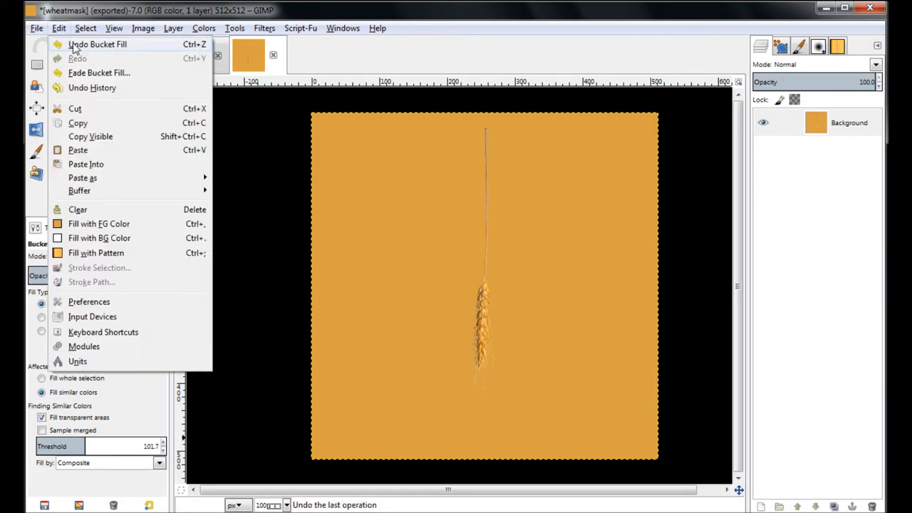
{"action": "left_click", "coordinate": [96, 46]}
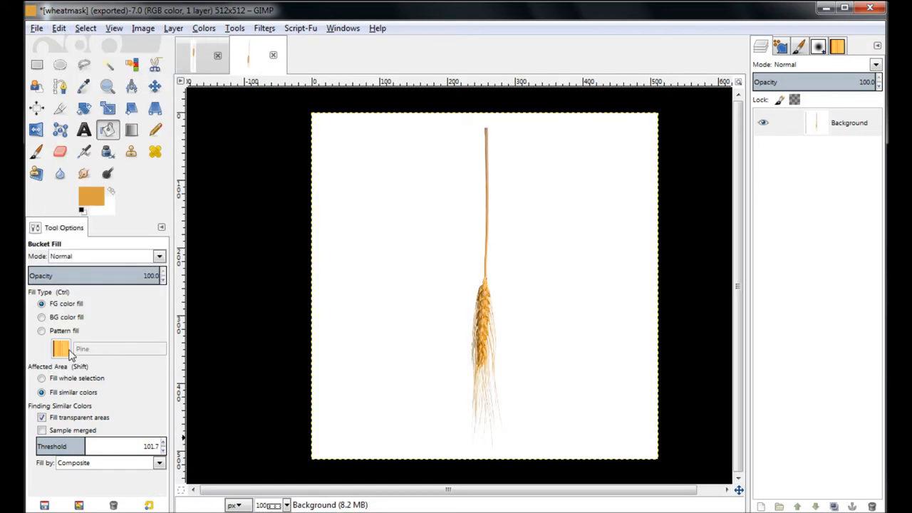
{"action": "left_click", "coordinate": [484, 399]}
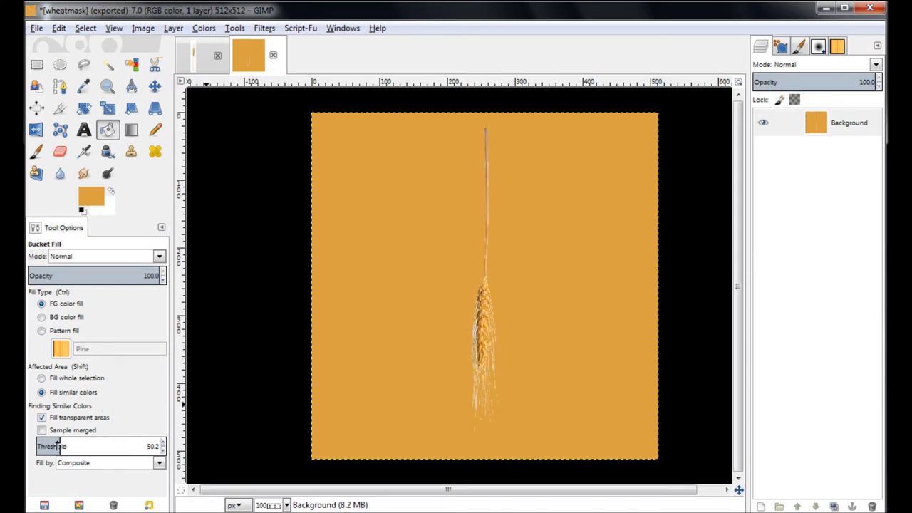
{"action": "left_click", "coordinate": [55, 28]}
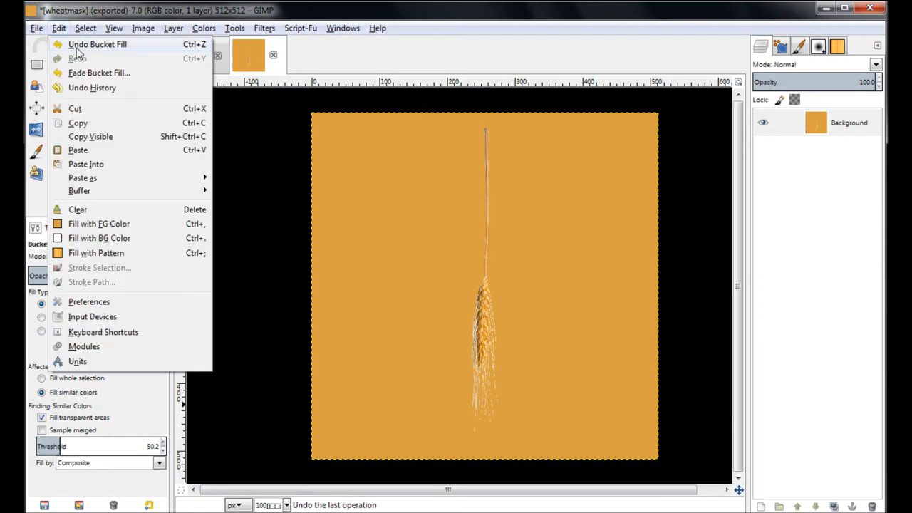
{"action": "left_click", "coordinate": [100, 45]}
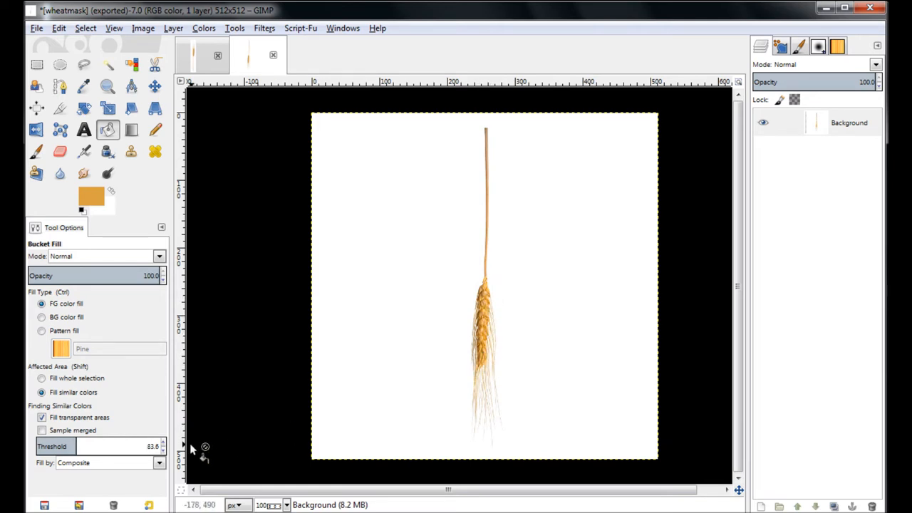
{"action": "left_click_drag", "start_coordinate": [64, 446], "coordinate": [82, 445]}
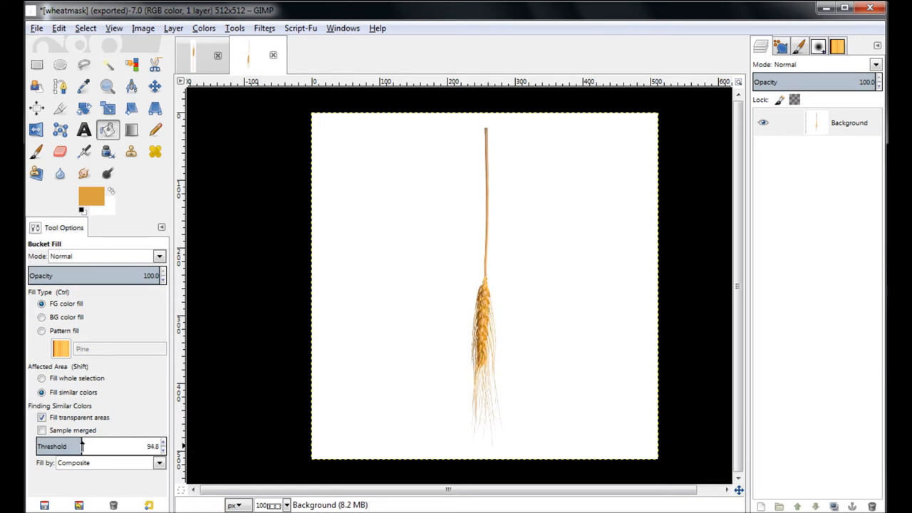
{"action": "left_click", "coordinate": [502, 262]}
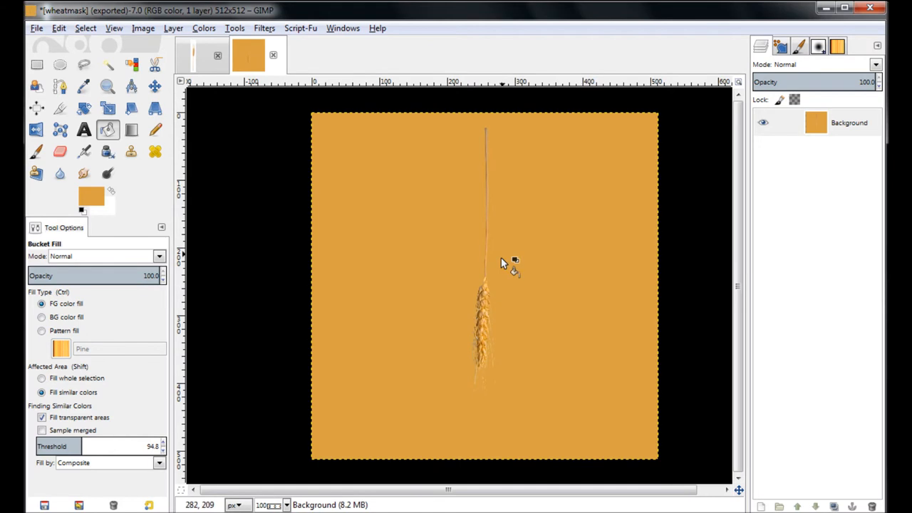
Step: Export the golden wheat image from GIMP as wheat.jpg on the Desktop, accepting the JPEG settings
{"action": "left_click", "coordinate": [31, 28]}
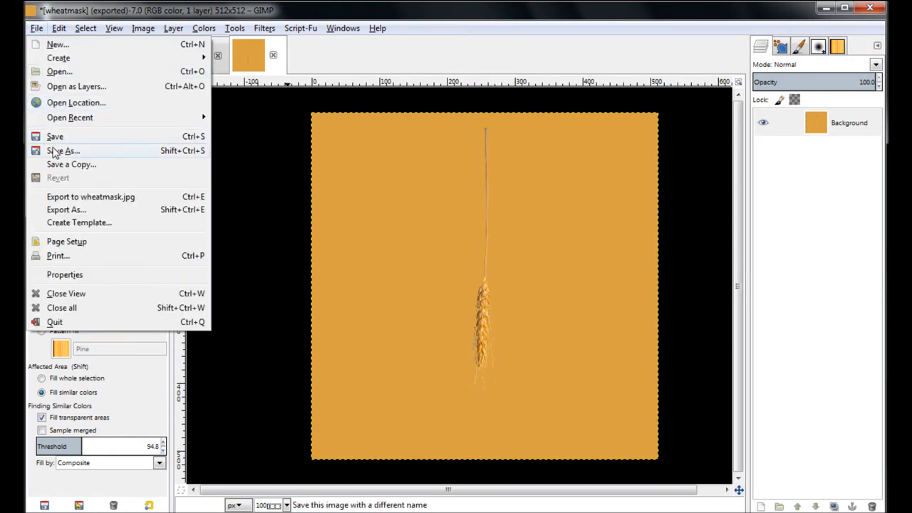
{"action": "mouse_move", "coordinate": [66, 209]}
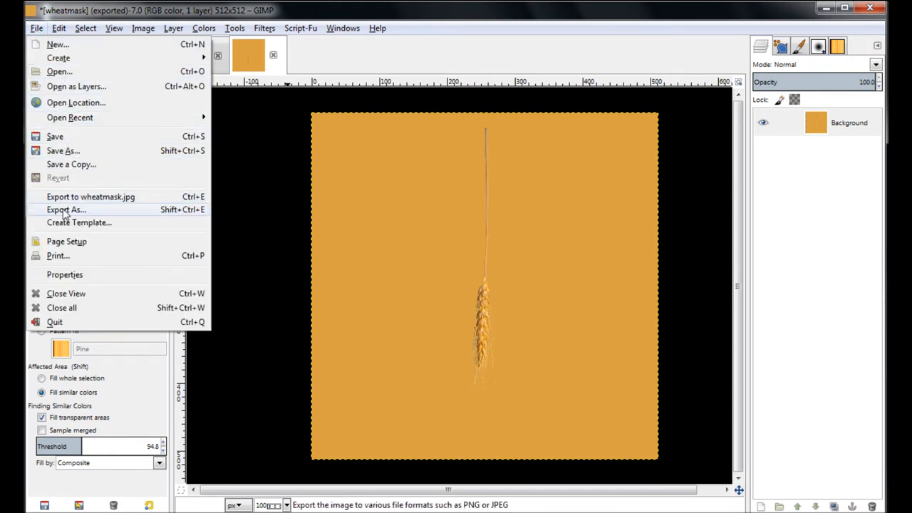
{"action": "left_click", "coordinate": [66, 210]}
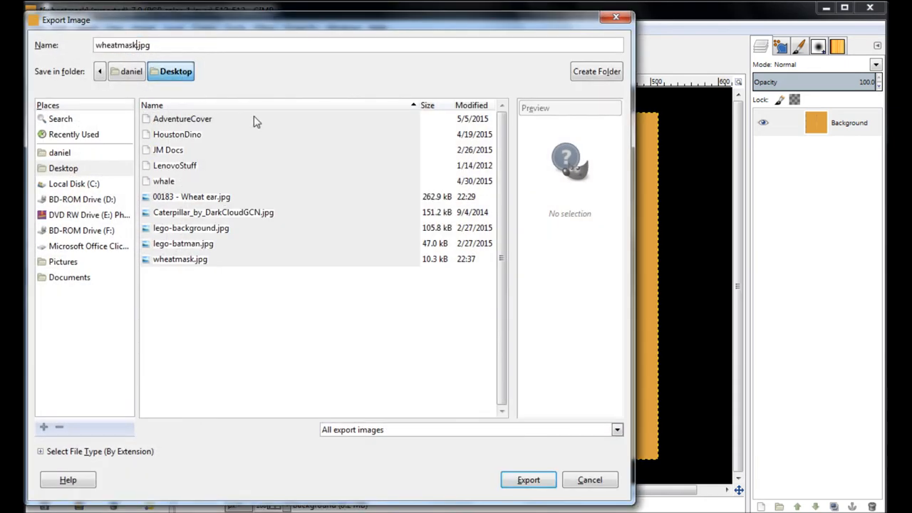
{"action": "left_click", "coordinate": [527, 479]}
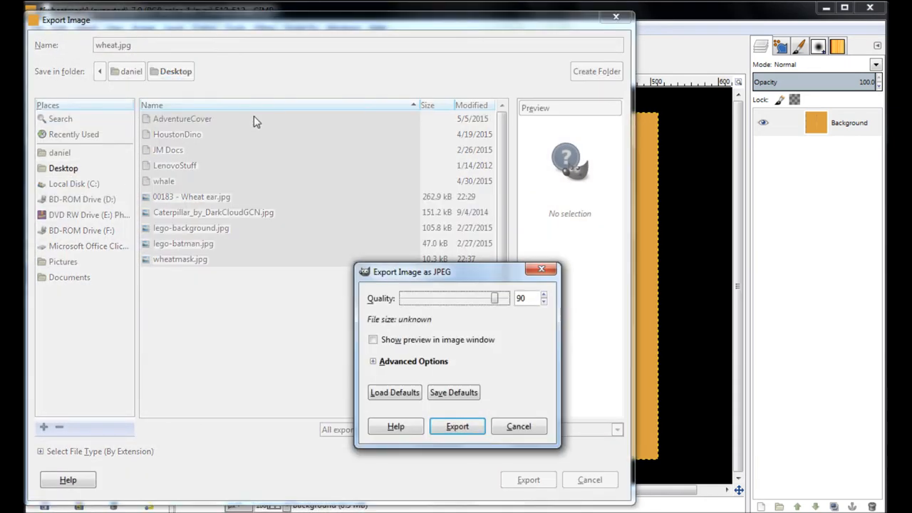
{"action": "left_click", "coordinate": [456, 426]}
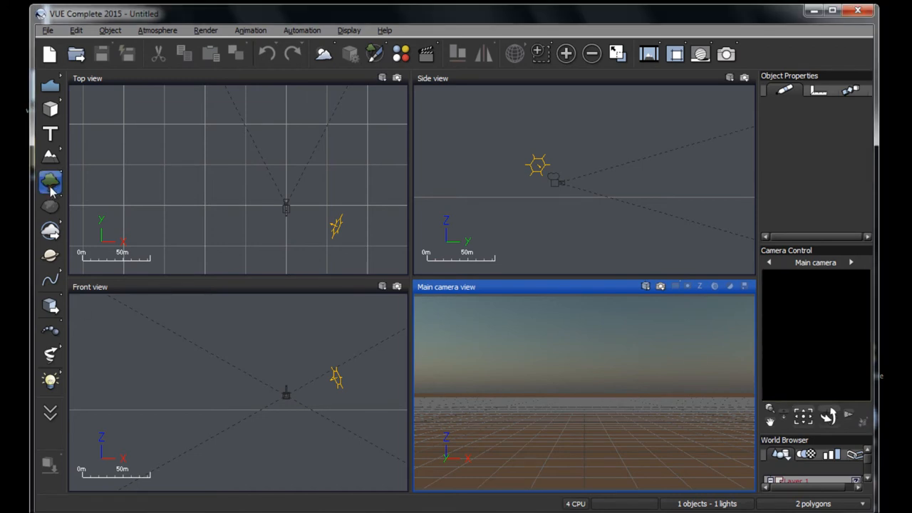
Step: Insert a Patch of Grass plant onto the empty ground of the new Vue scene
{"action": "left_click", "coordinate": [49, 184]}
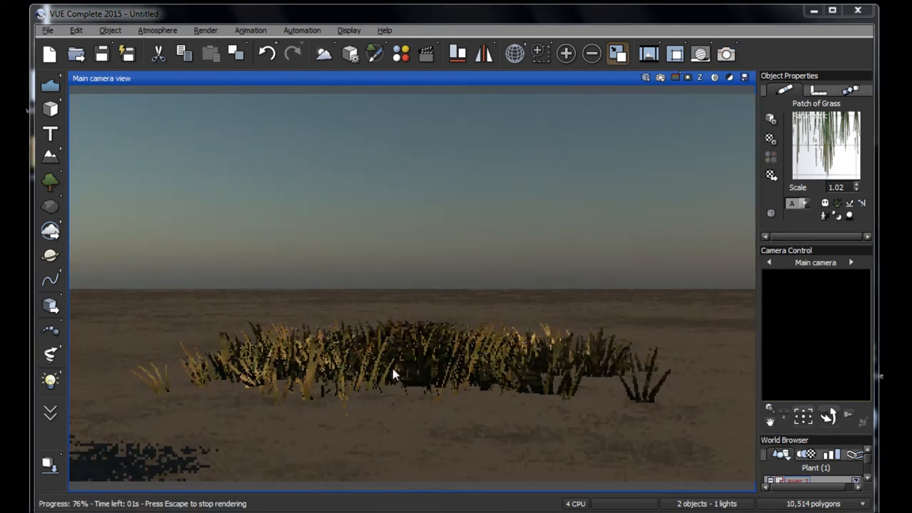
{"action": "mouse_move", "coordinate": [647, 389]}
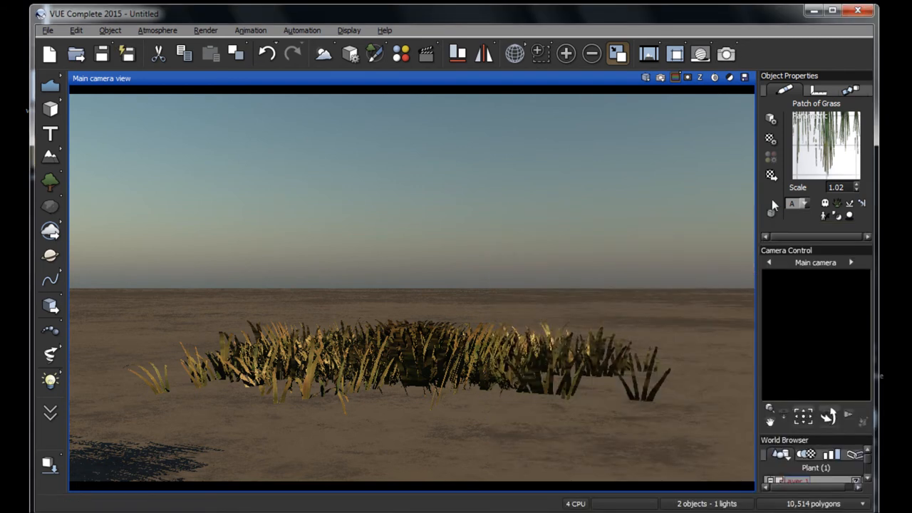
{"action": "mouse_move", "coordinate": [877, 147]}
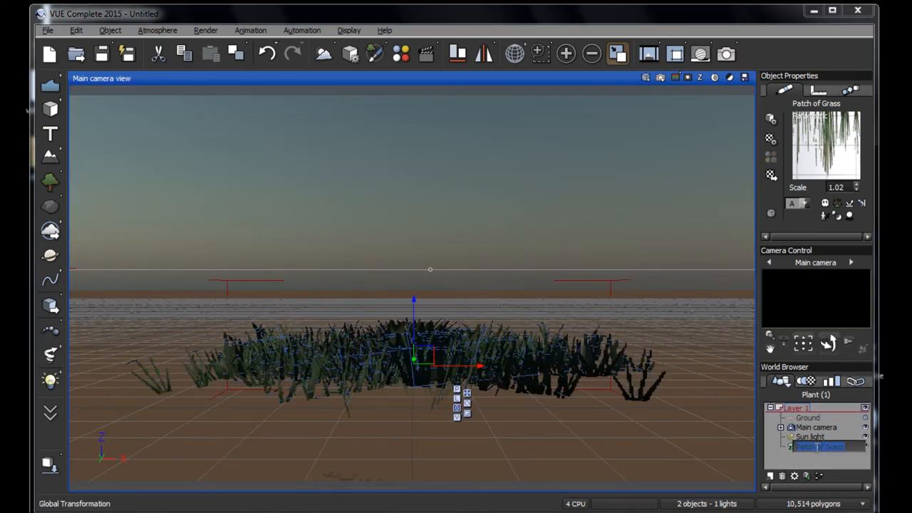
Step: Edit the Patch of Grass, setting leaf length +35 and flexibility -19 so the leaves bend more
{"action": "double_click", "coordinate": [812, 459]}
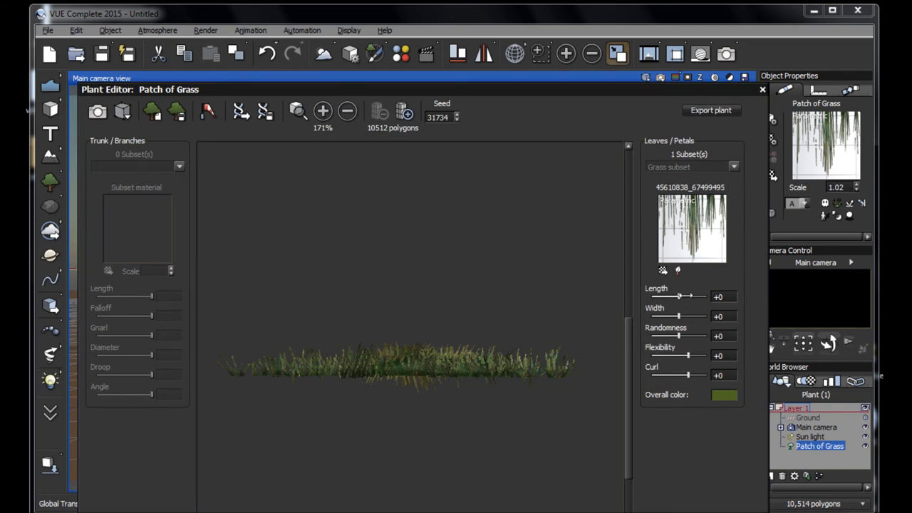
{"action": "left_click_drag", "start_coordinate": [678, 297], "coordinate": [691, 296]}
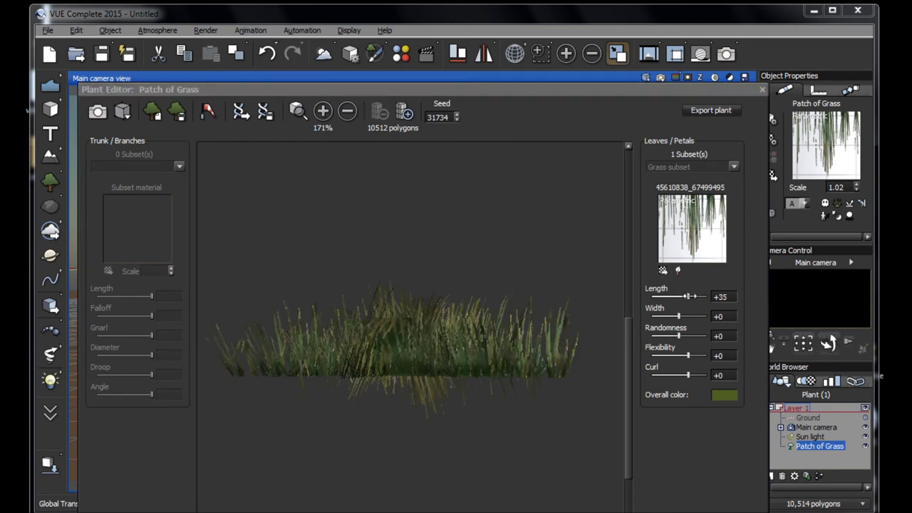
{"action": "left_click_drag", "start_coordinate": [690, 357], "coordinate": [682, 356]}
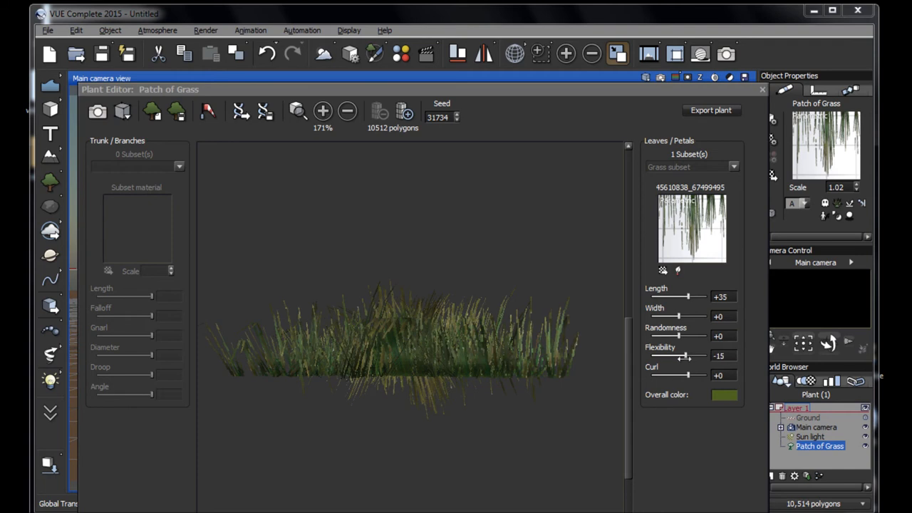
{"action": "left_click_drag", "start_coordinate": [684, 357], "coordinate": [677, 356]}
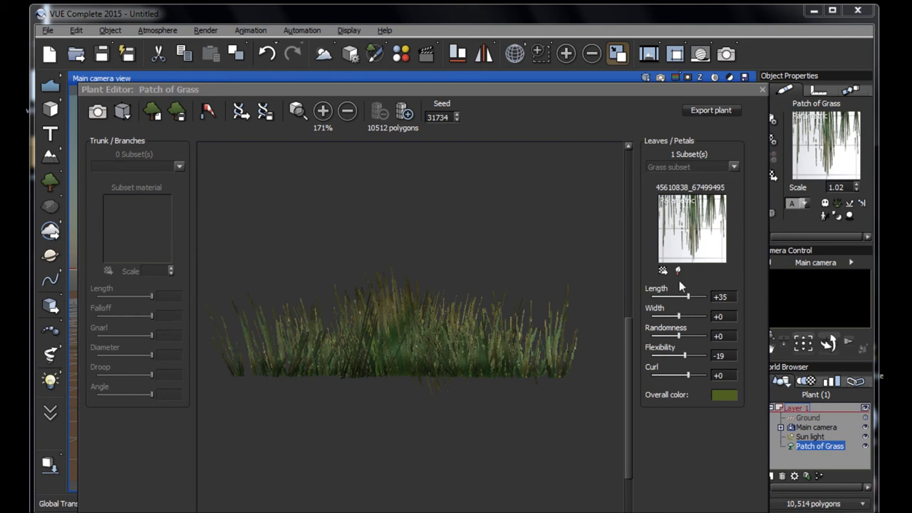
Step: Bring up the Leaf Editor from the leaf thumbnail
{"action": "left_click", "coordinate": [673, 268]}
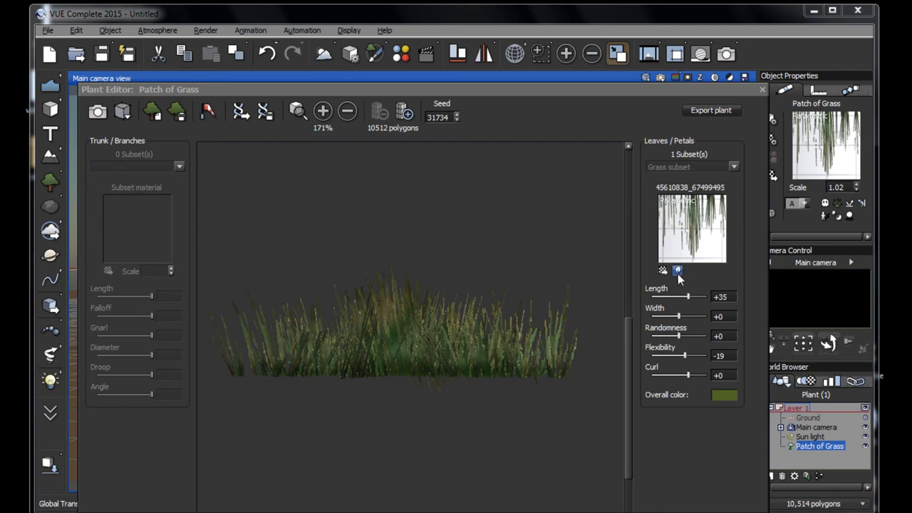
{"action": "left_click", "coordinate": [678, 272]}
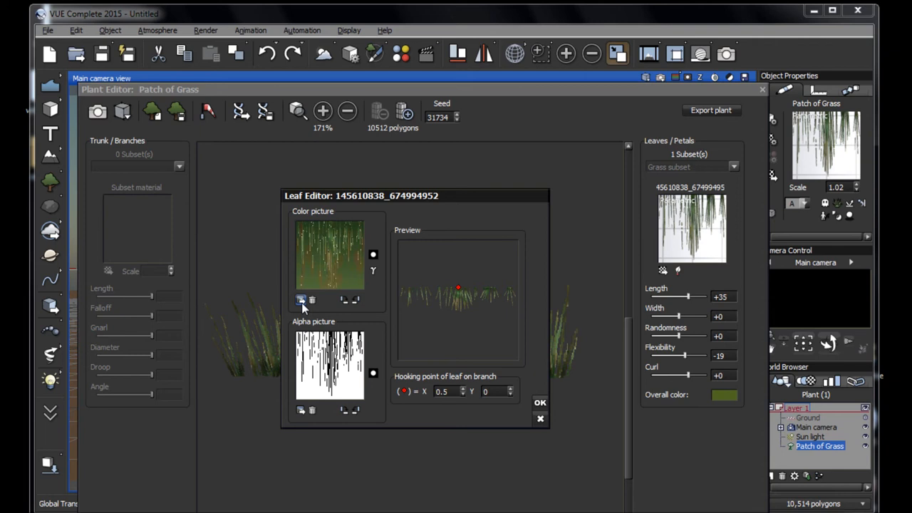
{"action": "mouse_move", "coordinate": [416, 410]}
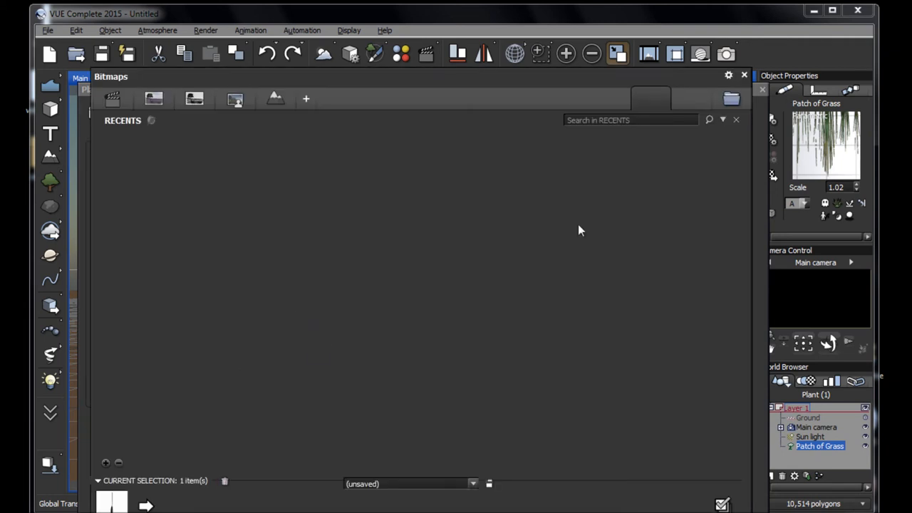
{"action": "mouse_move", "coordinate": [222, 200]}
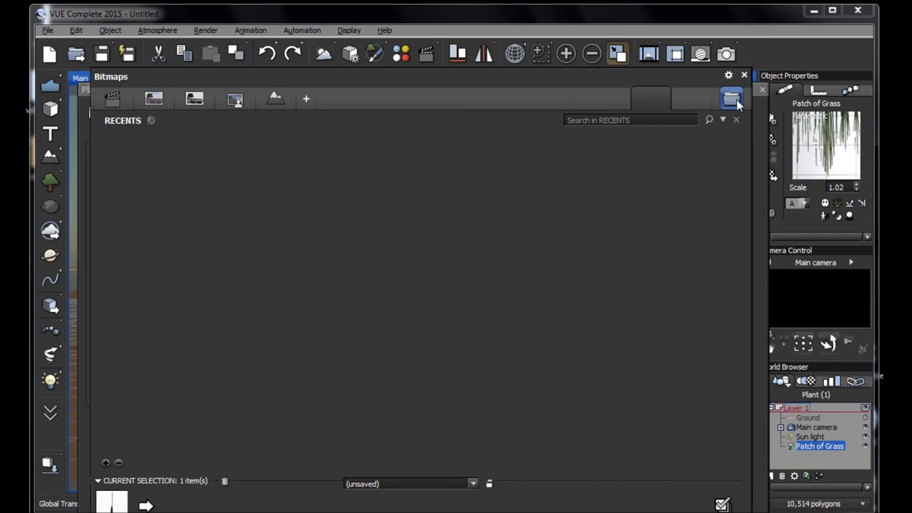
Step: Load wheat.jpg as the leaf colour picture and wheatmask.jpg as its alpha
{"action": "left_click", "coordinate": [729, 98]}
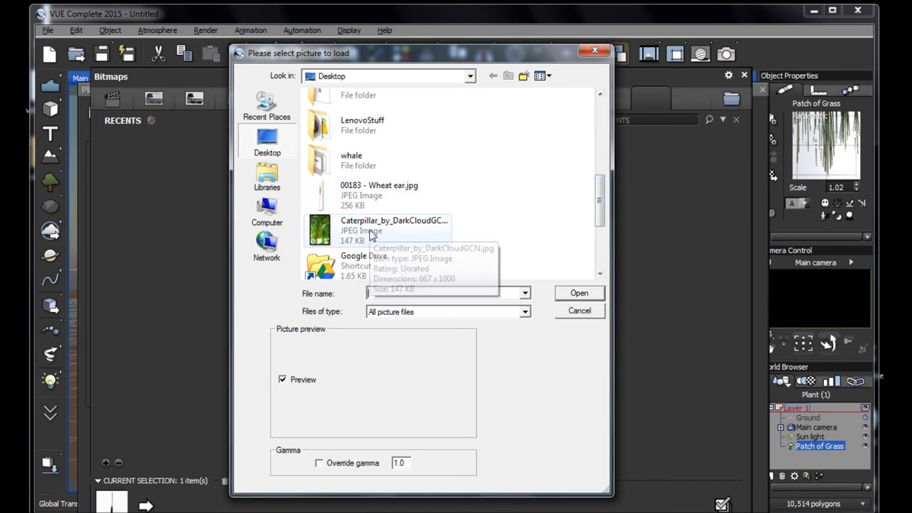
{"action": "scroll", "scroll_direction": "down", "scroll_amount": 3}
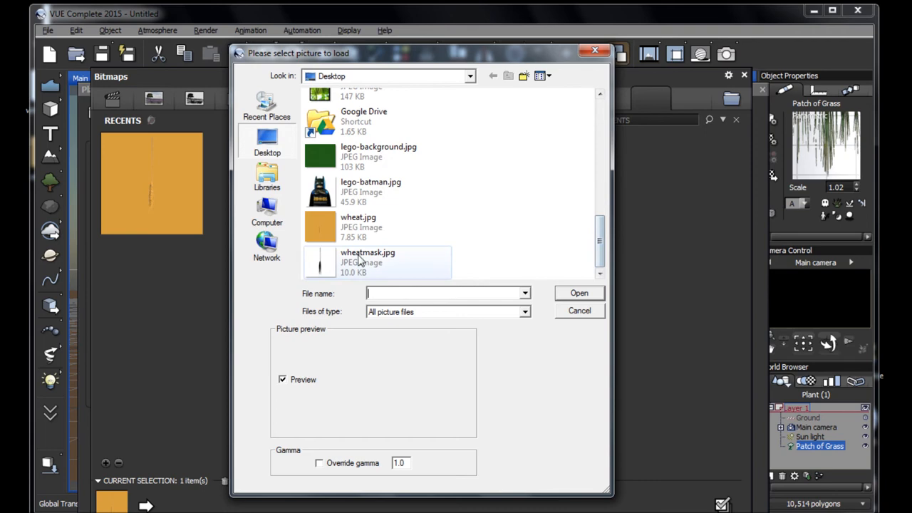
{"action": "left_click", "coordinate": [367, 262]}
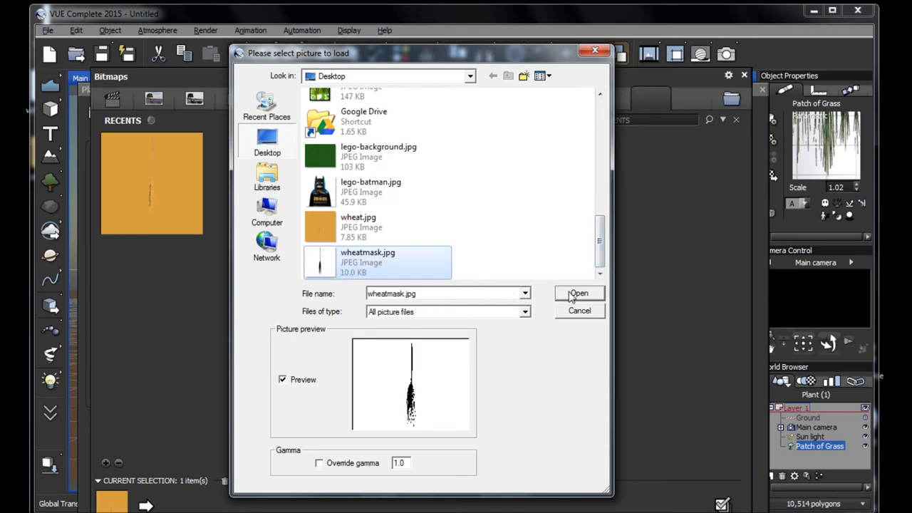
{"action": "left_click", "coordinate": [579, 294]}
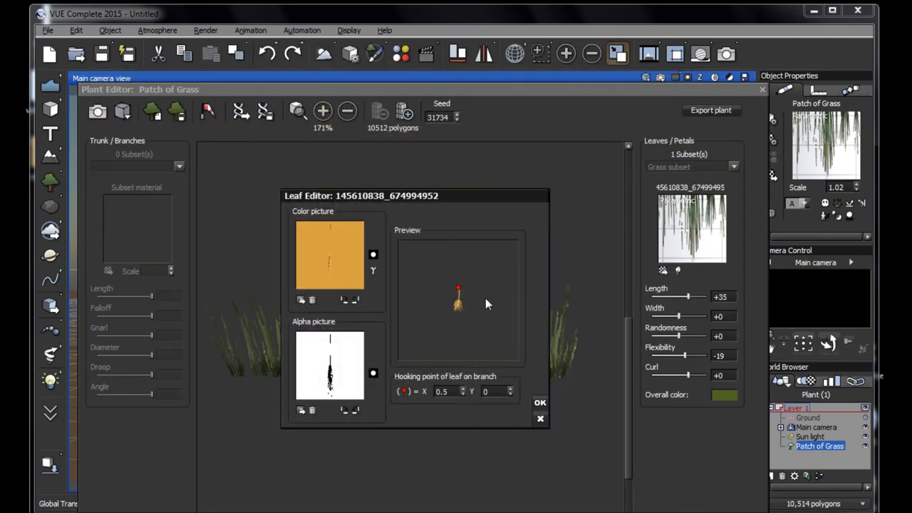
Step: Move the leaf hooking point to about X 0.506 Y 0.026 and confirm the new wheat leaf
{"action": "left_click_drag", "start_coordinate": [459, 288], "coordinate": [470, 287]}
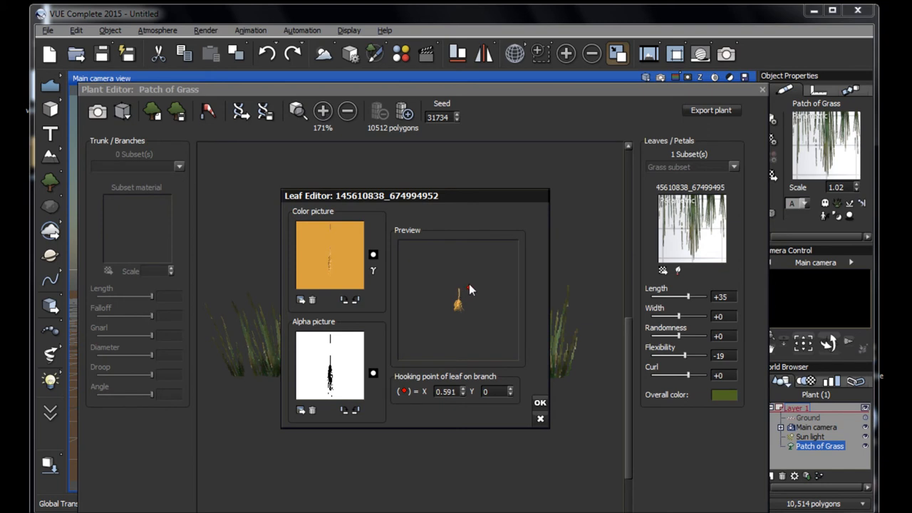
{"action": "left_click_drag", "start_coordinate": [459, 294], "coordinate": [469, 291]}
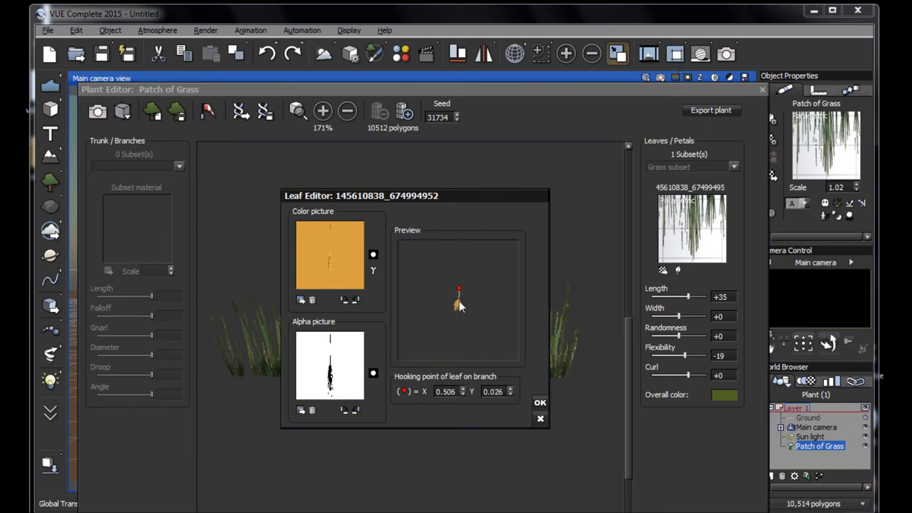
{"action": "mouse_move", "coordinate": [548, 435]}
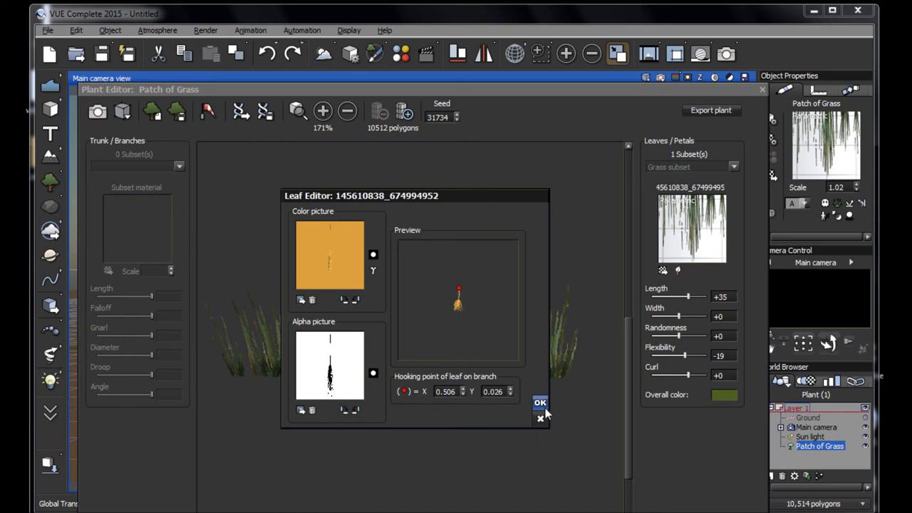
{"action": "left_click", "coordinate": [539, 401]}
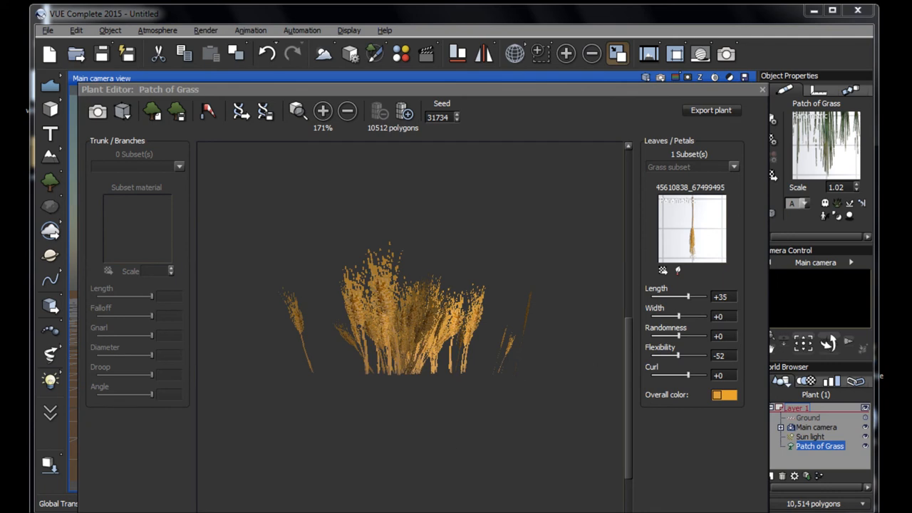
{"action": "mouse_move", "coordinate": [430, 382]}
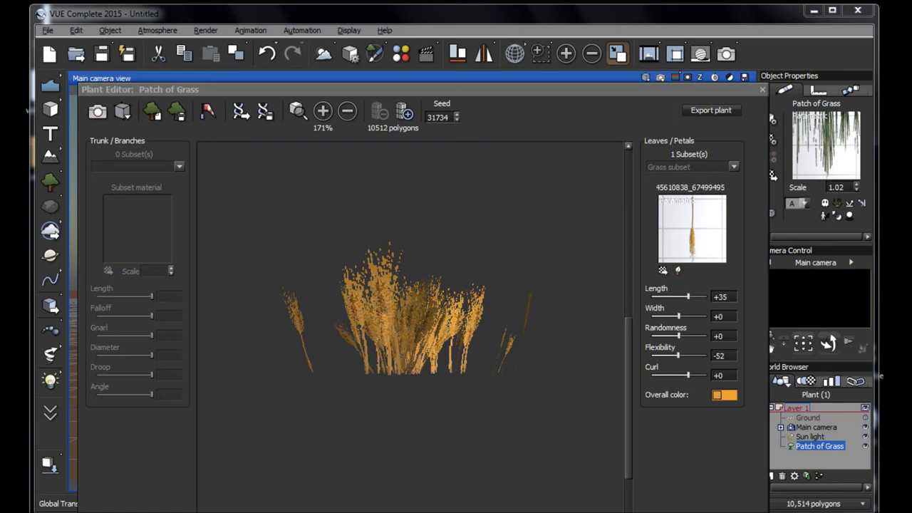
{"action": "mouse_move", "coordinate": [310, 154]}
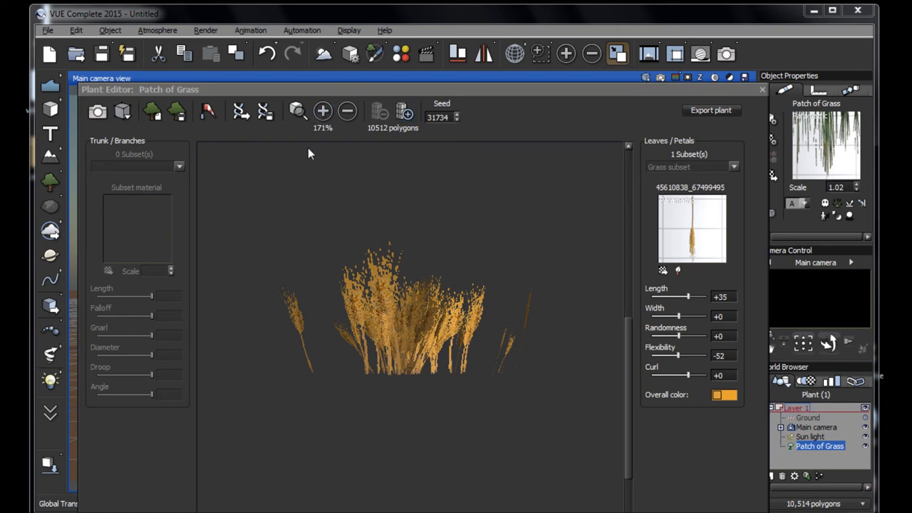
Step: Lower the leaf flexibility to -52 so the golden wheat stalks droop further
{"action": "left_click", "coordinate": [262, 111]}
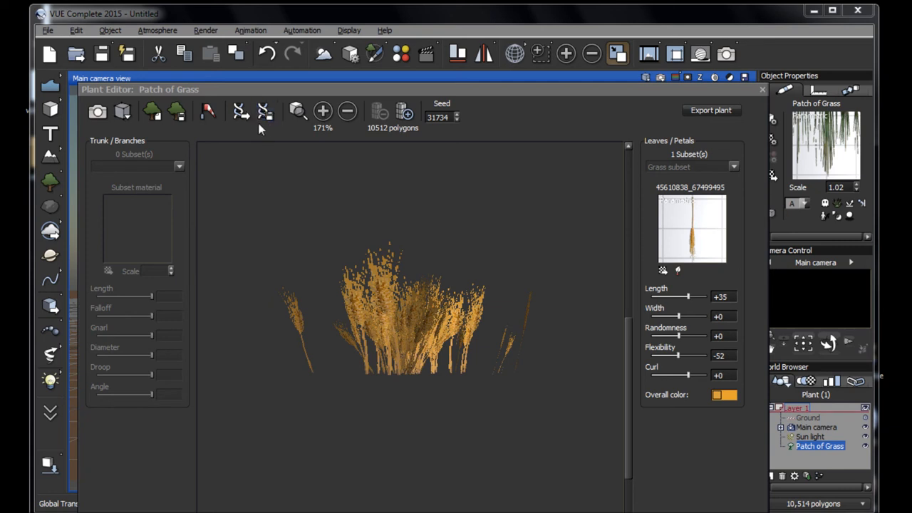
{"action": "left_click", "coordinate": [265, 112]}
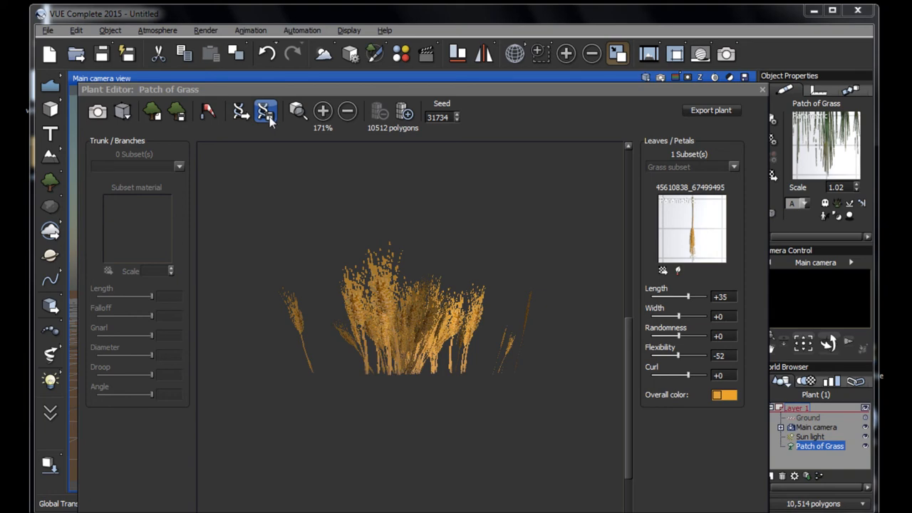
Step: Save the plant as a vegetation species, browsing Vue 2015 > Plants > Personal and dismissing the access error
{"action": "left_click", "coordinate": [710, 111]}
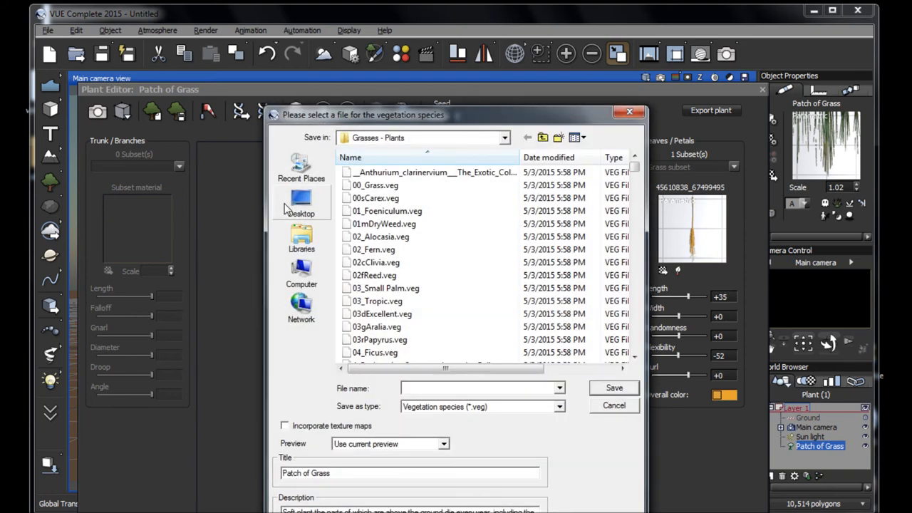
{"action": "left_click", "coordinate": [504, 137]}
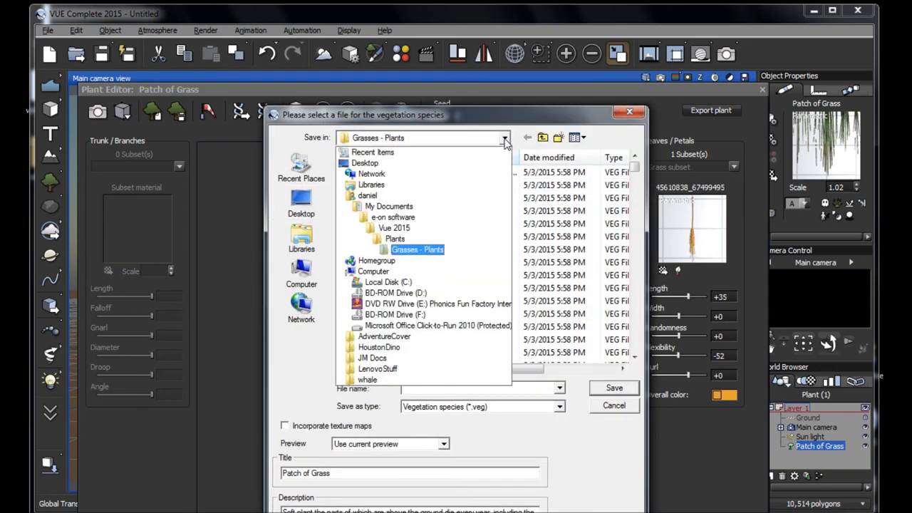
{"action": "left_click", "coordinate": [391, 228]}
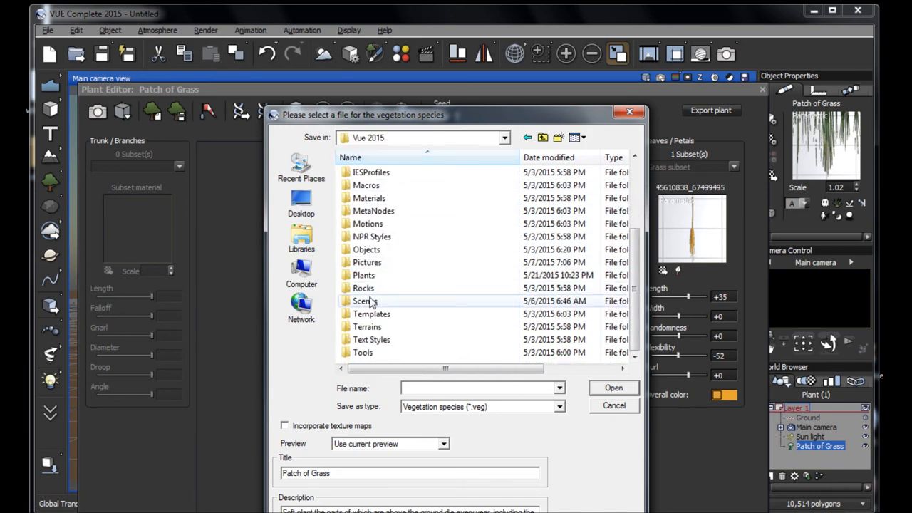
{"action": "double_click", "coordinate": [368, 275]}
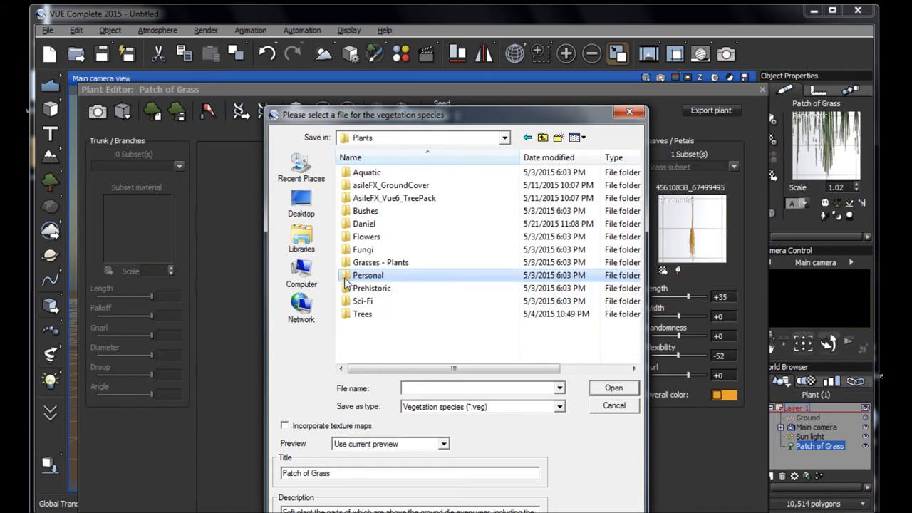
{"action": "left_click", "coordinate": [504, 137]}
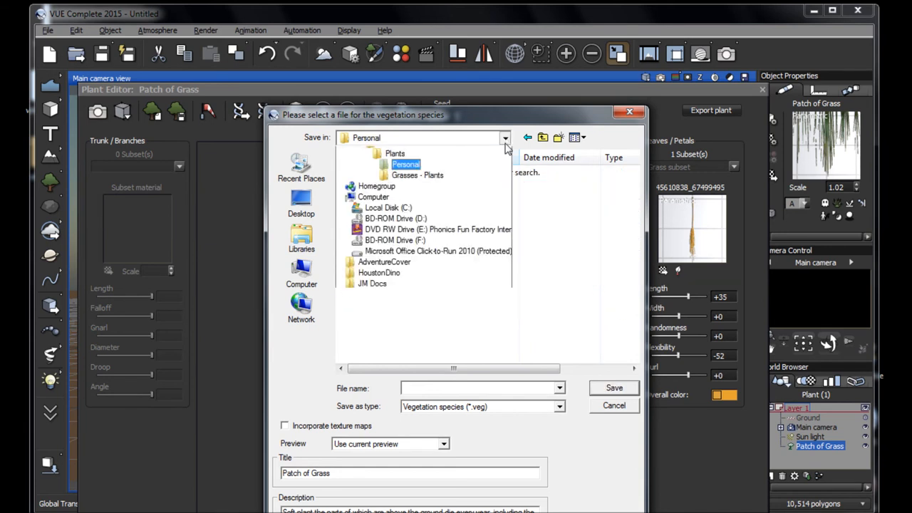
{"action": "left_click", "coordinate": [418, 174]}
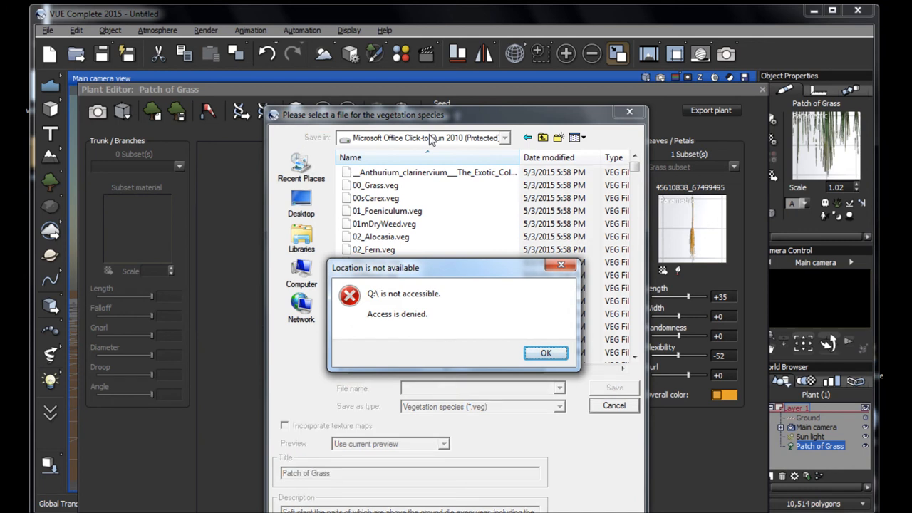
{"action": "left_click", "coordinate": [546, 353]}
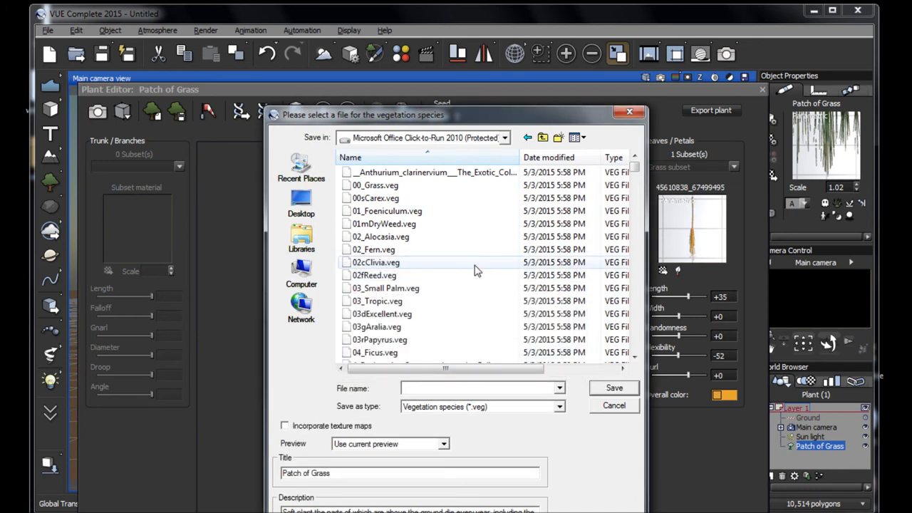
Step: Begin naming the plant file in the File name field
{"action": "left_click", "coordinate": [435, 387]}
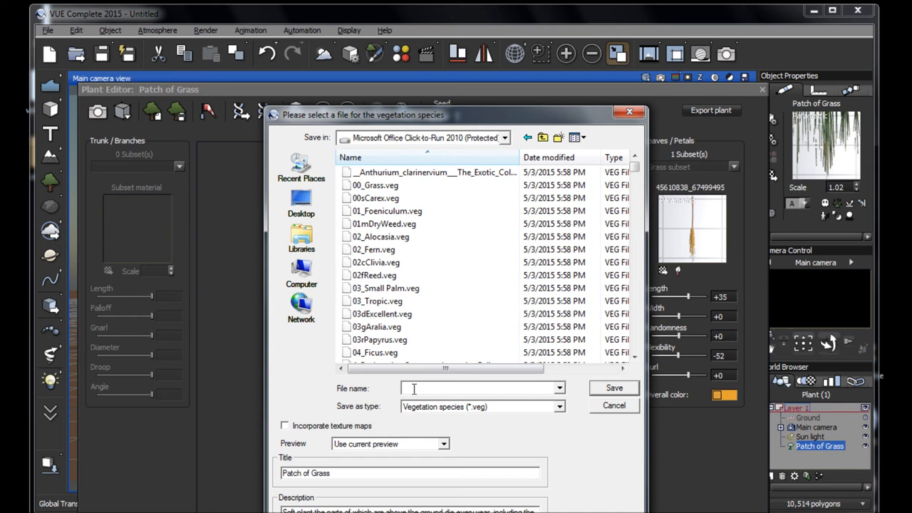
{"action": "type", "text": "m"}
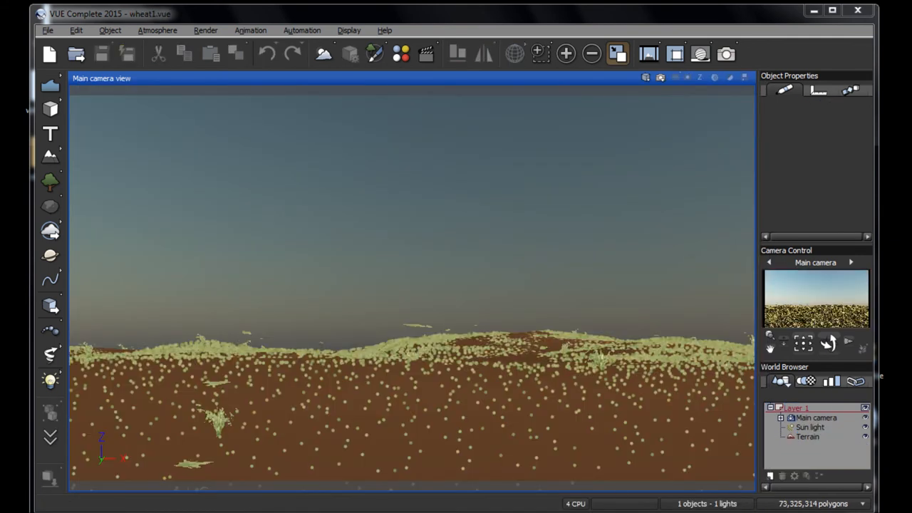
{"action": "mouse_move", "coordinate": [801, 313]}
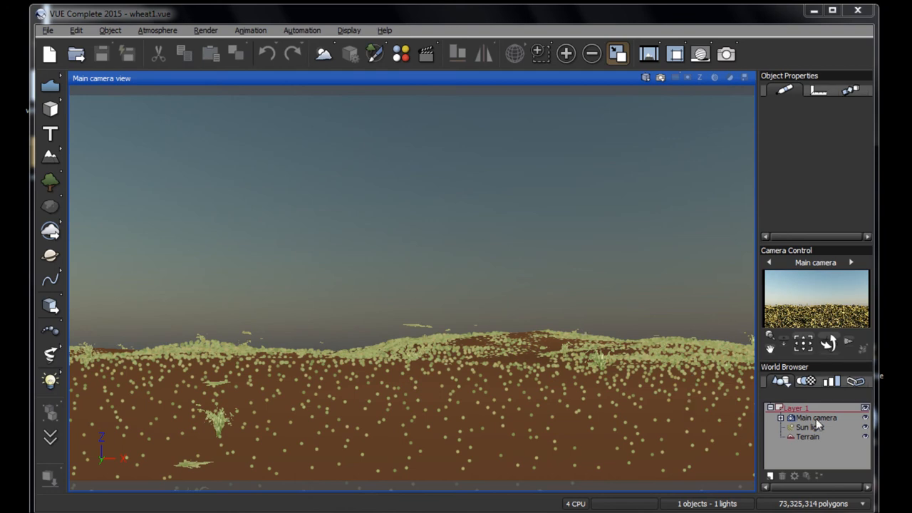
Step: Select the terrain, clear the Carex plant's instances from its EcoSystem, and go to the plant library
{"action": "left_click", "coordinate": [809, 448]}
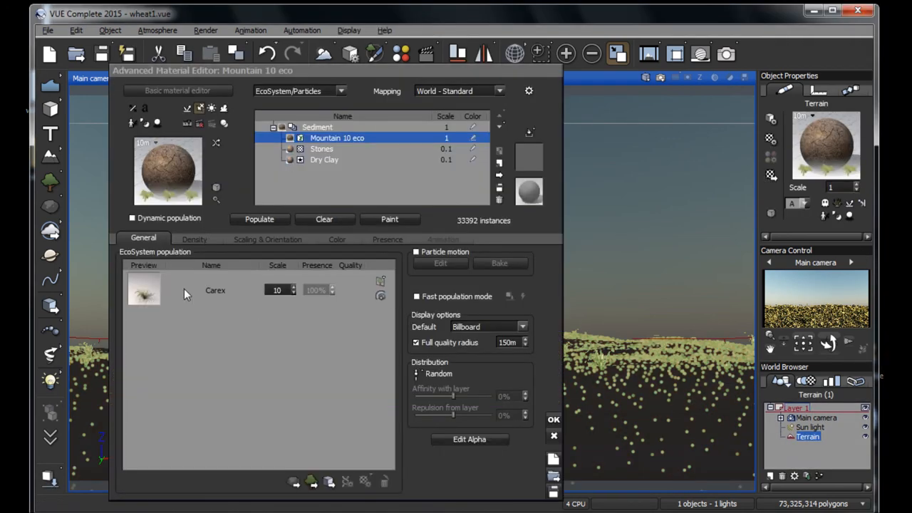
{"action": "left_click", "coordinate": [215, 291]}
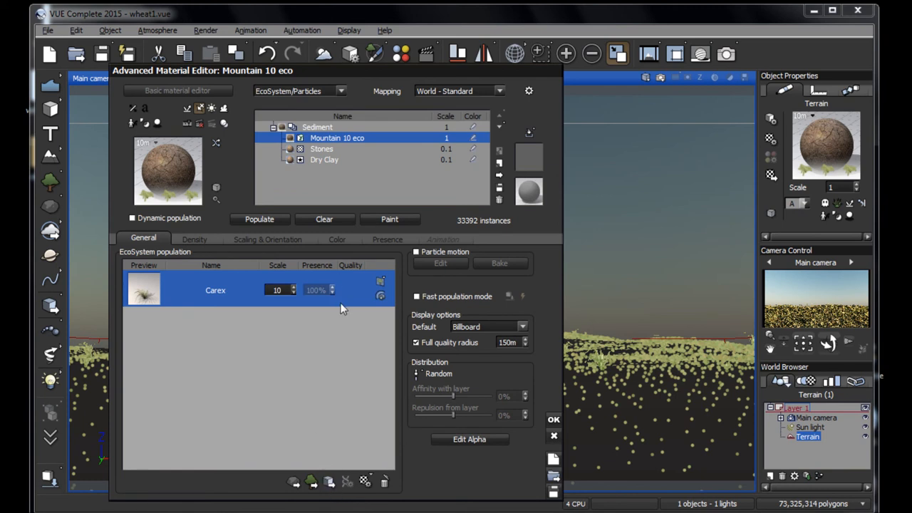
{"action": "mouse_move", "coordinate": [284, 348]}
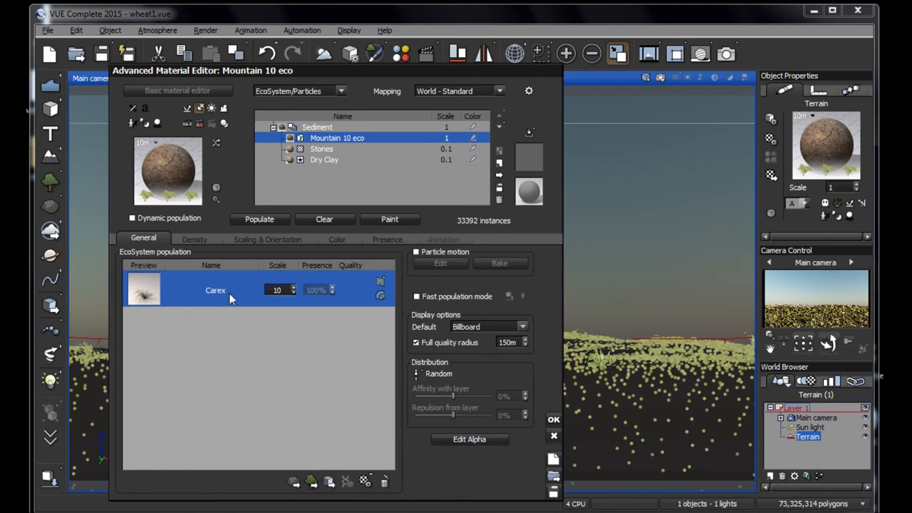
{"action": "left_click", "coordinate": [311, 483]}
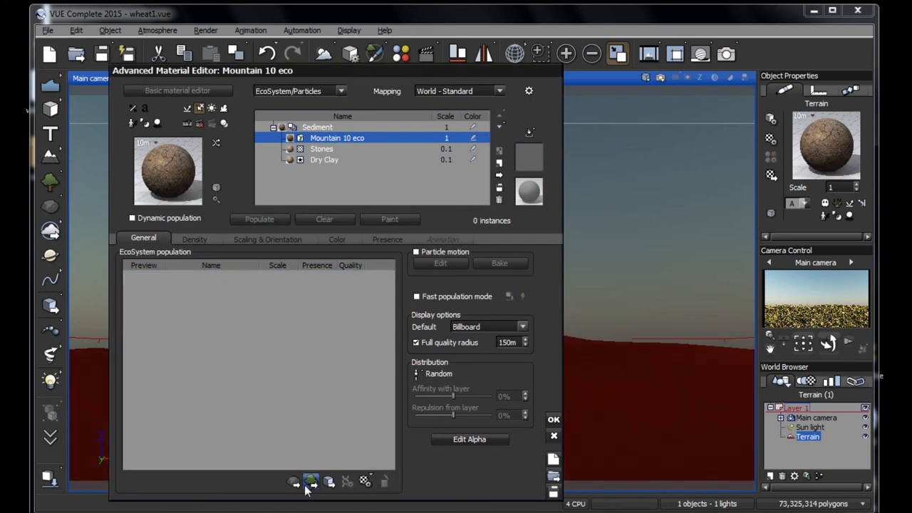
{"action": "left_click", "coordinate": [308, 483]}
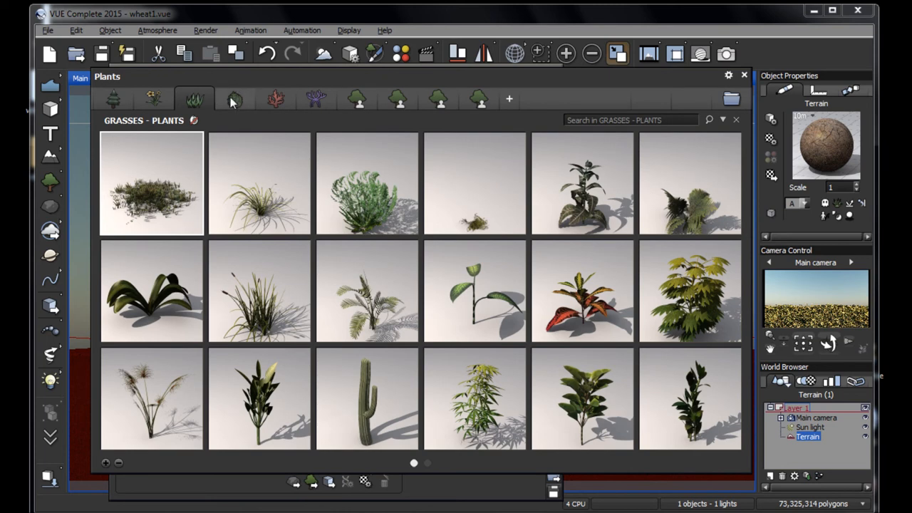
Step: Add the custom Patch of Grass plant from the personal collection to the EcoSystem with scale 10
{"action": "left_click", "coordinate": [359, 100]}
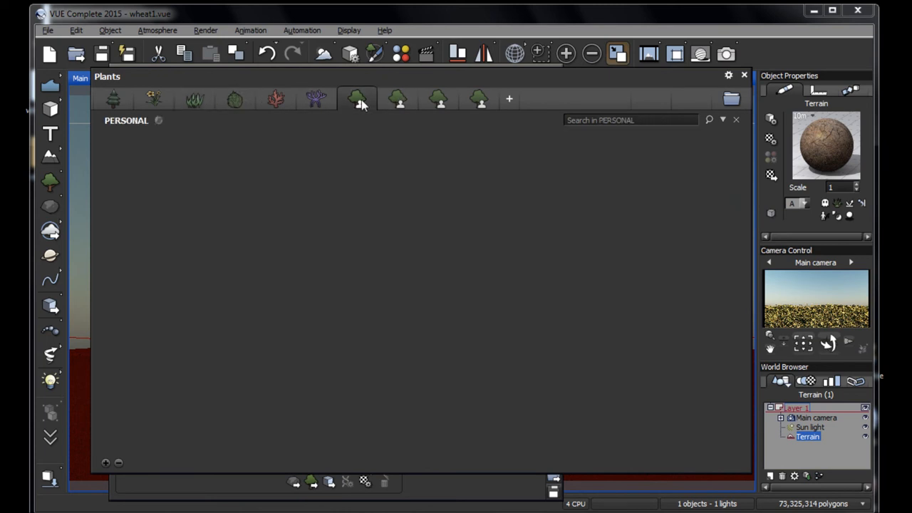
{"action": "left_click", "coordinate": [393, 100]}
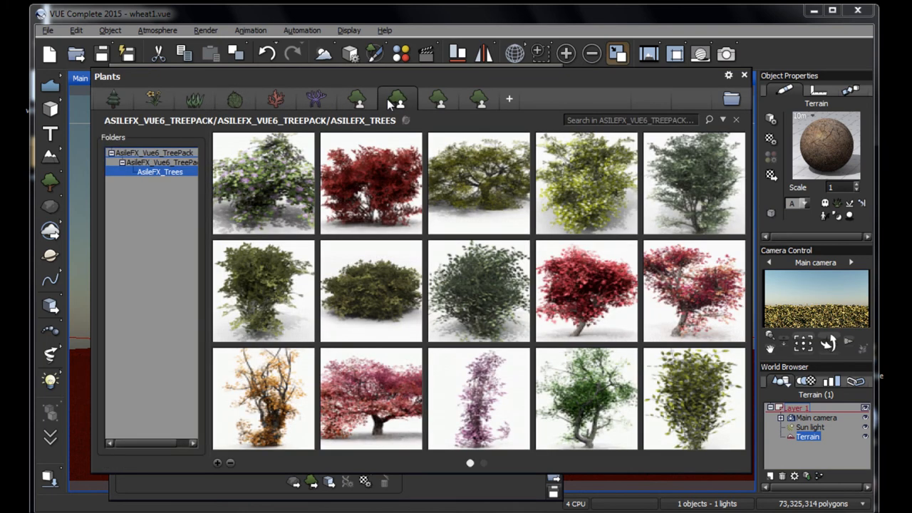
{"action": "left_click", "coordinate": [194, 98]}
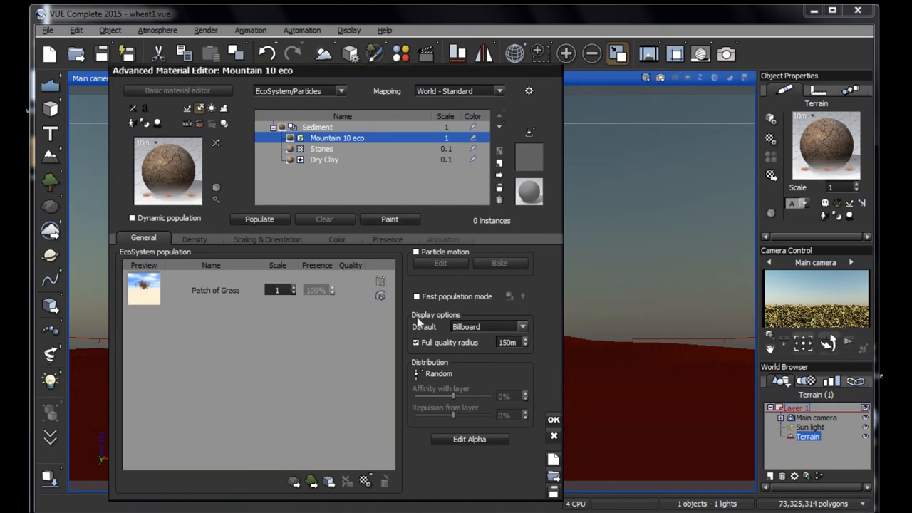
{"action": "triple_click", "coordinate": [276, 291]}
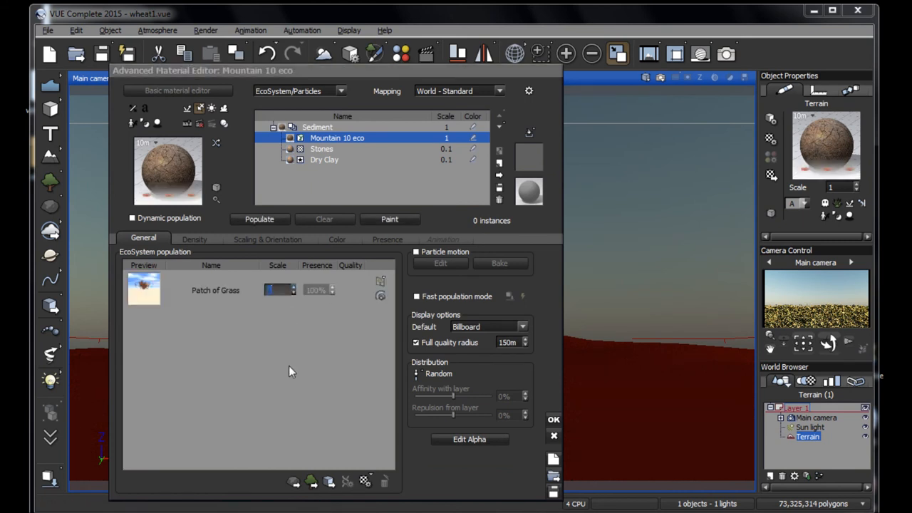
{"action": "left_click", "coordinate": [260, 219]}
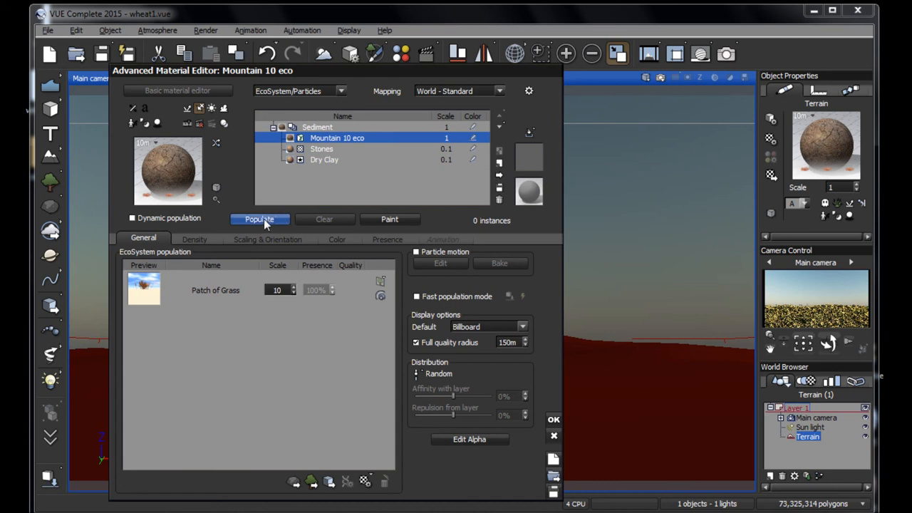
Step: Populate the terrain, reduce the plant scale to 0.5 and repopulate to about 15,572 instances
{"action": "left_click", "coordinate": [259, 219]}
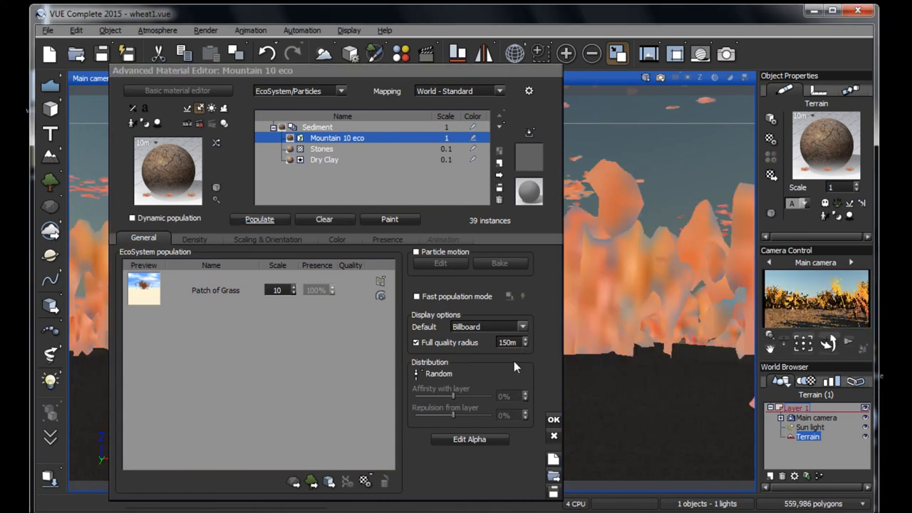
{"action": "left_click", "coordinate": [277, 291]}
{"action": "type", "text": "2"}
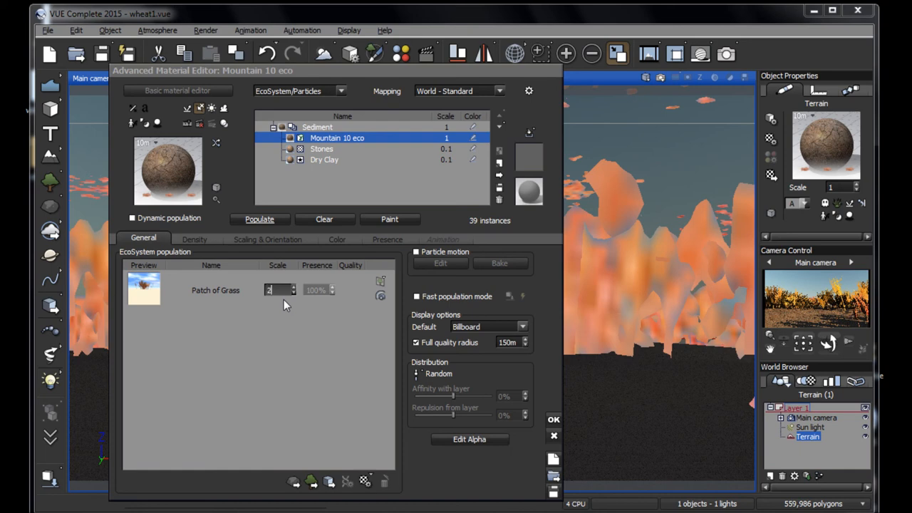
{"action": "left_click", "coordinate": [259, 220]}
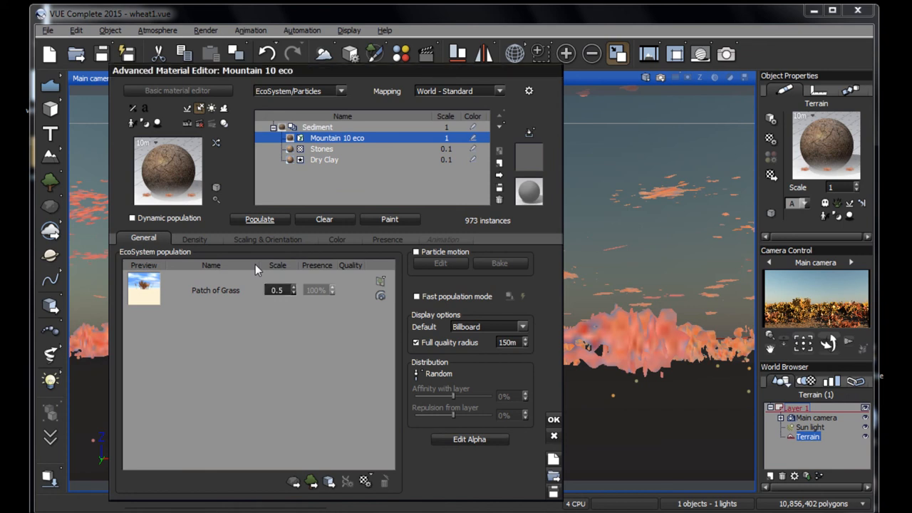
{"action": "left_click", "coordinate": [260, 220]}
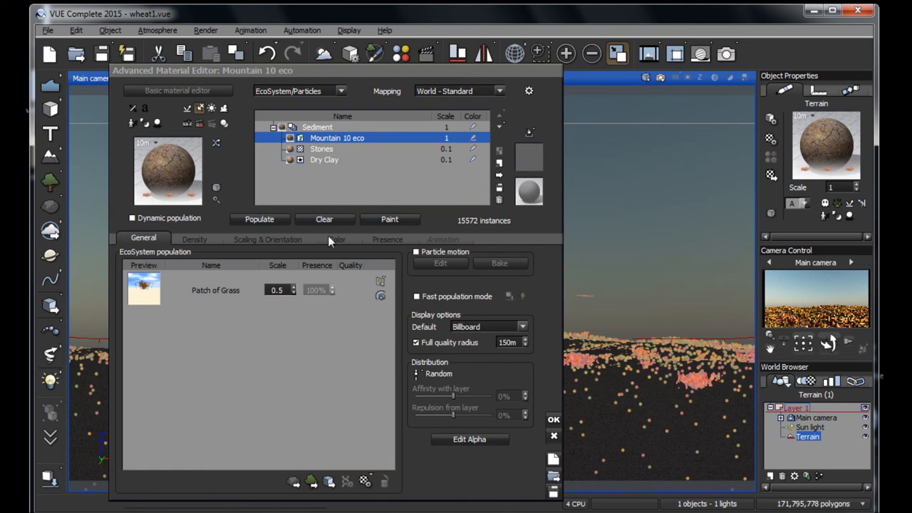
Step: Change the EcoSystem's overall colour correction from orange to a pale peach/cream shade
{"action": "left_click", "coordinate": [336, 239]}
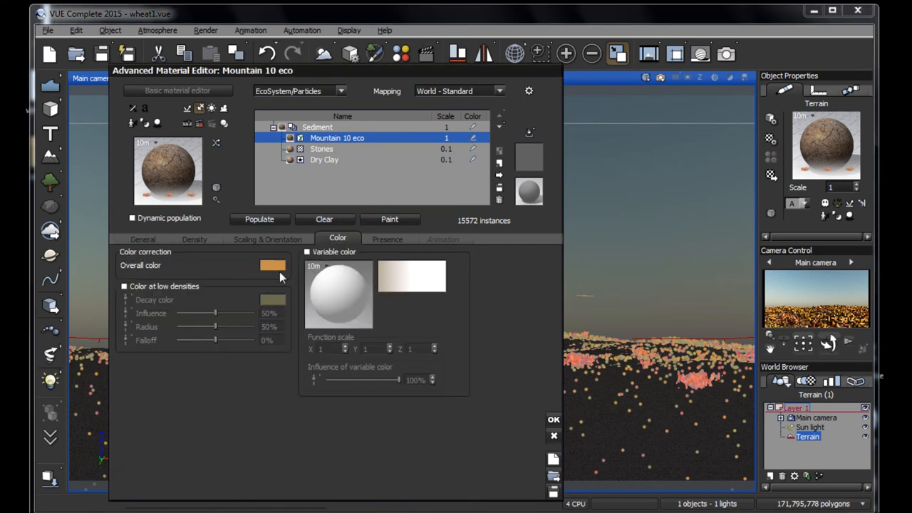
{"action": "left_click", "coordinate": [270, 265]}
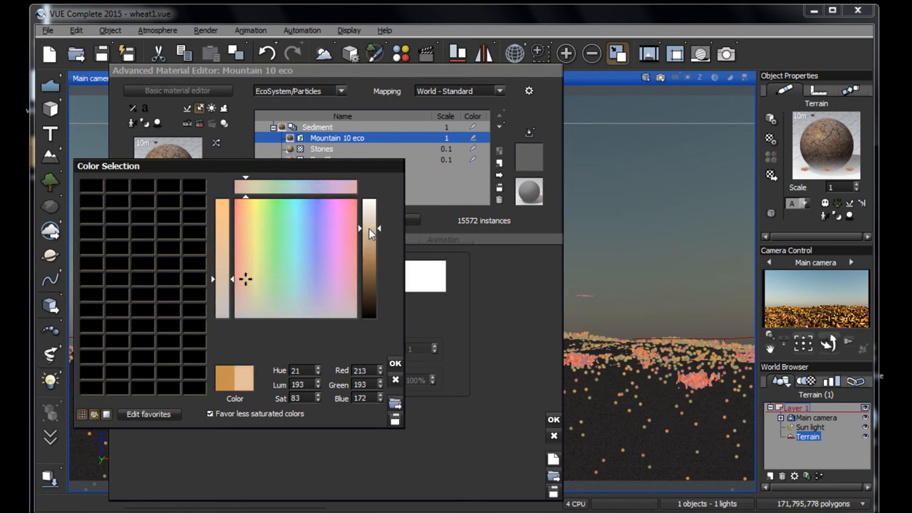
{"action": "left_click", "coordinate": [393, 363]}
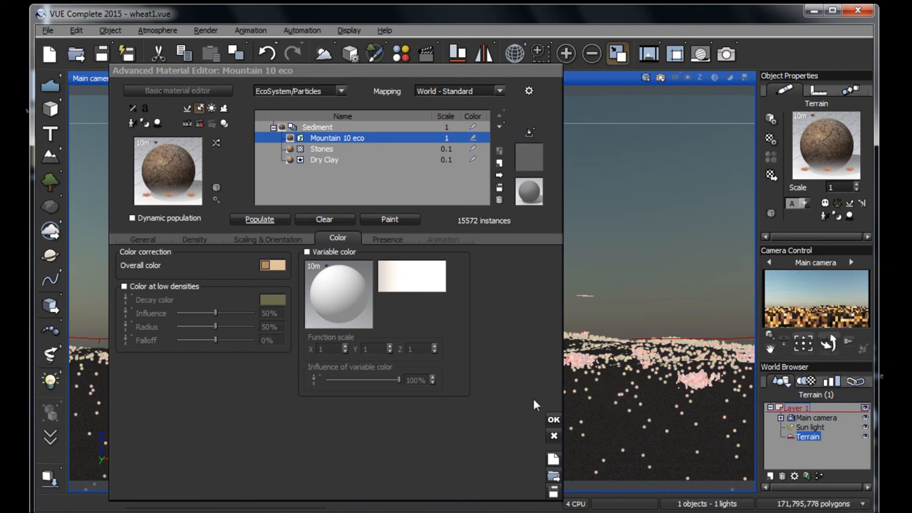
{"action": "left_click", "coordinate": [552, 419]}
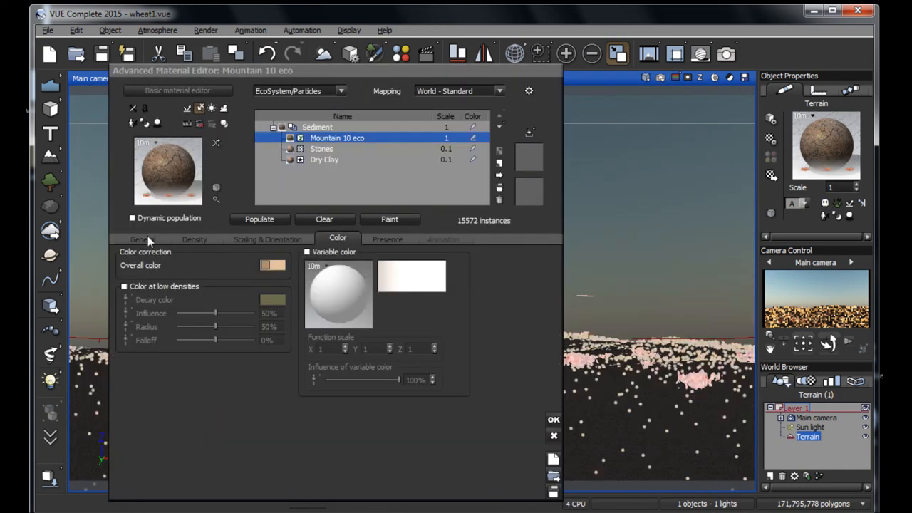
Step: Apply scale 0.3 on the General settings, repopulate, and start rendering the main camera view
{"action": "left_click", "coordinate": [143, 240]}
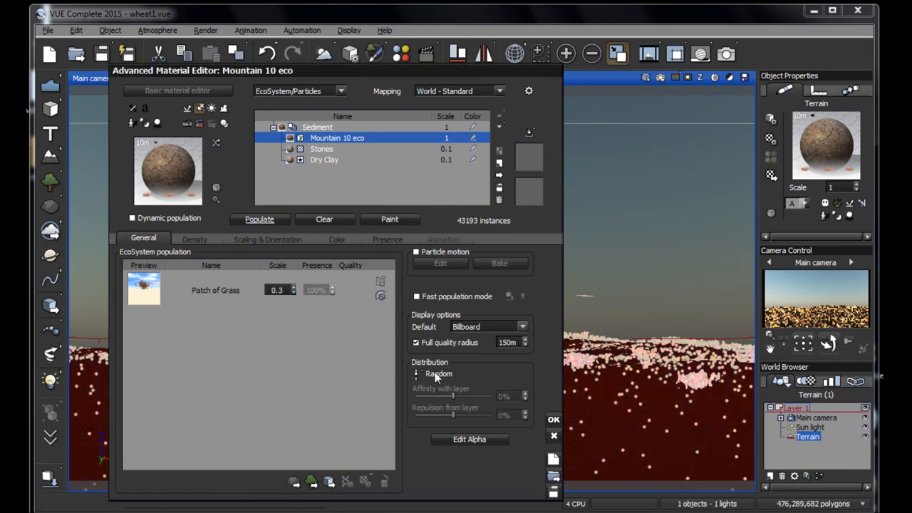
{"action": "left_click", "coordinate": [552, 419]}
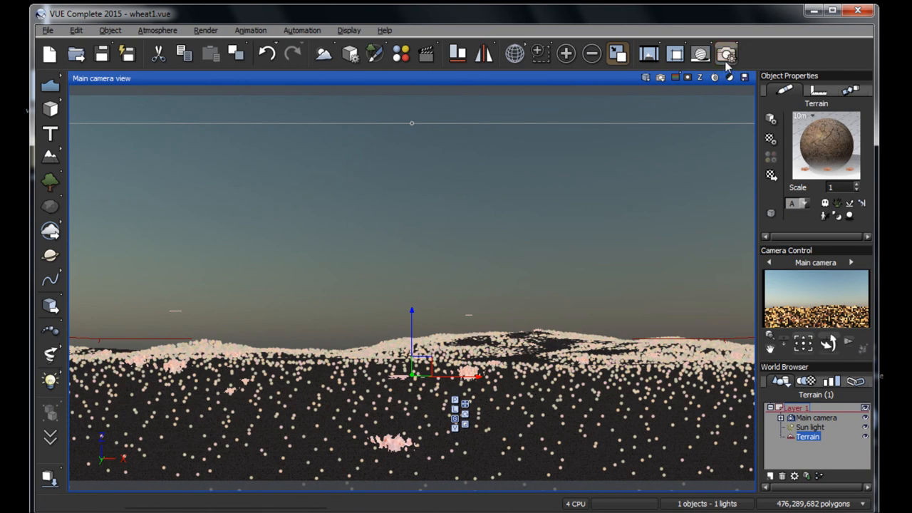
{"action": "left_click", "coordinate": [726, 51]}
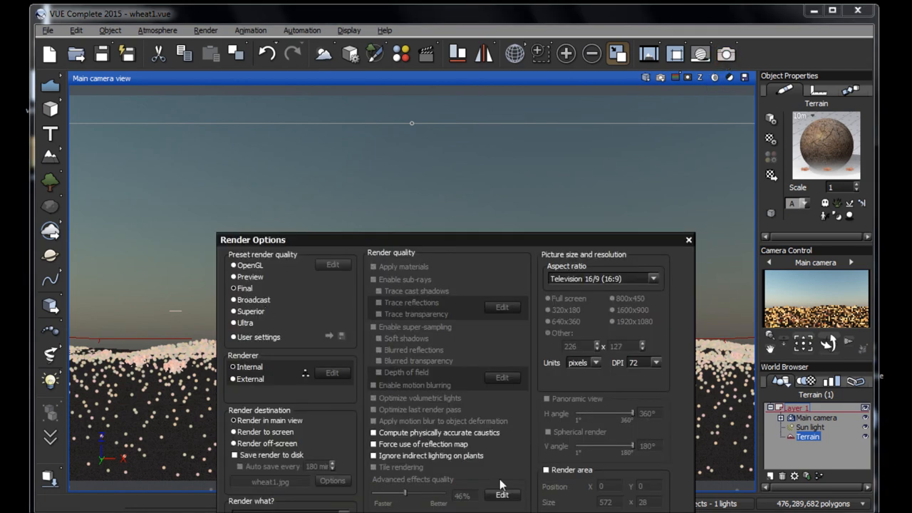
{"action": "mouse_move", "coordinate": [536, 147]}
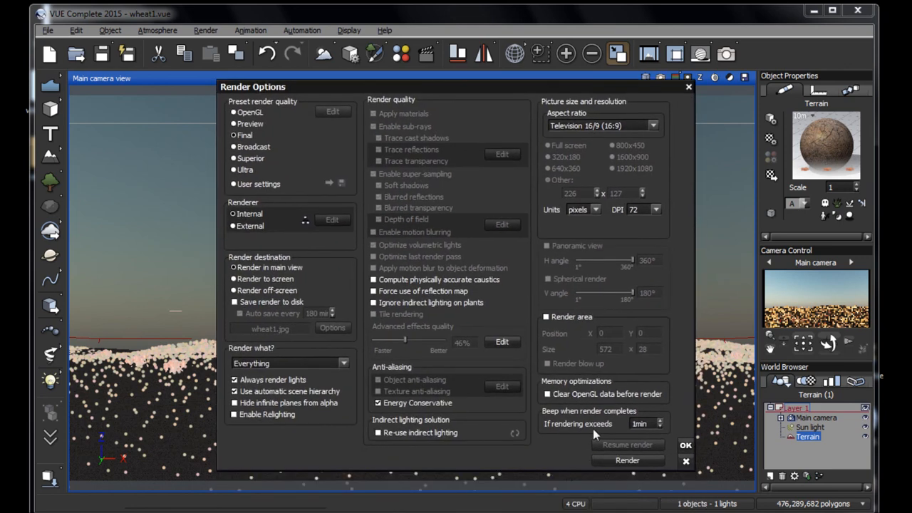
{"action": "left_click", "coordinate": [627, 458]}
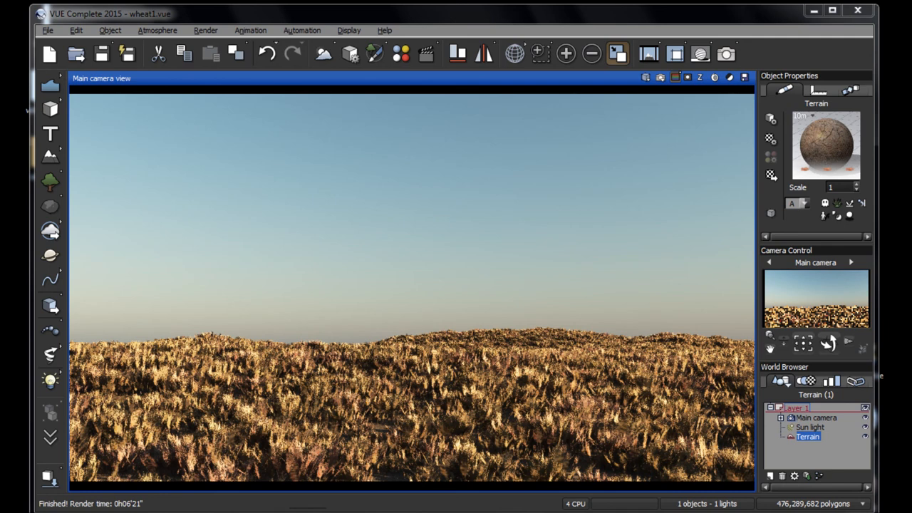
{"action": "mouse_move", "coordinate": [479, 493]}
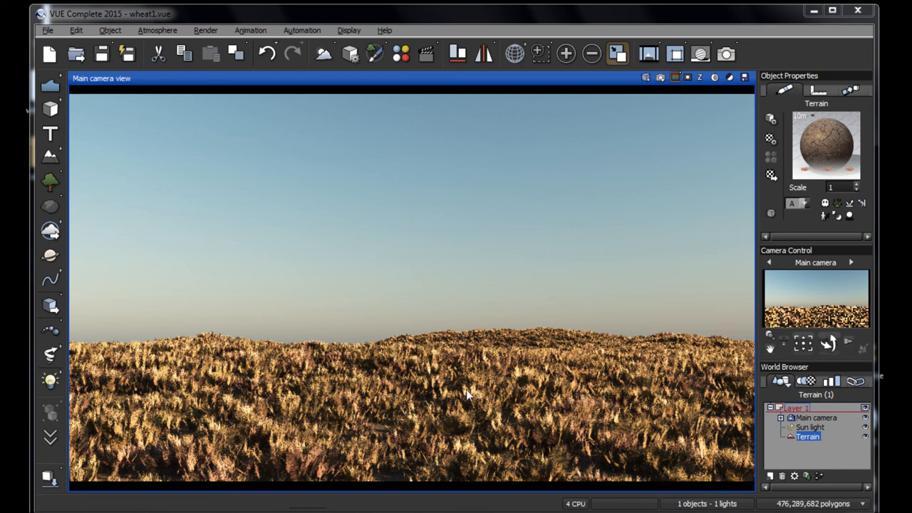
{"action": "mouse_move", "coordinate": [339, 462]}
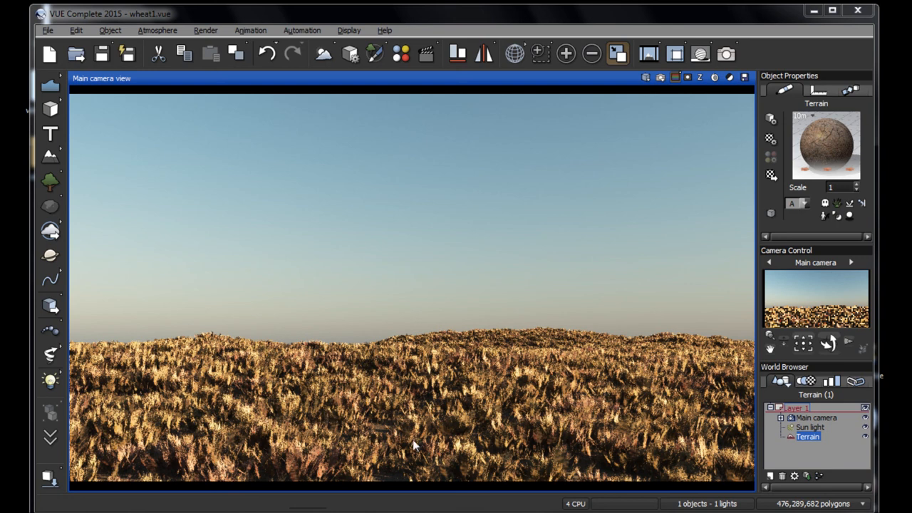
{"action": "mouse_move", "coordinate": [485, 459]}
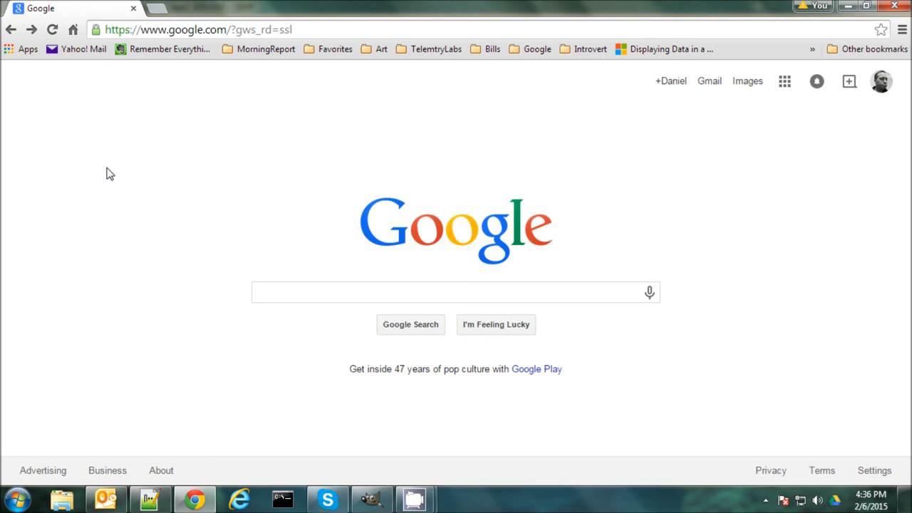
Step: Navigate to introvertartist.com's Get the Newsletter page and scroll to the signup form
{"action": "left_click", "coordinate": [199, 29]}
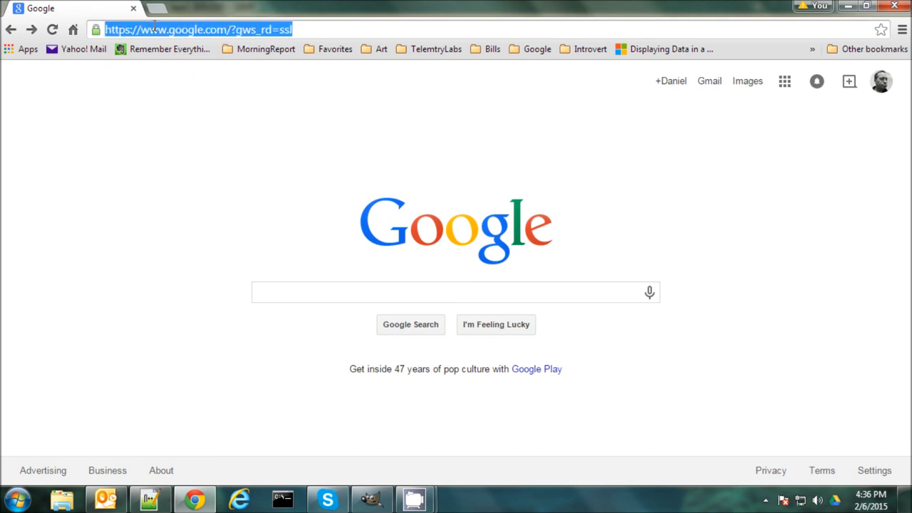
{"action": "type", "text": "www.facebook.com/home.php"}
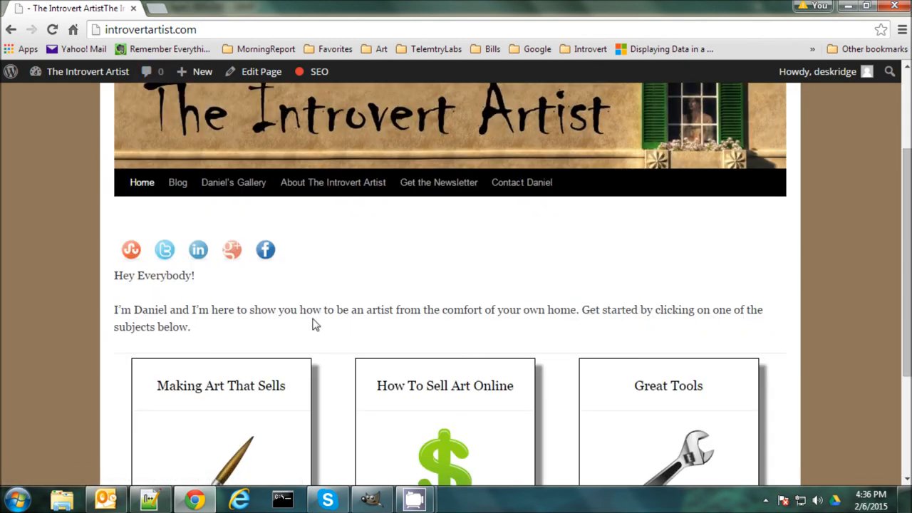
{"action": "mouse_move", "coordinate": [479, 357]}
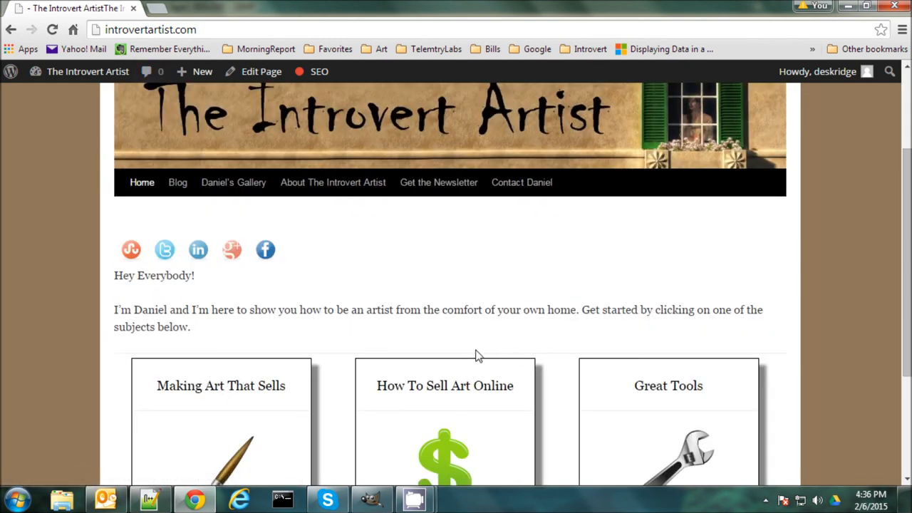
{"action": "mouse_move", "coordinate": [436, 337]}
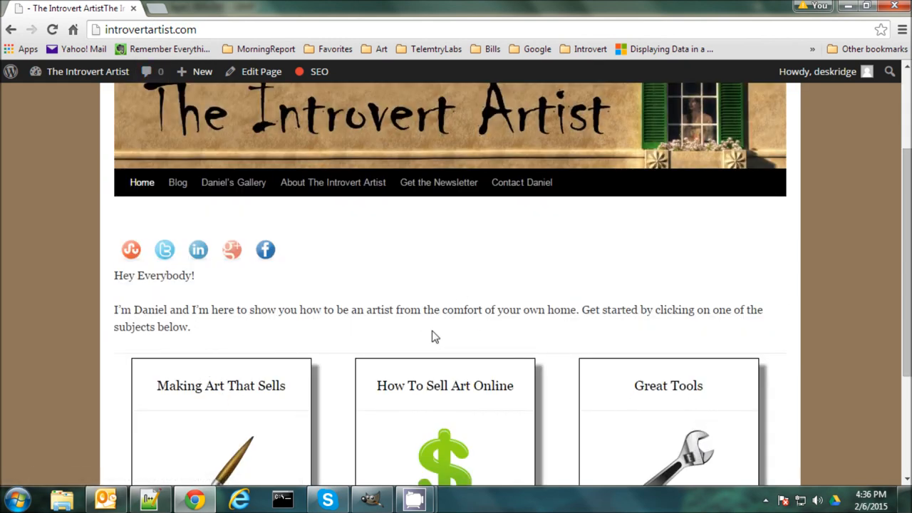
{"action": "scroll", "scroll_direction": "up", "scroll_amount": 3}
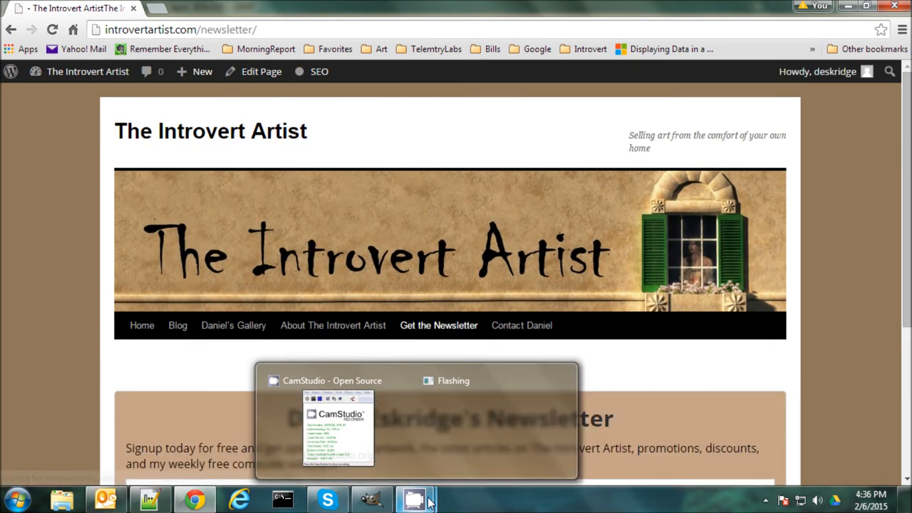
{"action": "scroll", "scroll_direction": "down", "scroll_amount": 3}
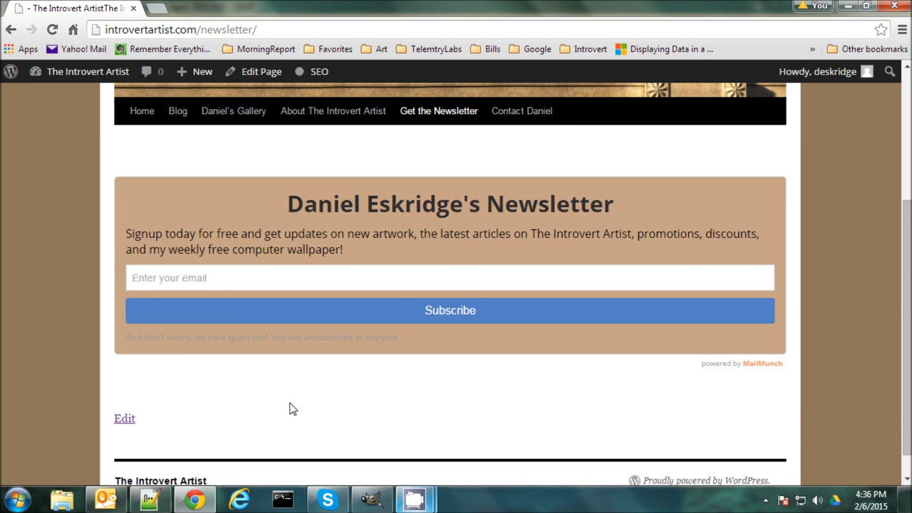
{"action": "mouse_move", "coordinate": [249, 436]}
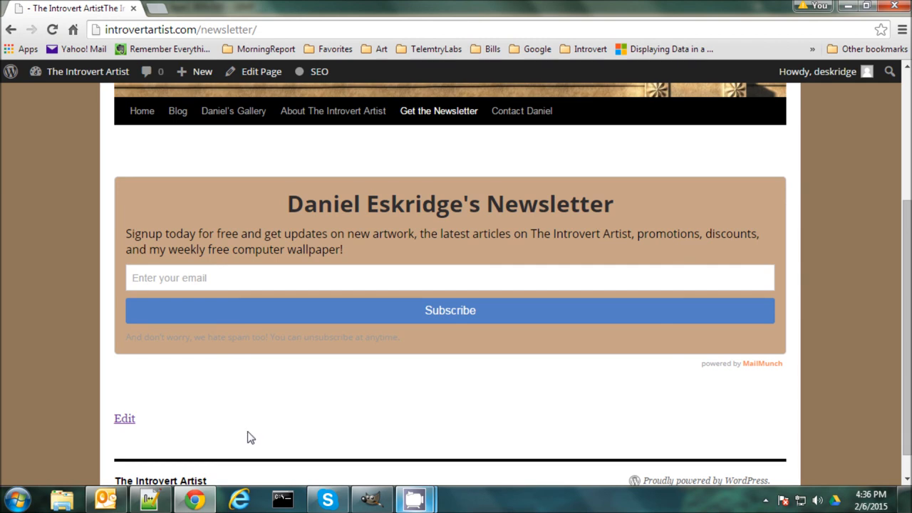